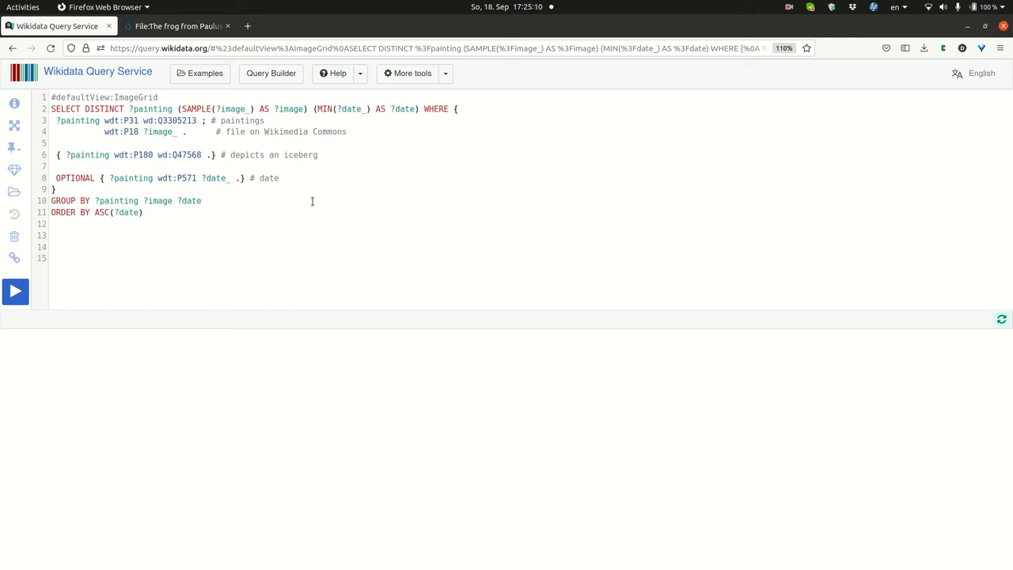
# Run the iceberg paintings query and scroll through the 34-result date-ordered image grid.
pyautogui.click(50, 256)
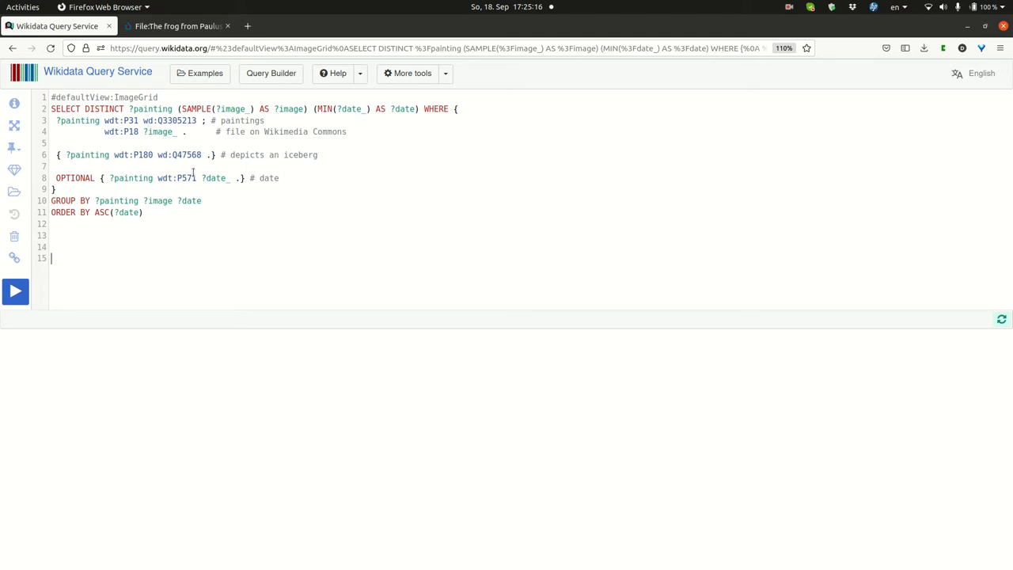
pyautogui.moveTo(171, 121)
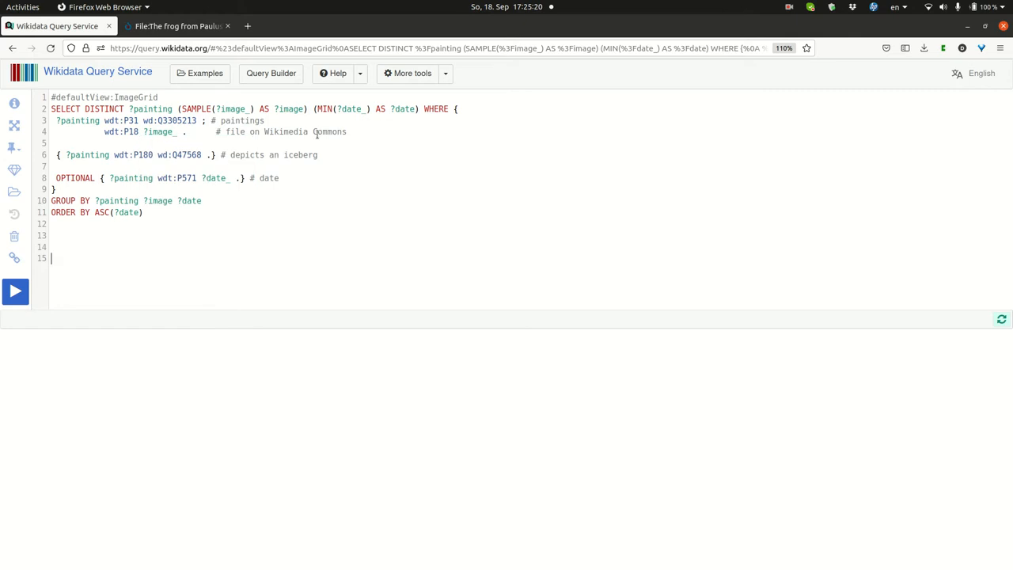
pyautogui.moveTo(142, 155)
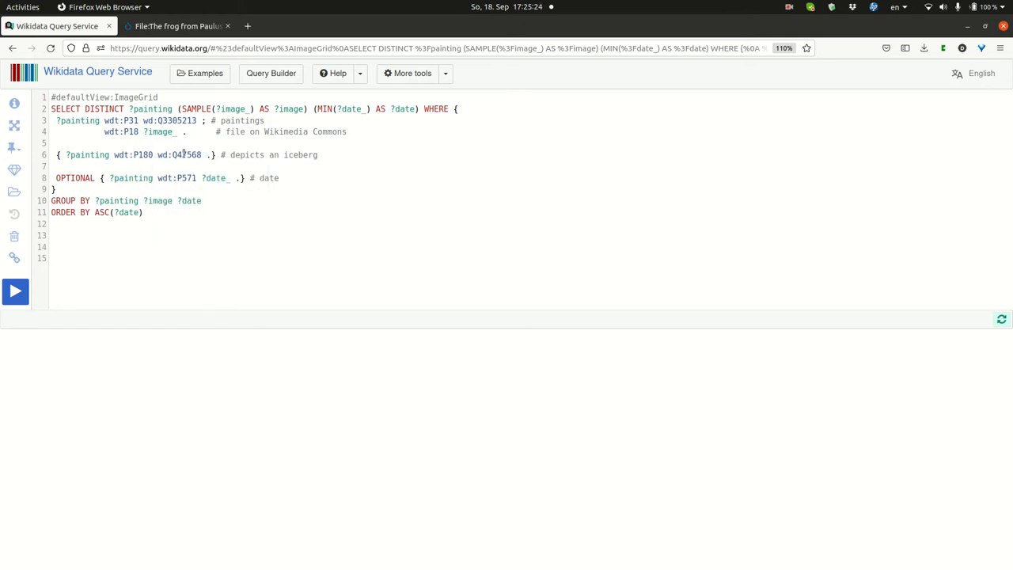
pyautogui.moveTo(190, 155)
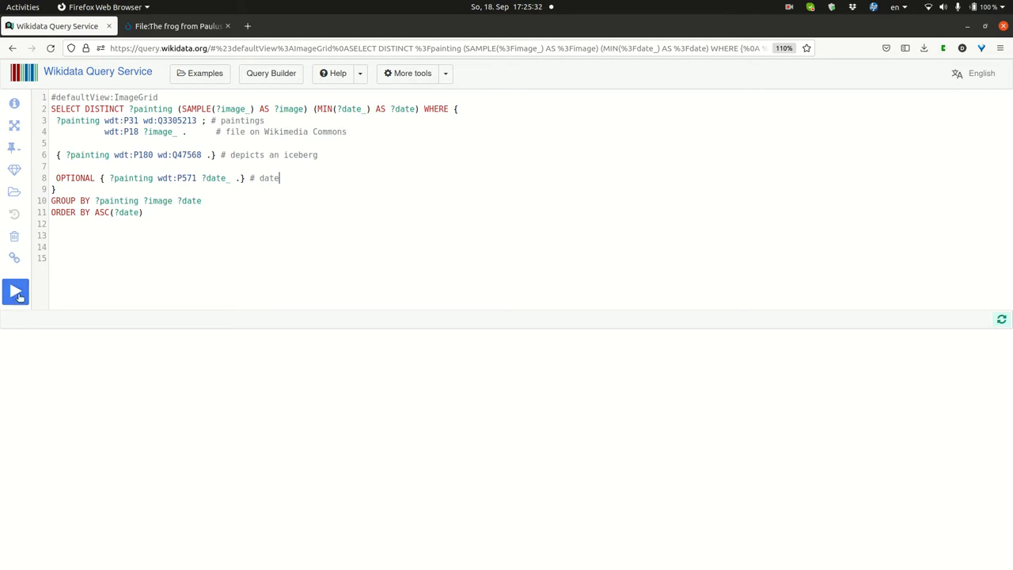
pyautogui.click(16, 291)
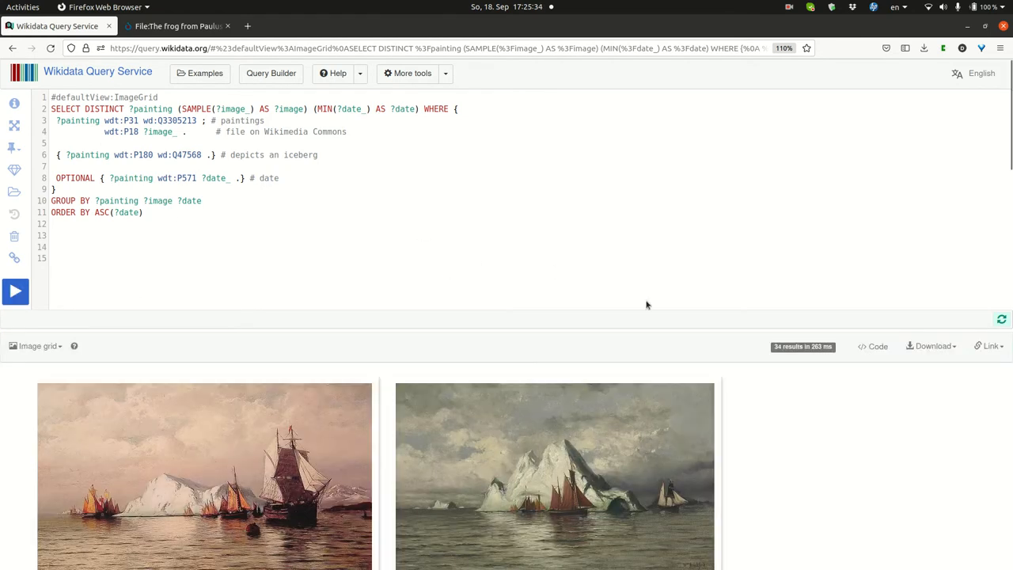
pyautogui.scroll(-3)
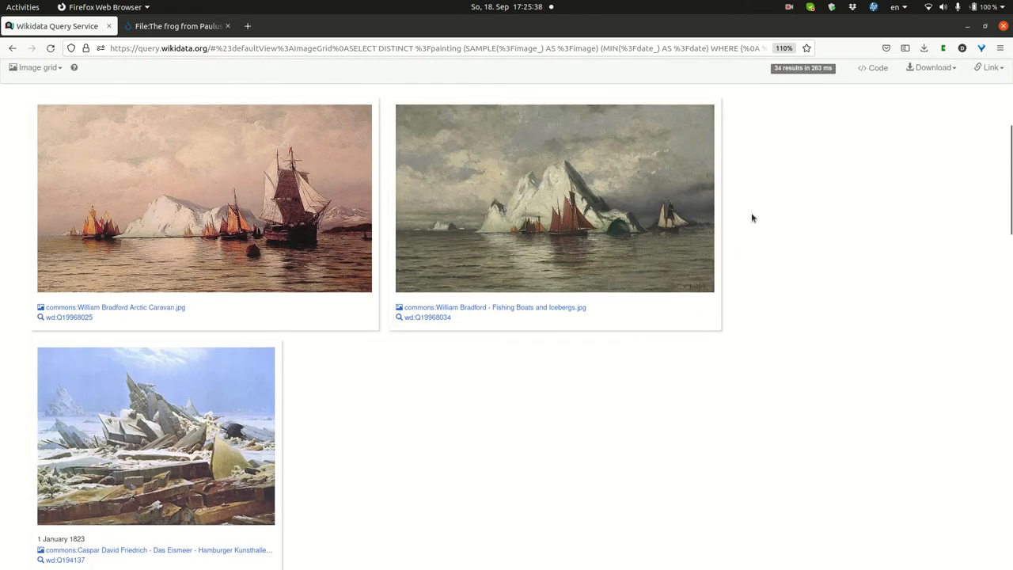
pyautogui.scroll(-3)
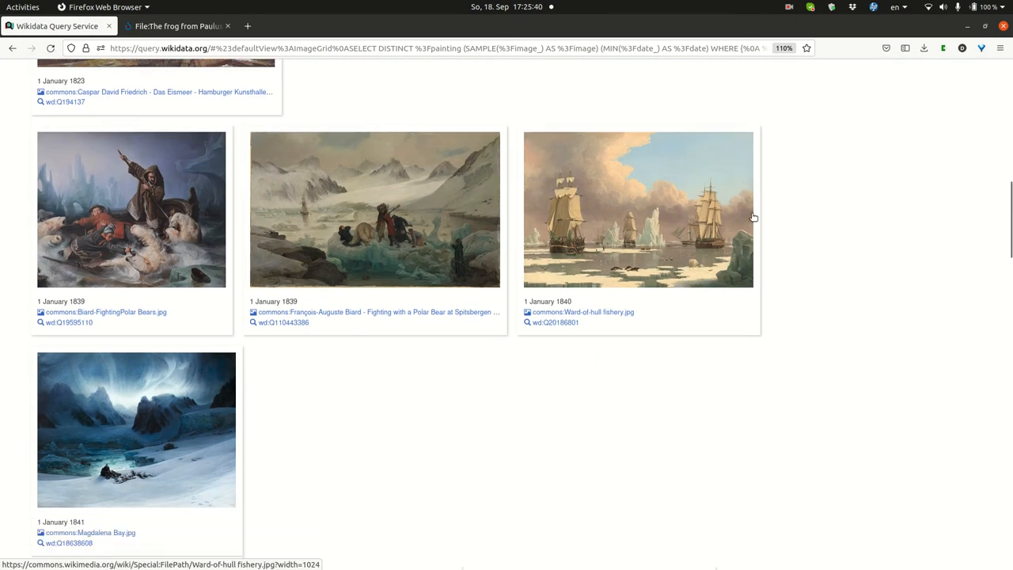
pyautogui.scroll(-3)
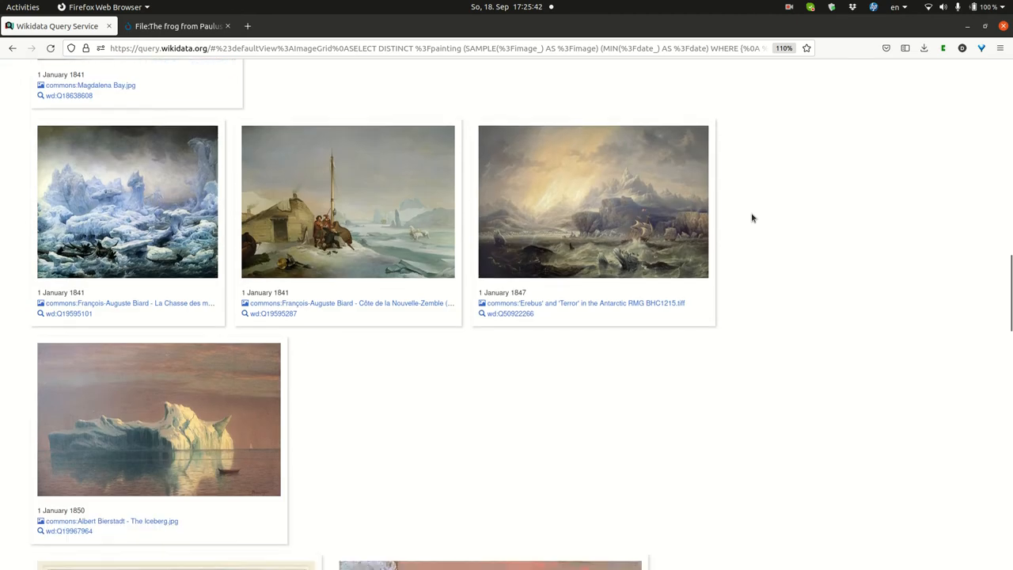
pyautogui.scroll(-3)
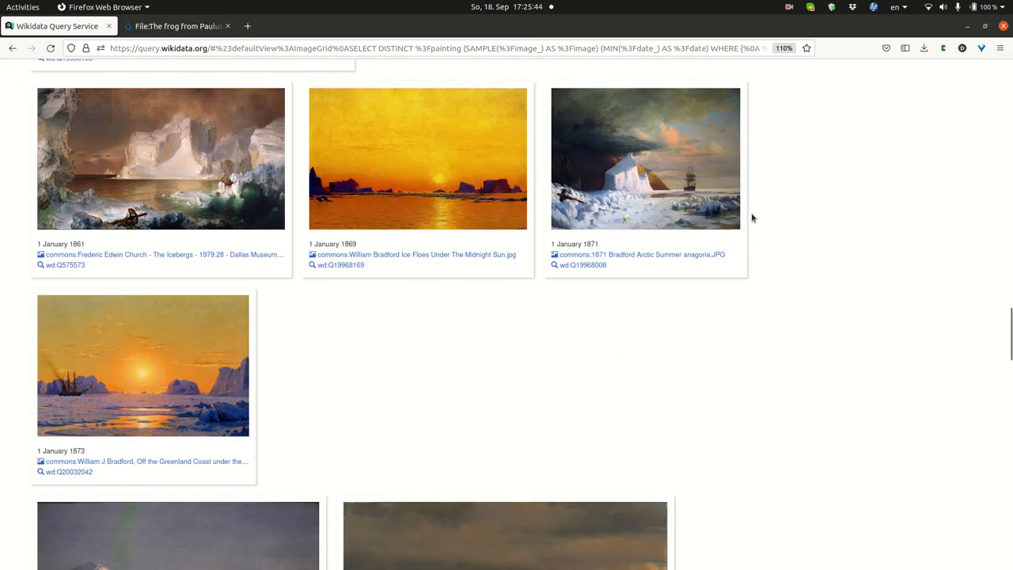
pyautogui.scroll(3)
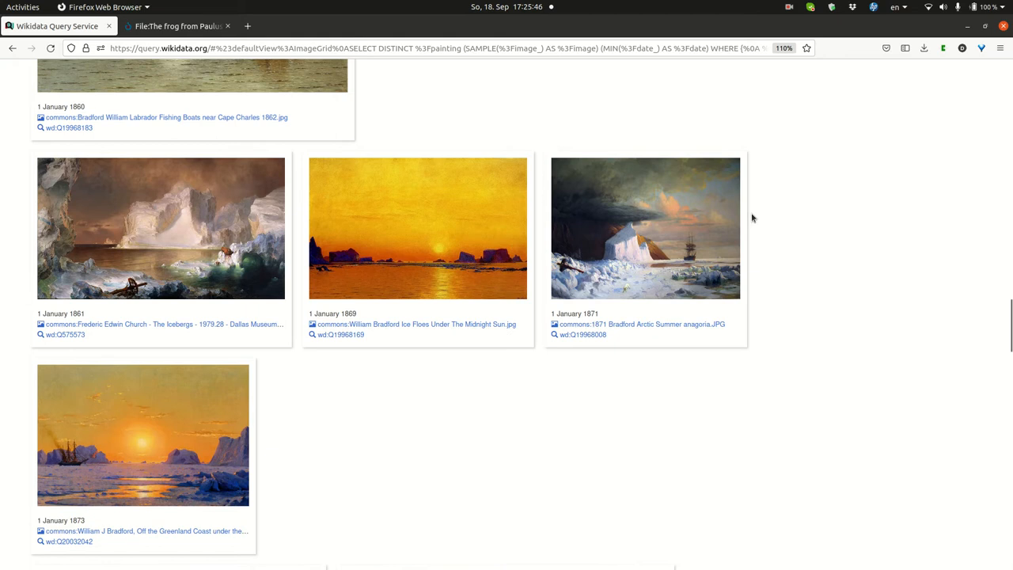
pyautogui.scroll(-3)
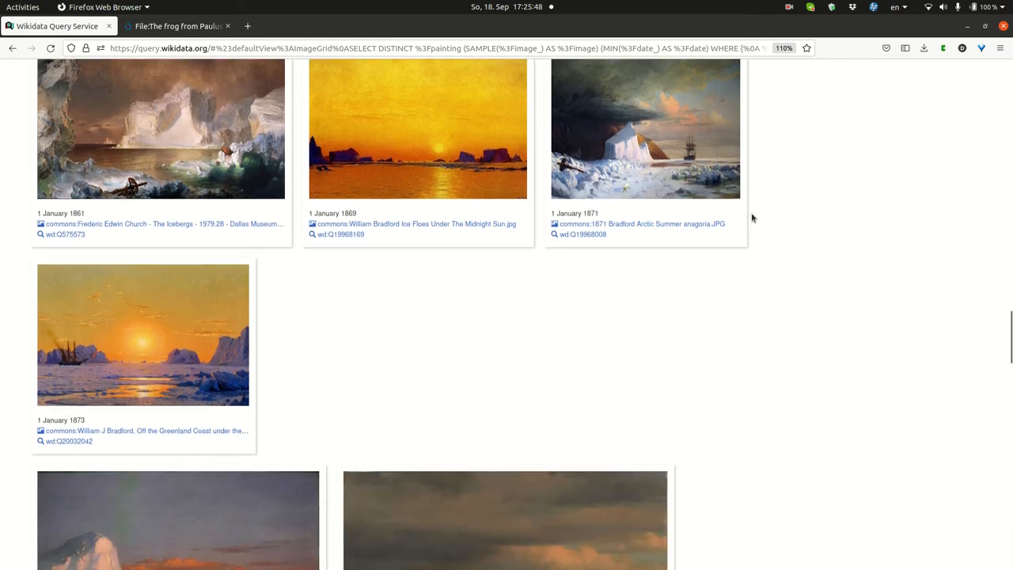
pyautogui.scroll(-3)
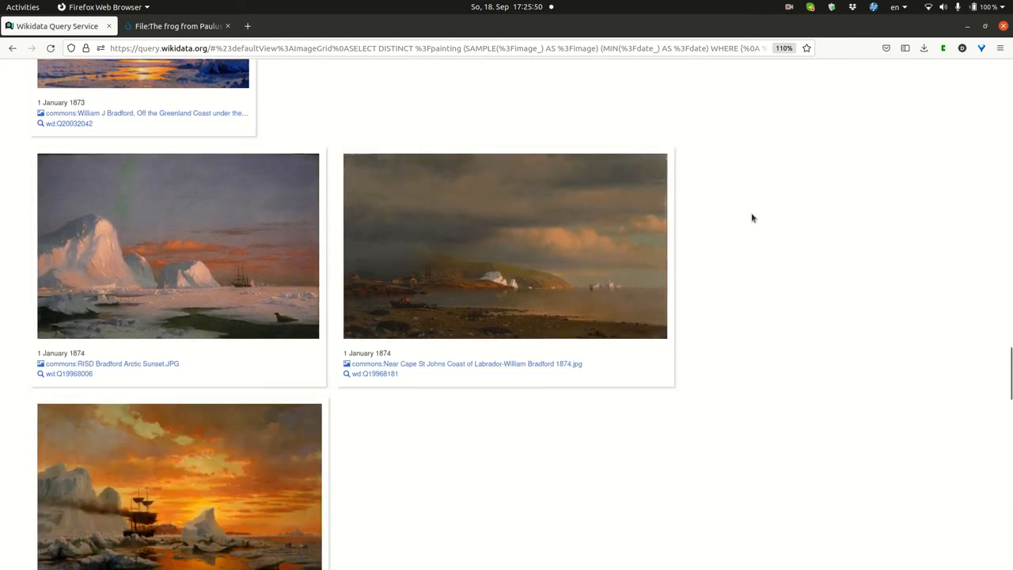
pyautogui.scroll(-3)
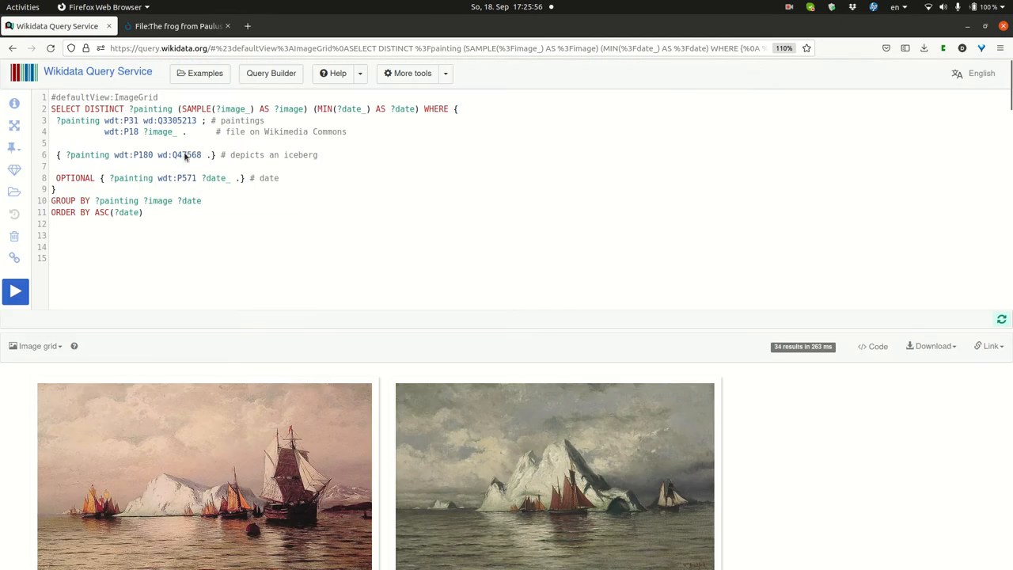
pyautogui.moveTo(187, 156)
pyautogui.write('rainbow')
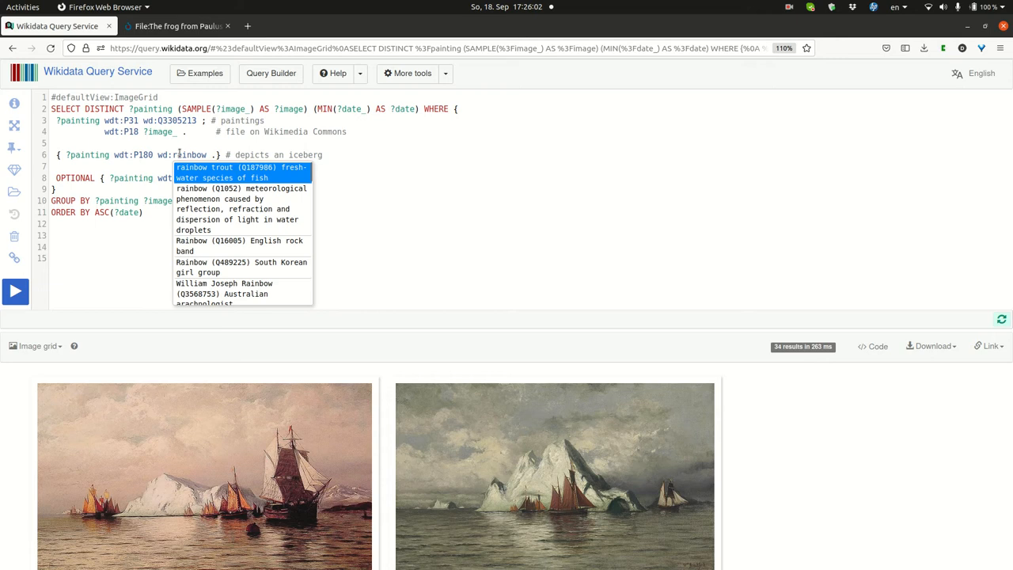
# Set the depicted subject to rainbow (Q1052), run the query and scroll the resulting grid.
pyautogui.click(230, 200)
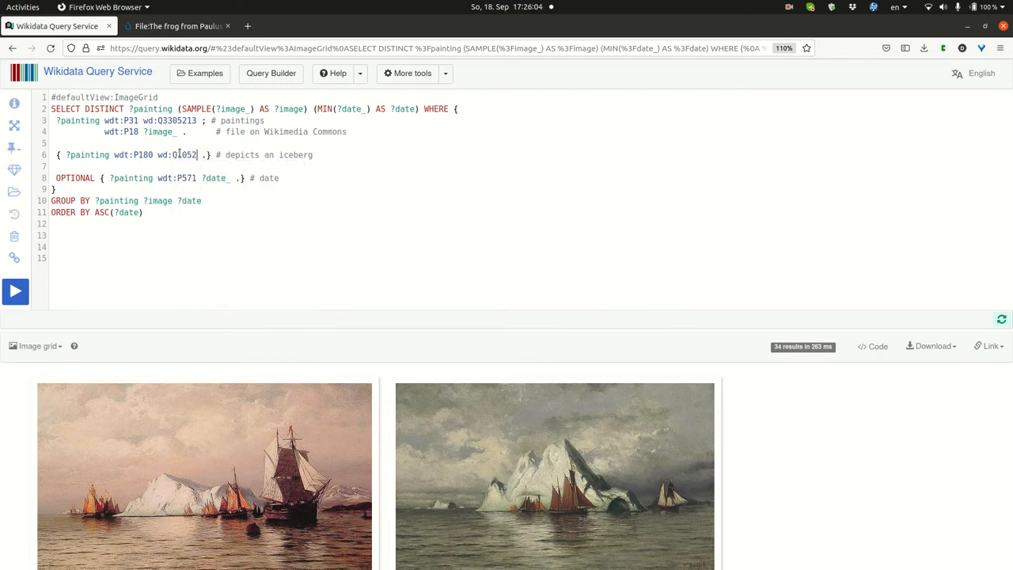
pyautogui.moveTo(184, 155)
pyautogui.write(' rainbow')
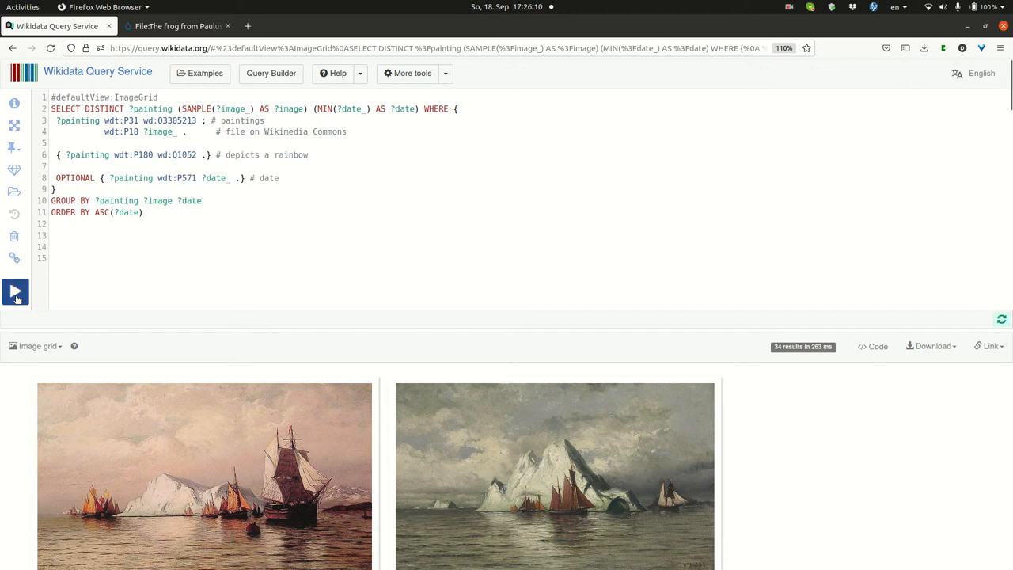
pyautogui.click(15, 291)
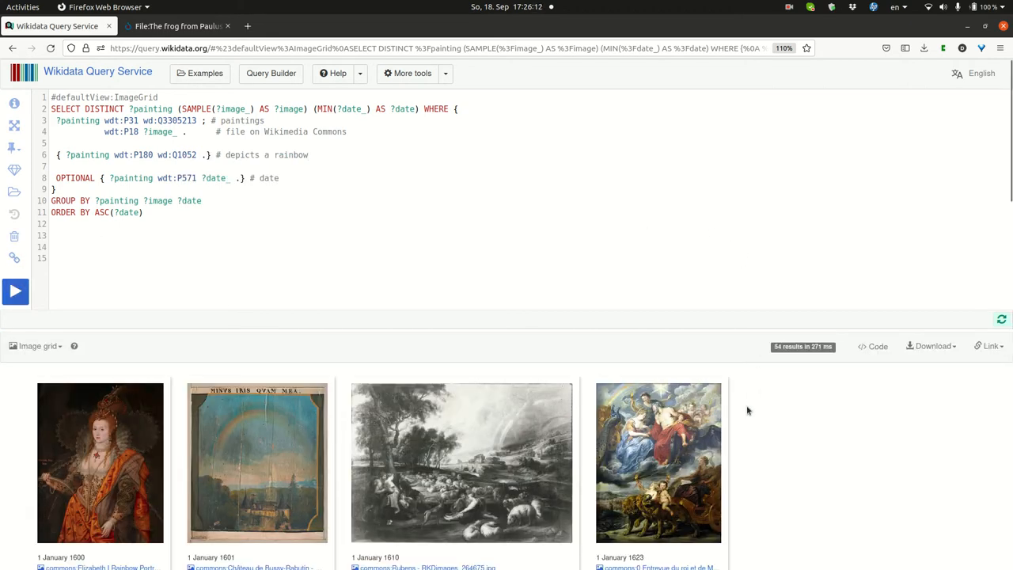
pyautogui.scroll(-3)
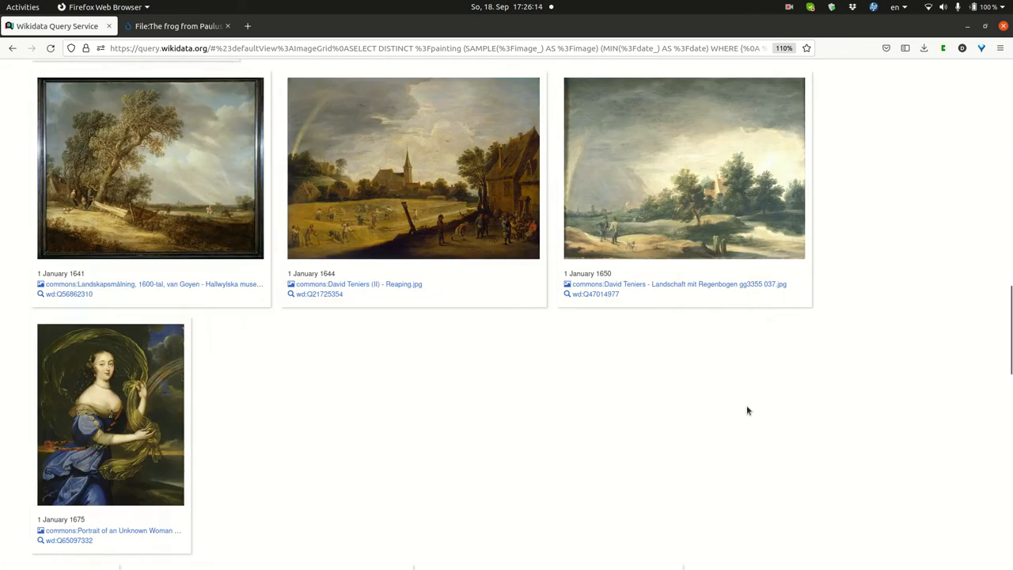
pyautogui.scroll(-3)
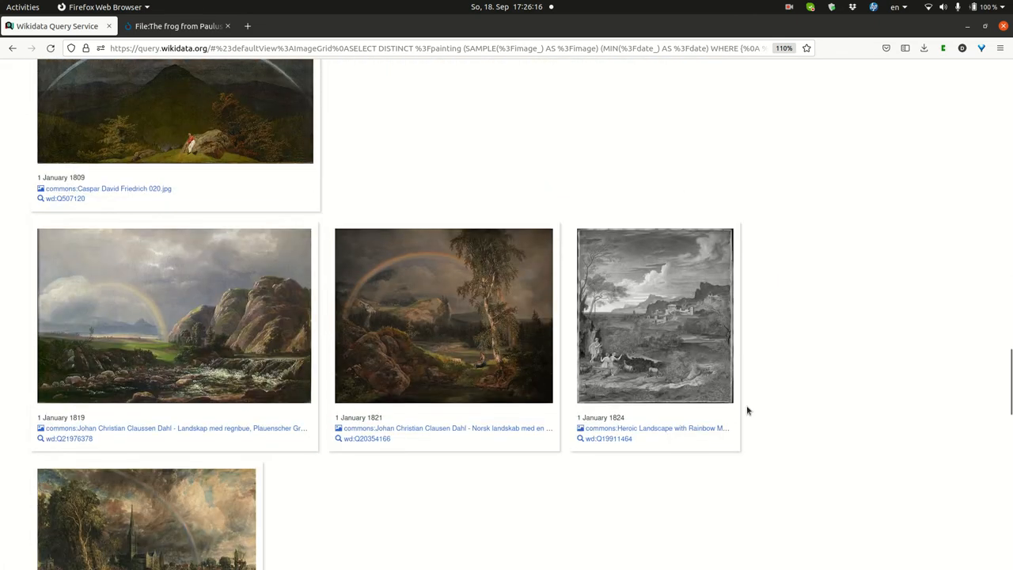
pyautogui.scroll(-3)
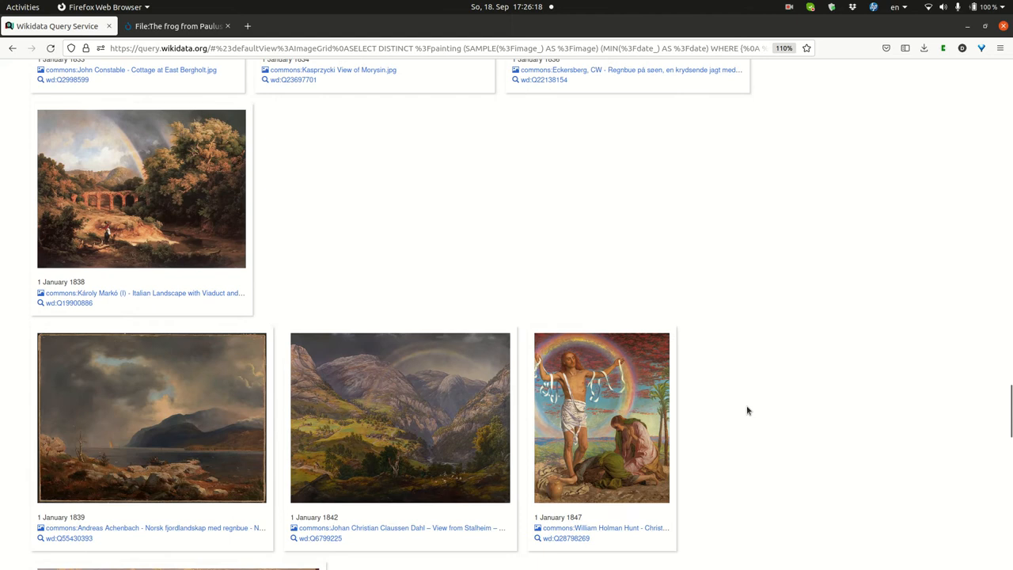
pyautogui.scroll(-3)
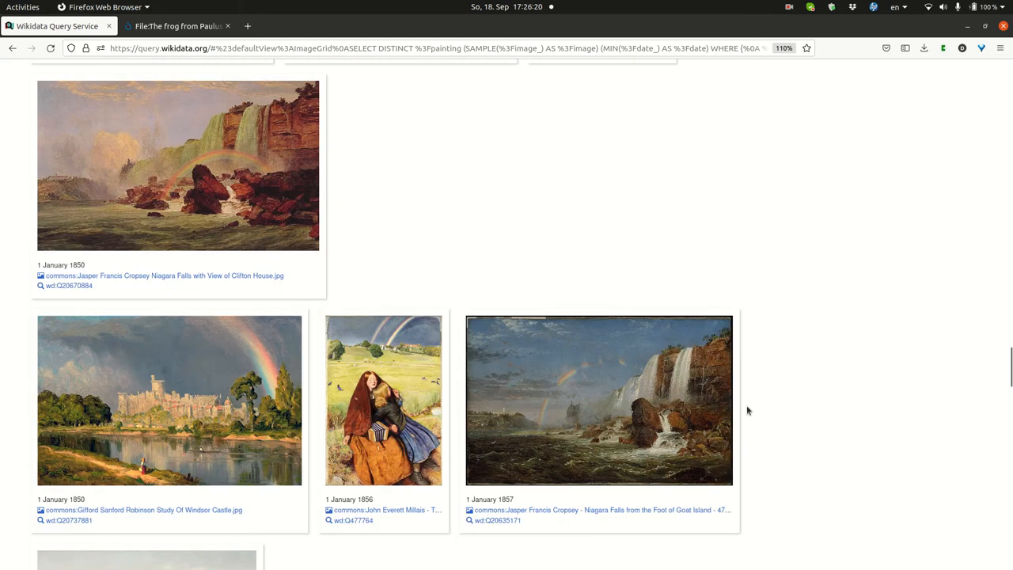
pyautogui.scroll(-3)
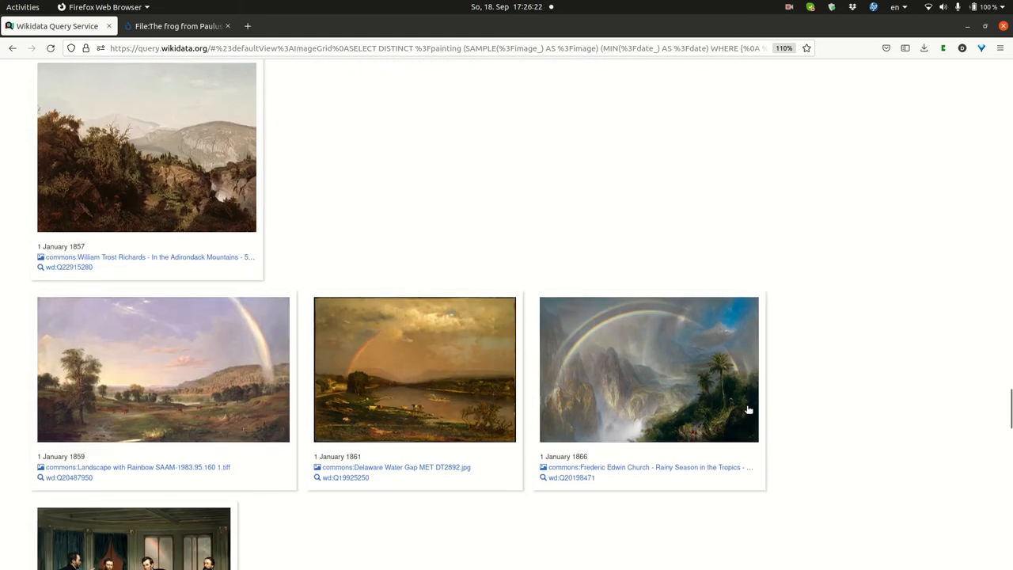
pyautogui.scroll(-3)
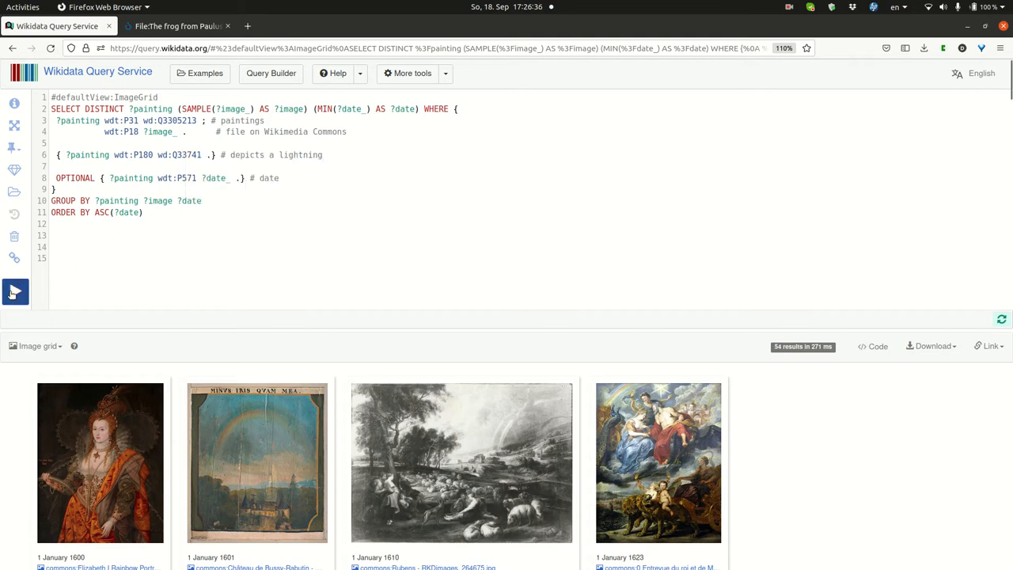
pyautogui.click(14, 291)
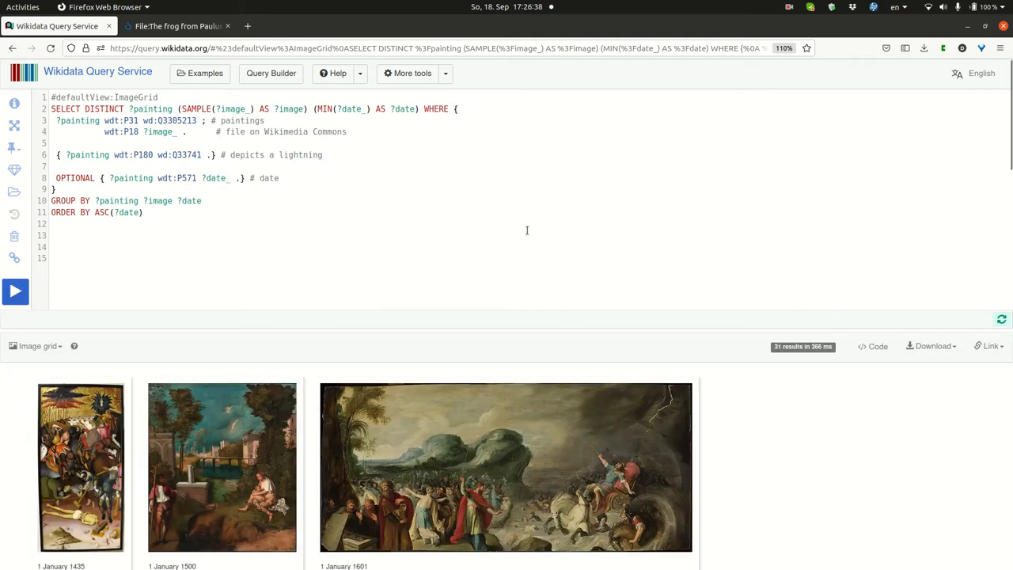
pyautogui.scroll(-3)
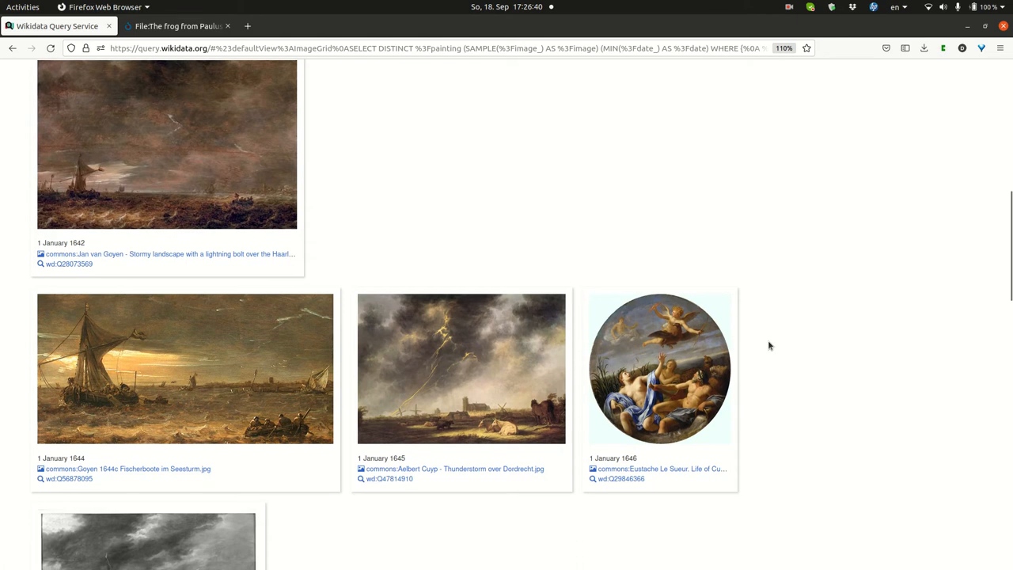
pyautogui.scroll(-3)
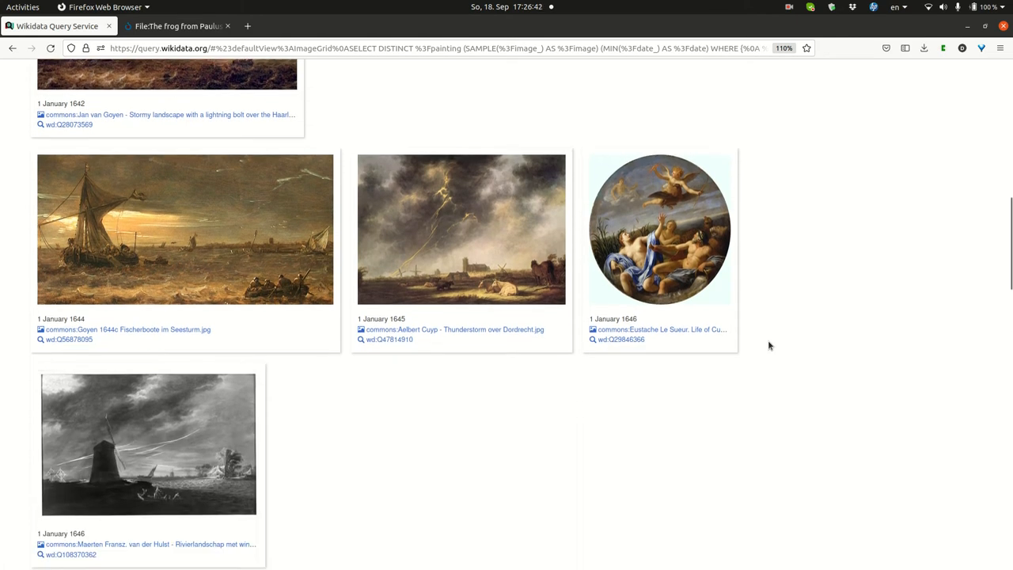
pyautogui.scroll(3)
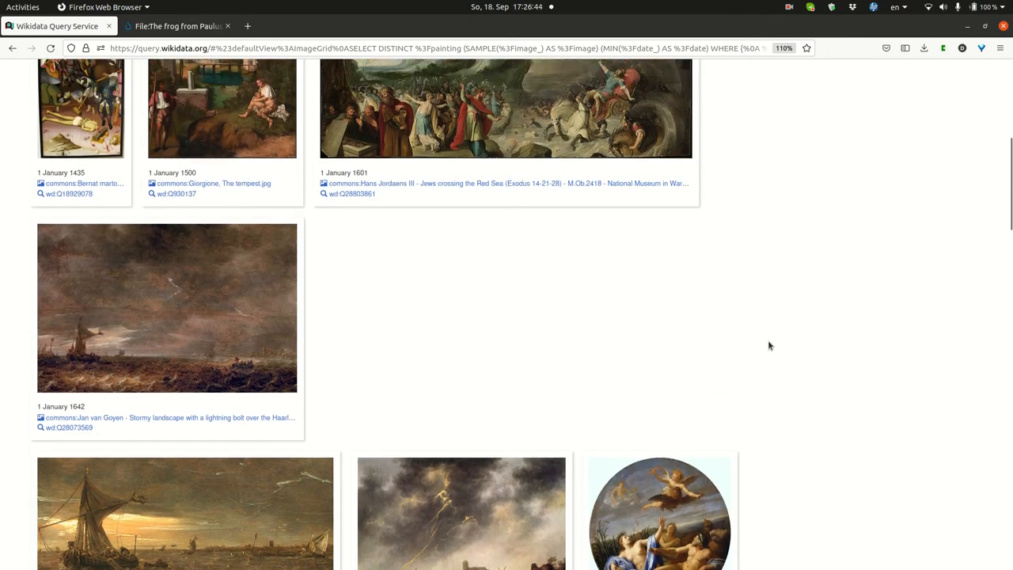
pyautogui.scroll(3)
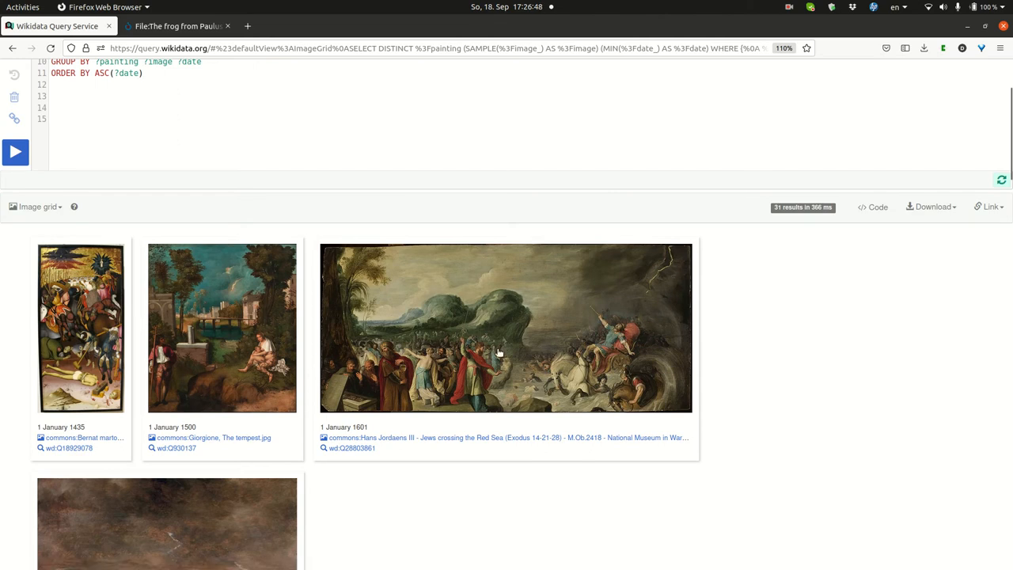
pyautogui.moveTo(622, 331)
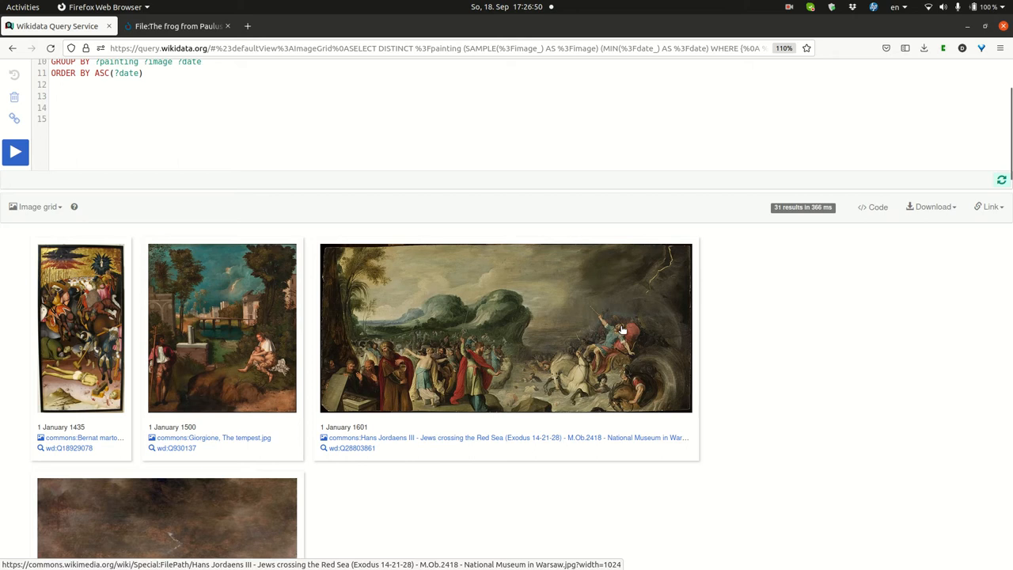
pyautogui.moveTo(715, 327)
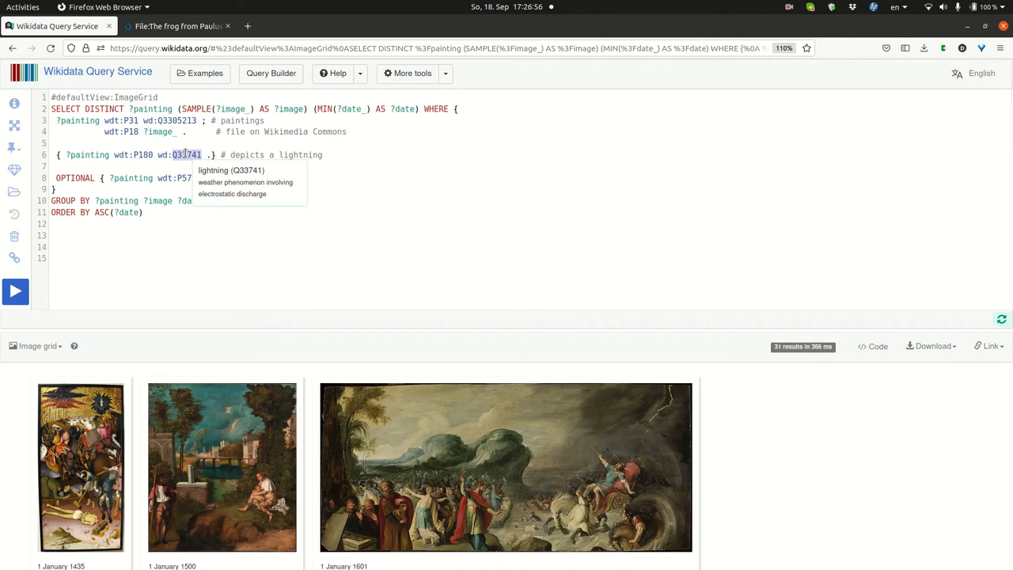
# Set the depicted subject to frog (Q3116510), comment 'depicts a frog', and run for 15 results.
pyautogui.write('frog')
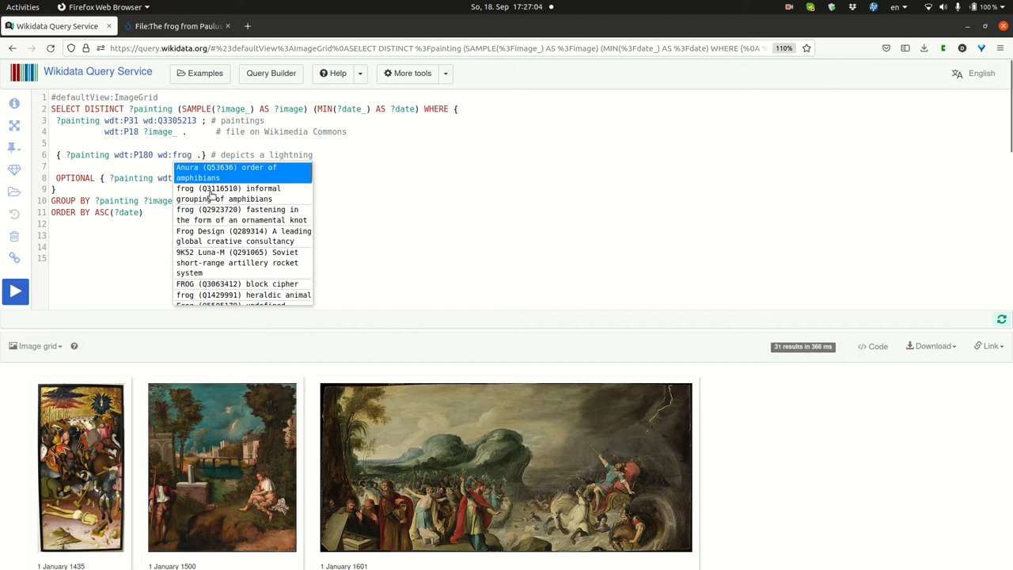
pyautogui.click(228, 188)
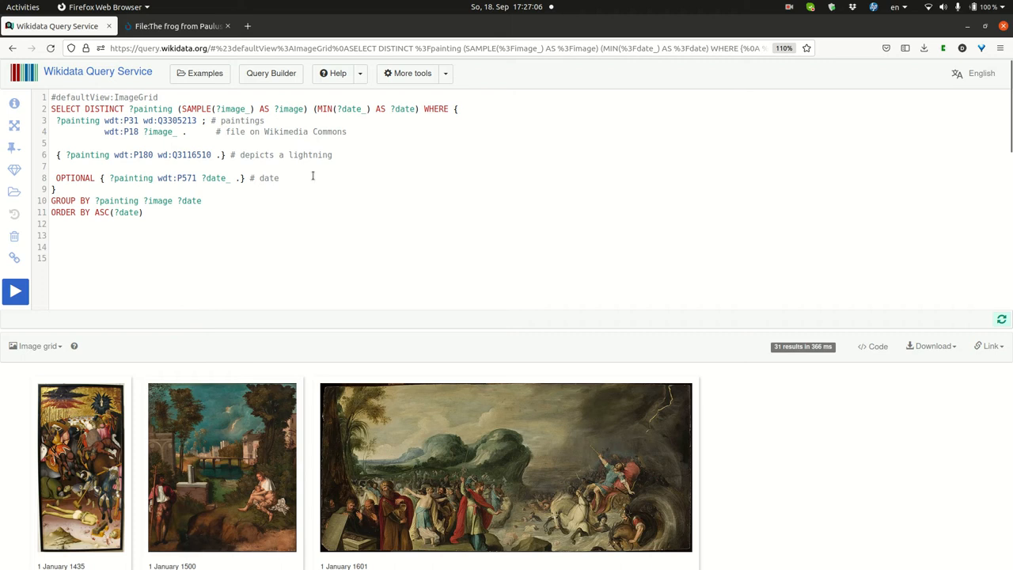
pyautogui.write('fr')
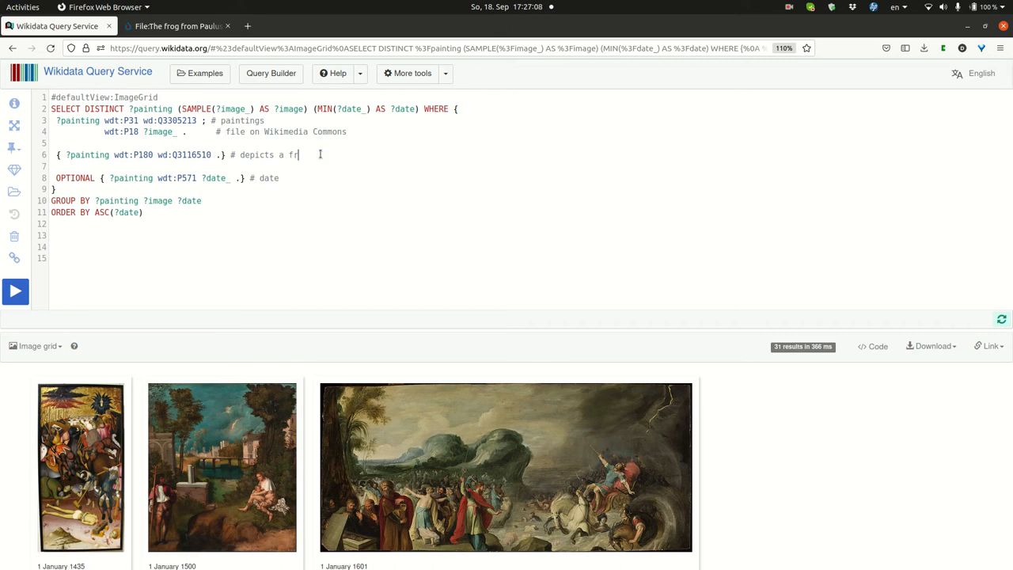
pyautogui.write('og')
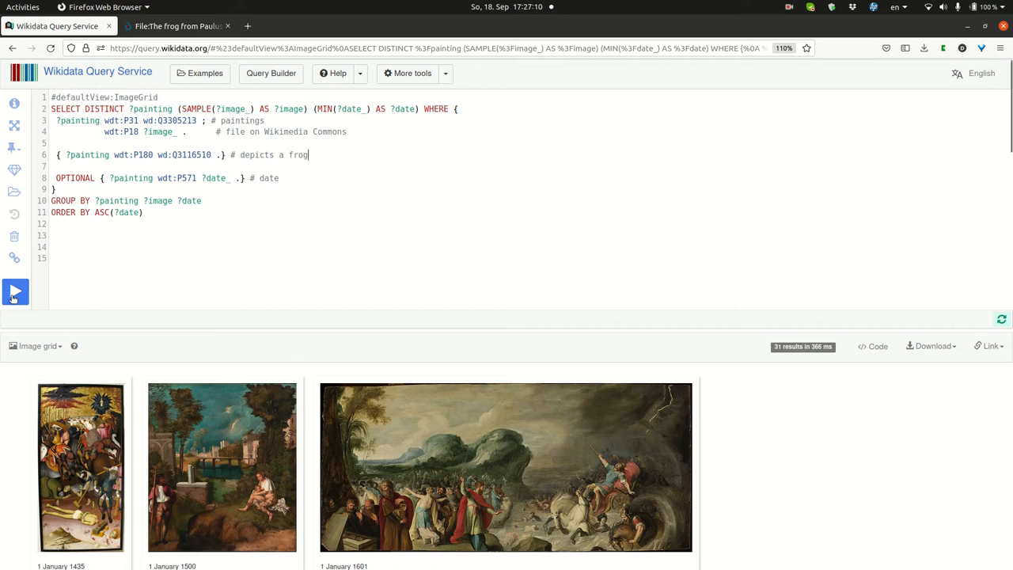
pyautogui.click(16, 291)
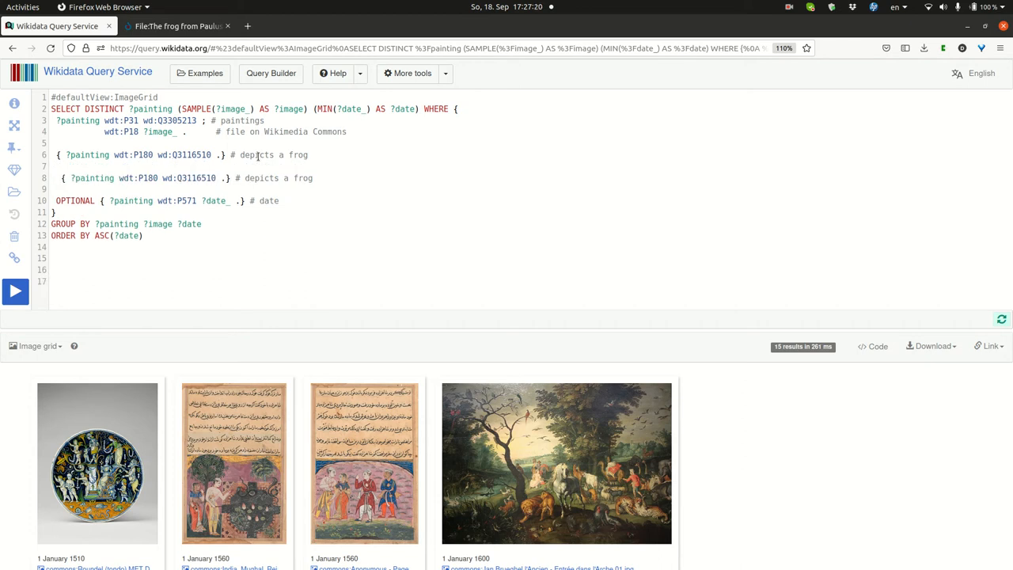
# Add a UNION branch wdt:P171* wd:Q53636 (Anura) commented 'an anuran' and run for 38 results.
pyautogui.write('UN')
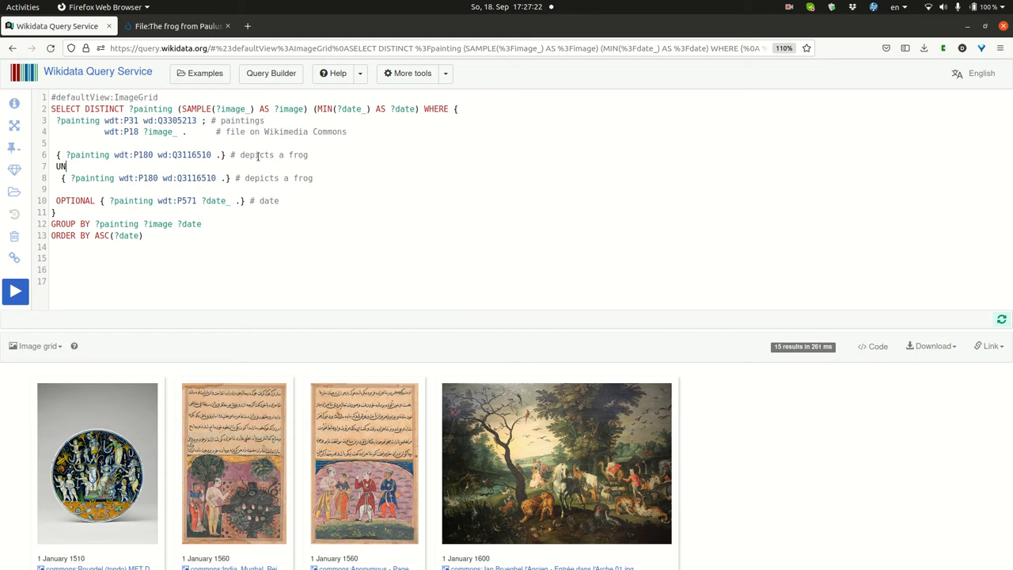
pyautogui.write('ION')
pyautogui.click(183, 178)
pyautogui.write('[  ')
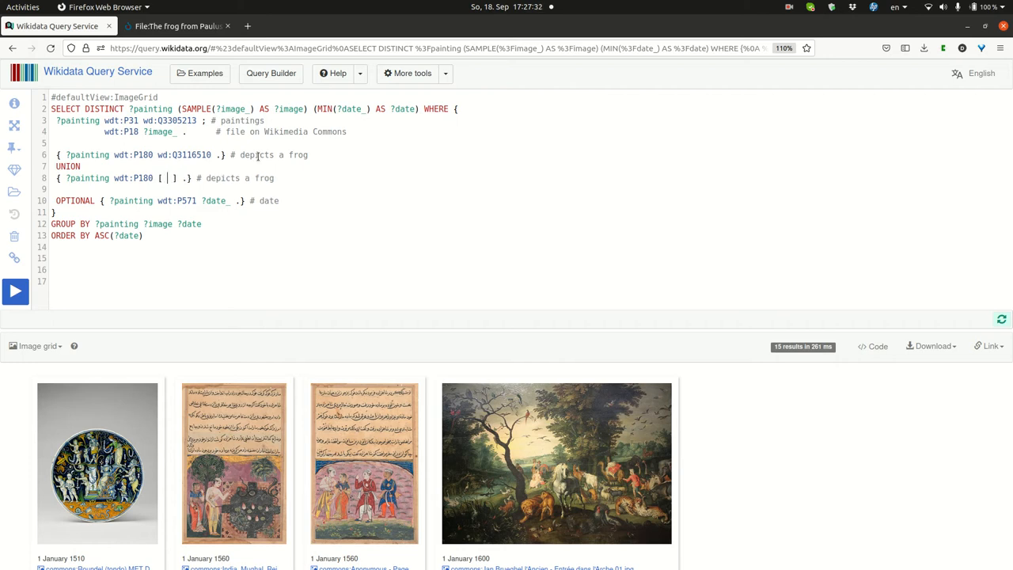
pyautogui.write('wdt:P')
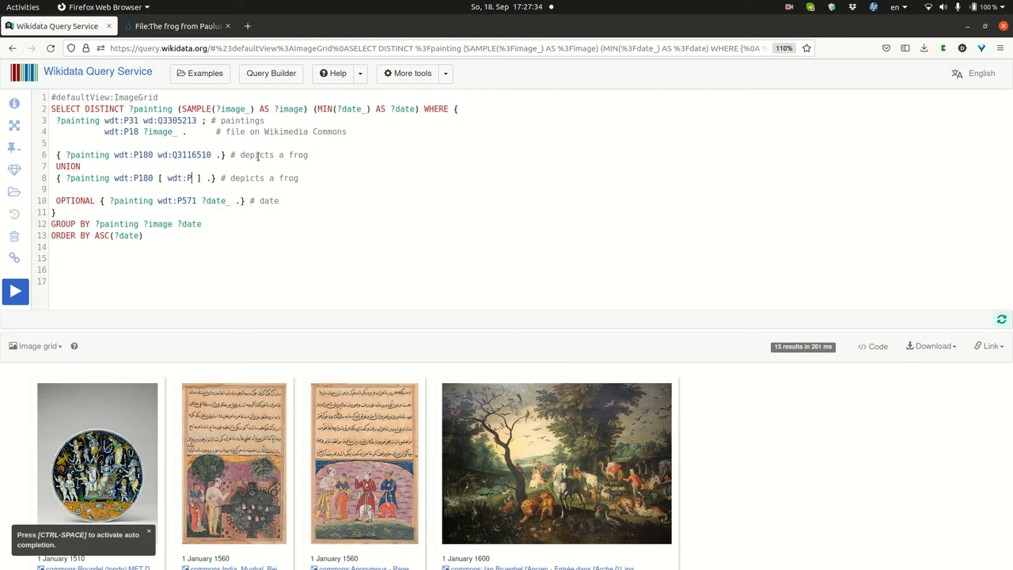
pyautogui.write('171* wd:')
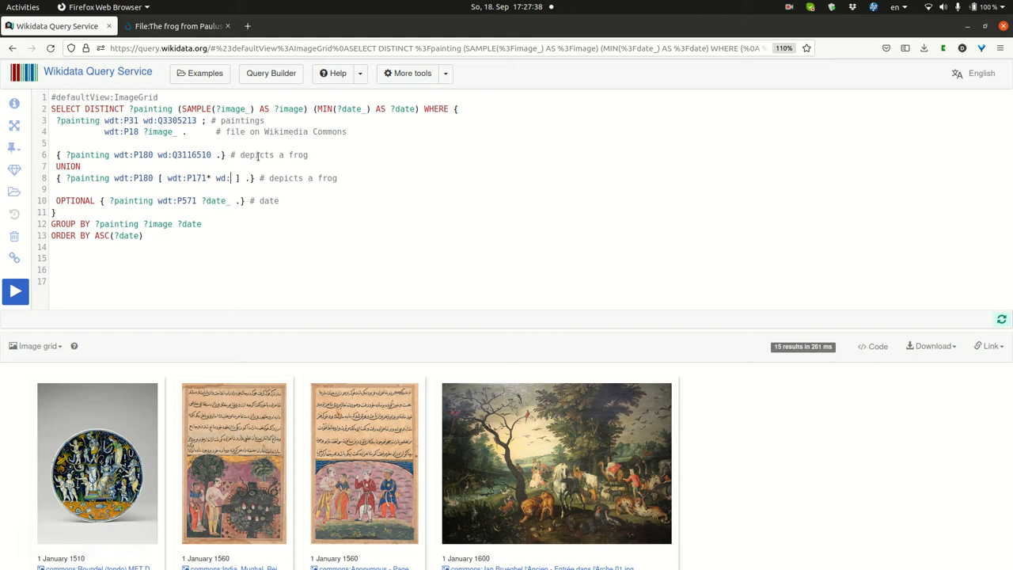
pyautogui.write('anura')
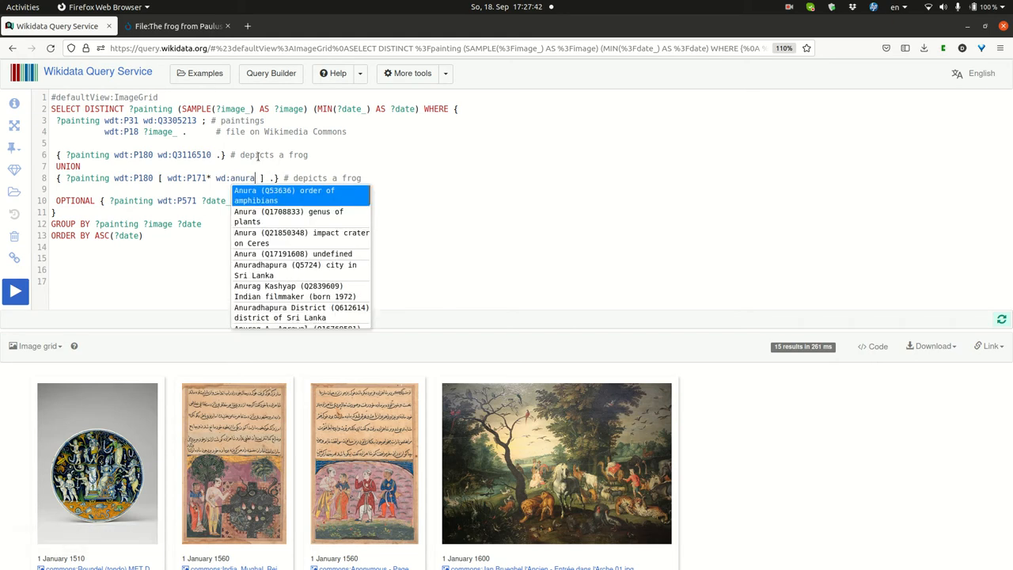
pyautogui.click(281, 195)
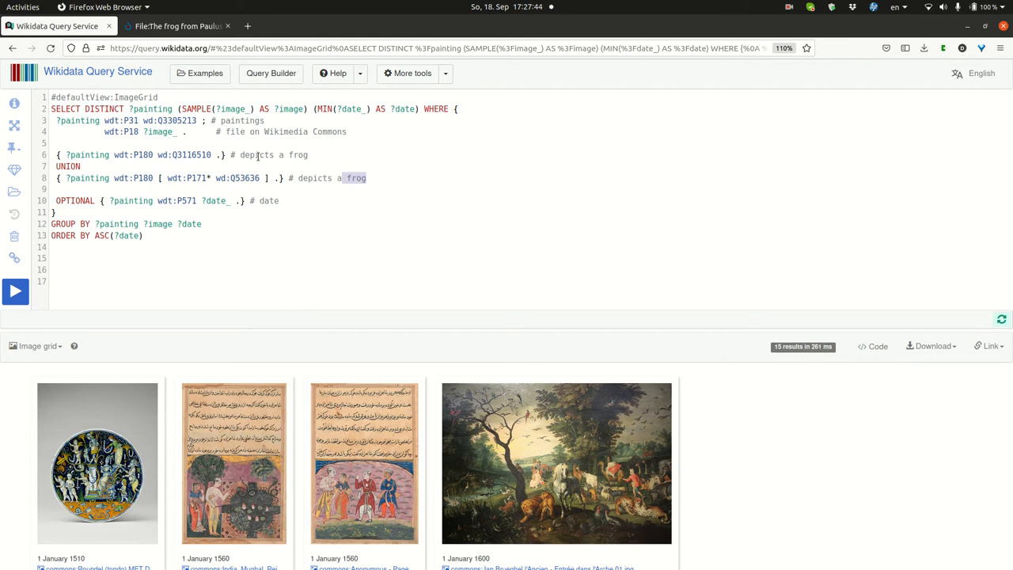
pyautogui.write('an anuran')
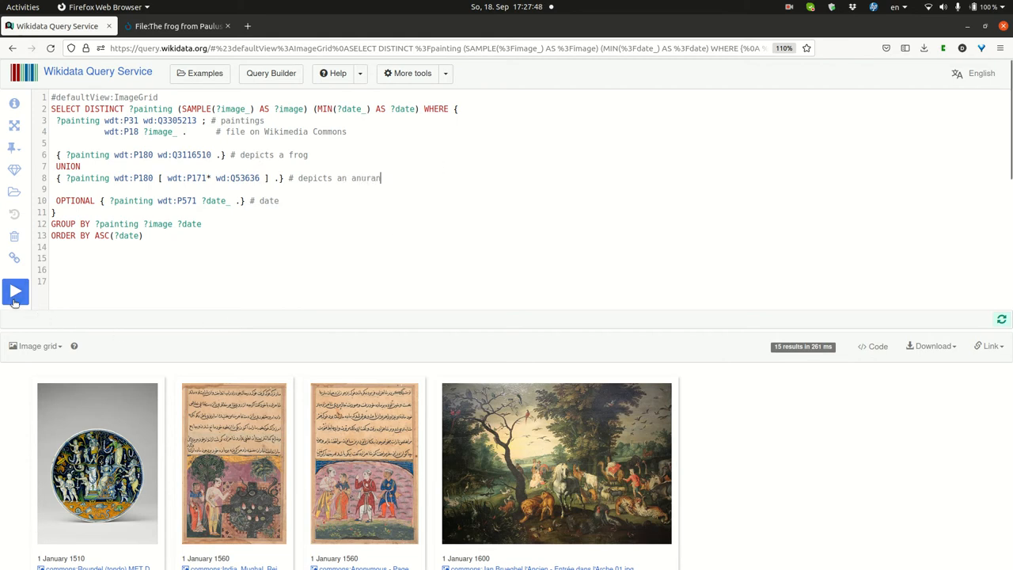
pyautogui.click(16, 291)
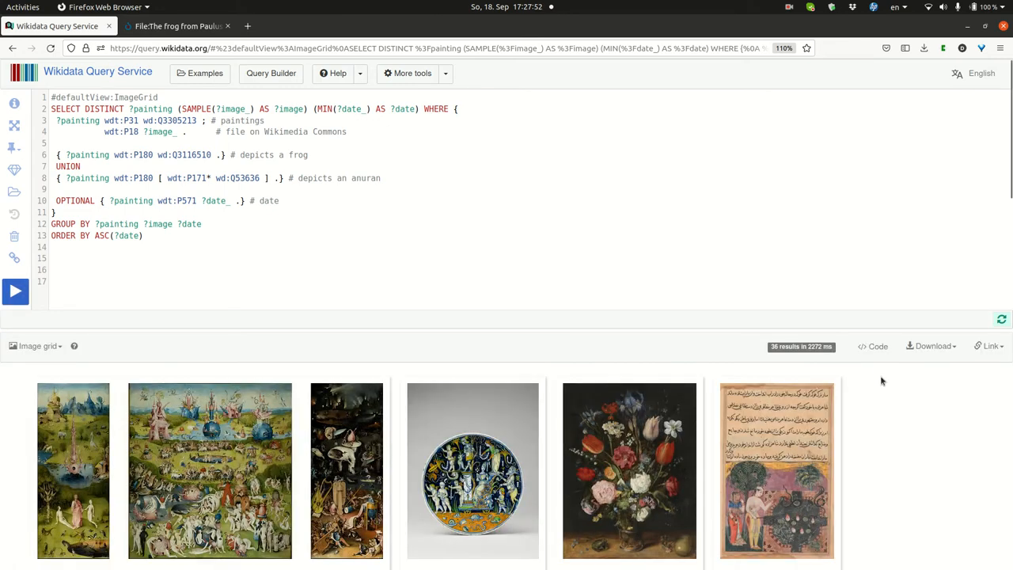
pyautogui.moveTo(871, 431)
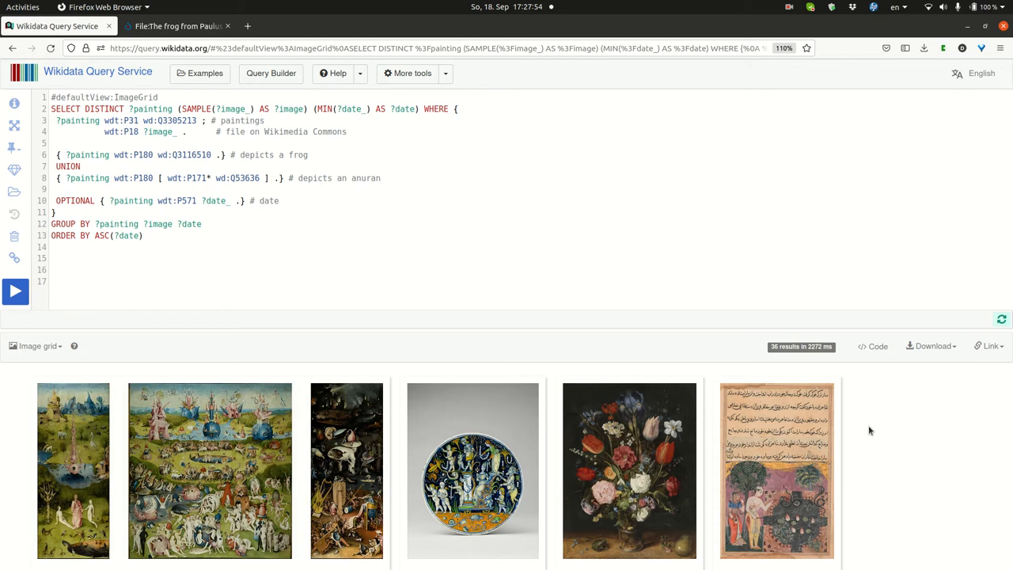
pyautogui.moveTo(204, 367)
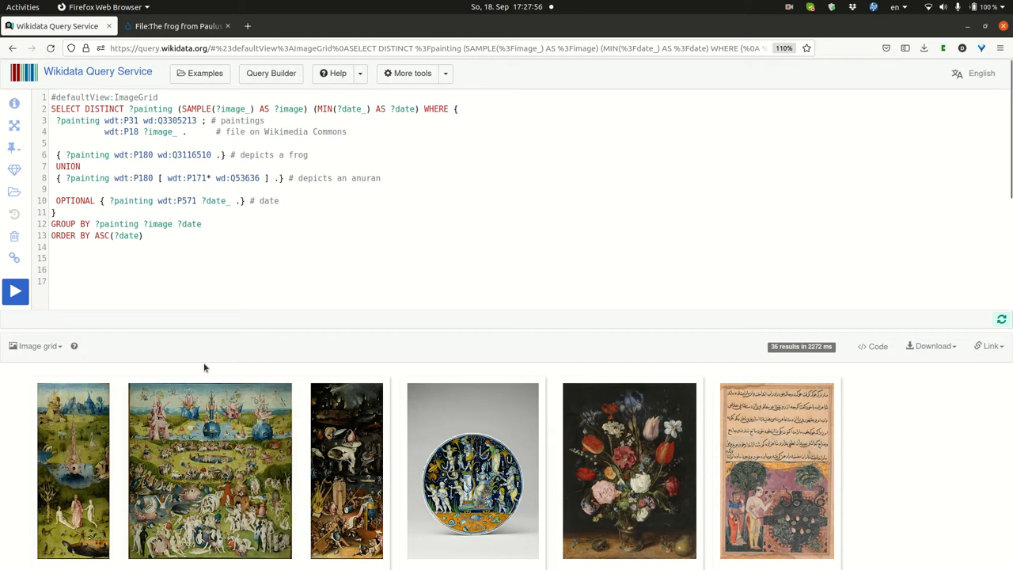
pyautogui.moveTo(817, 481)
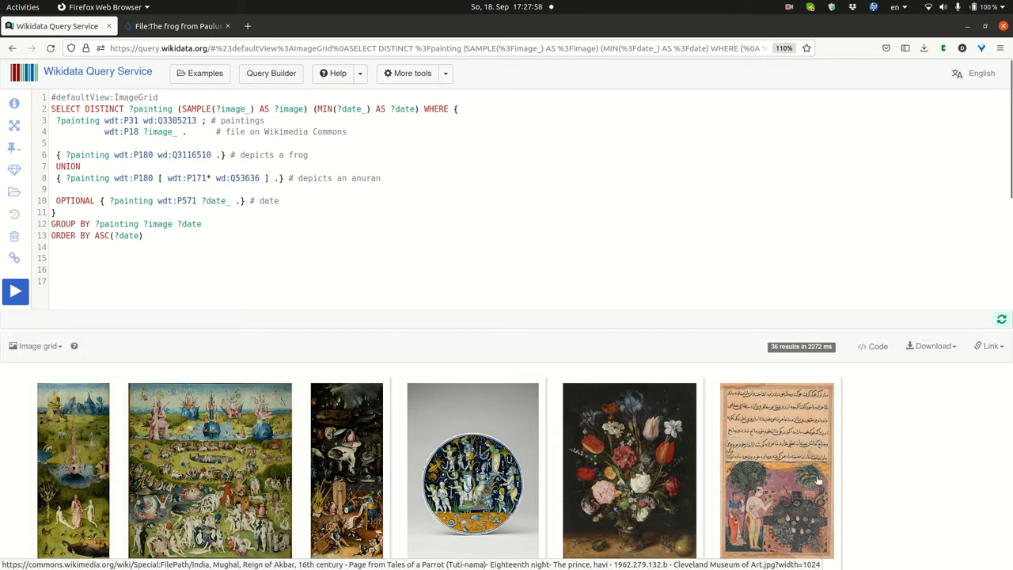
pyautogui.moveTo(774, 505)
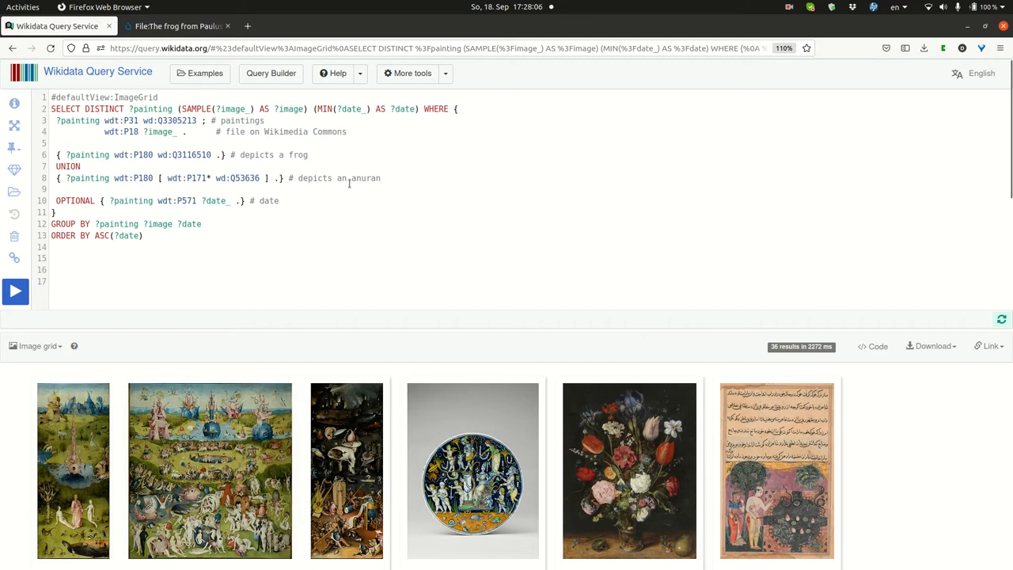
pyautogui.moveTo(606, 348)
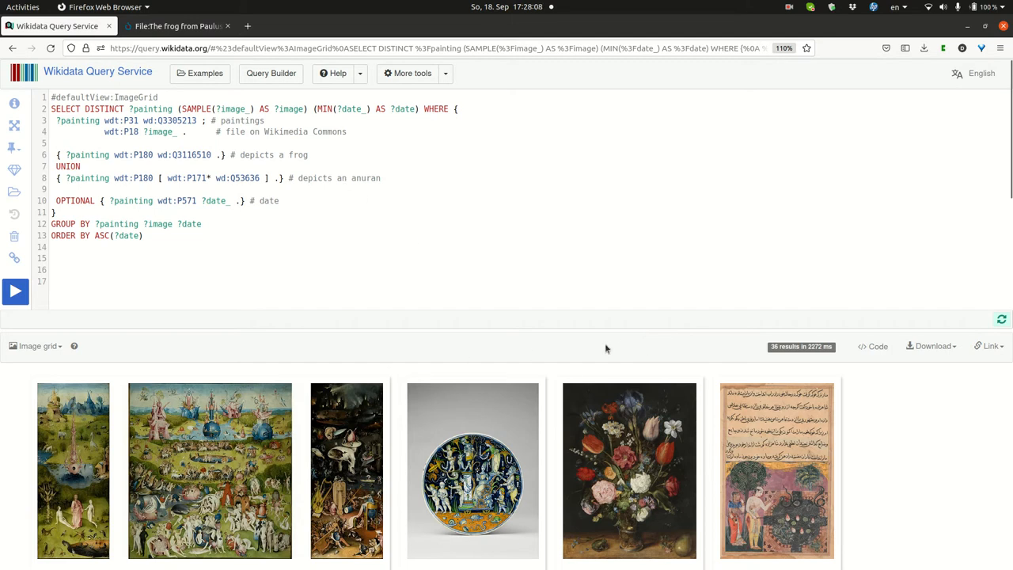
pyautogui.moveTo(47, 453)
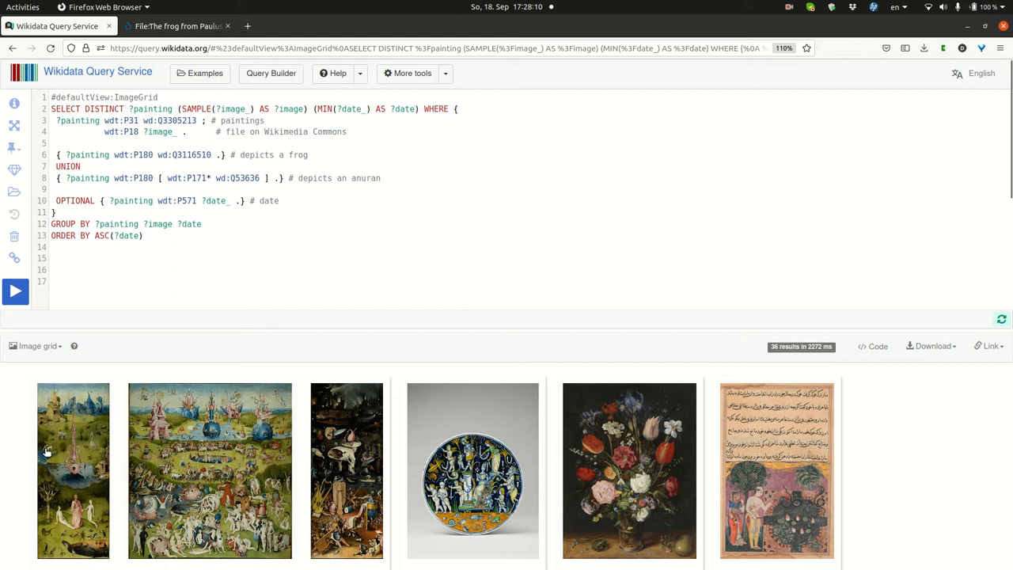
pyautogui.moveTo(122, 433)
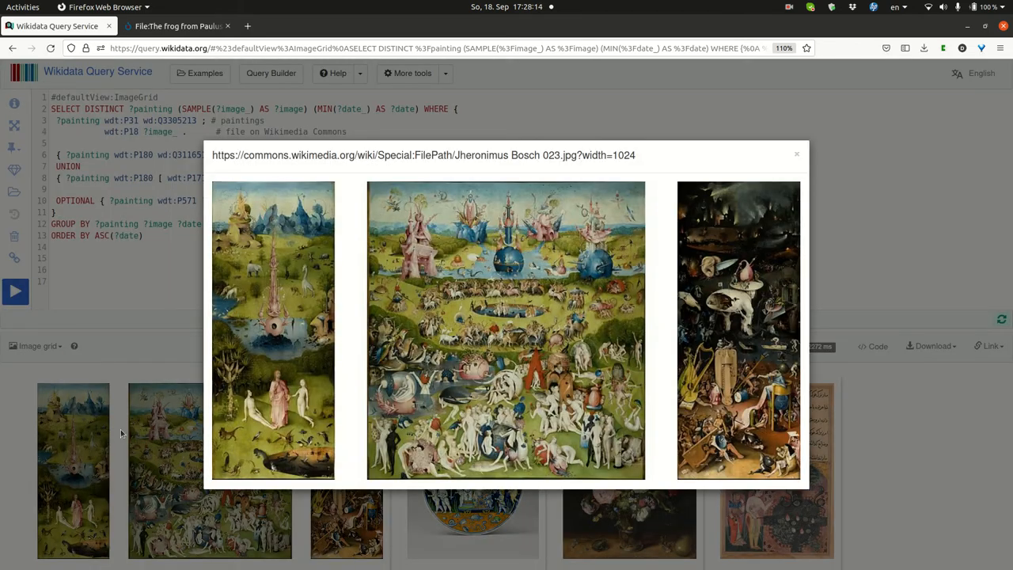
pyautogui.moveTo(388, 456)
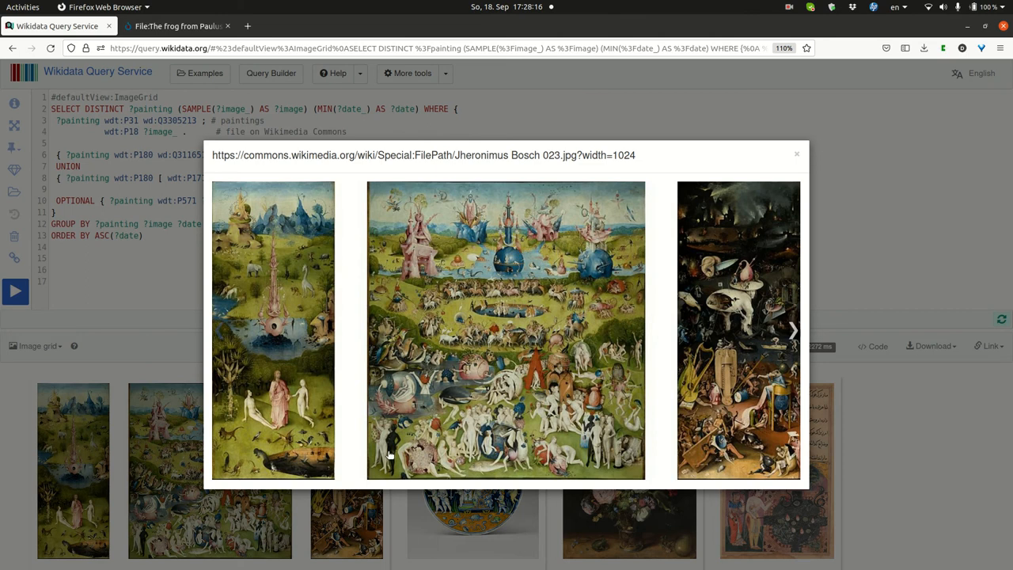
pyautogui.moveTo(470, 188)
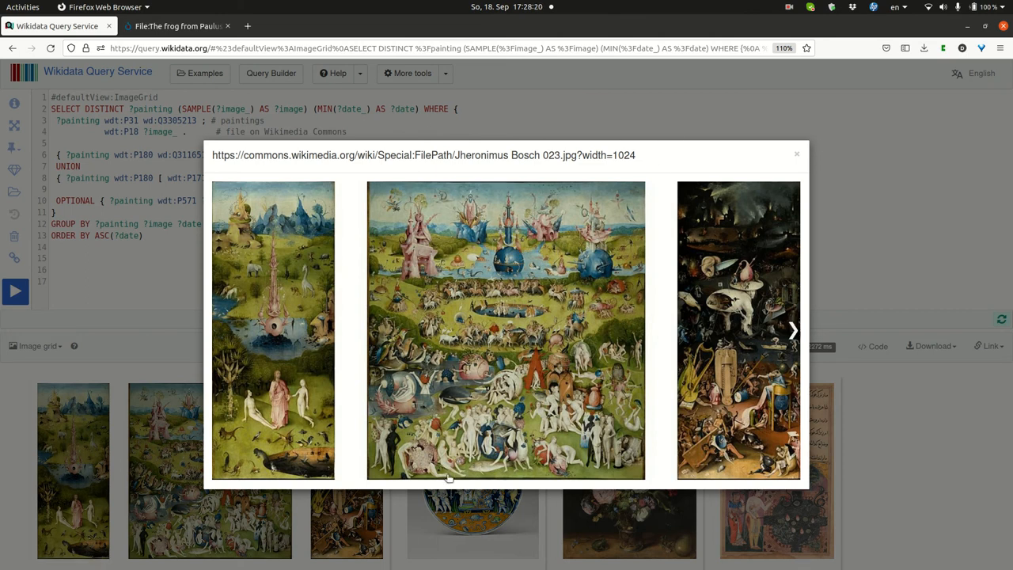
pyautogui.moveTo(745, 124)
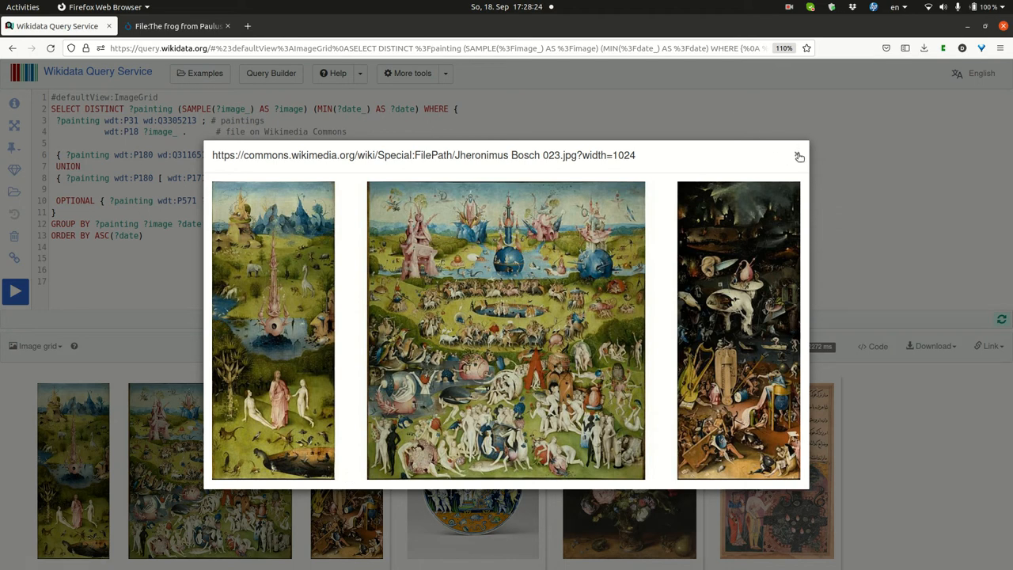
# Enlarge the painted roundel in the lightbox and advance to the Tales of a Parrot page.
pyautogui.click(800, 157)
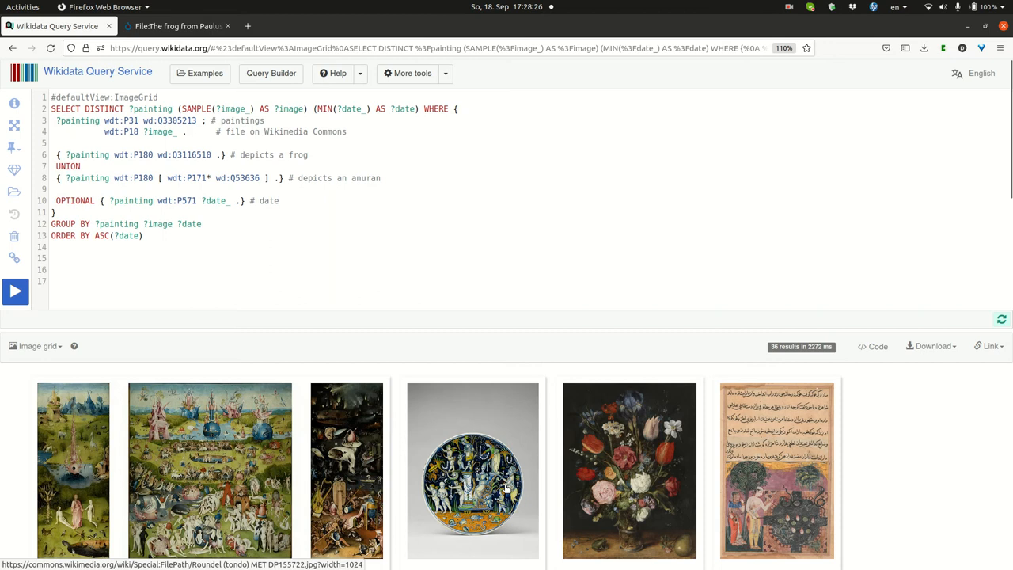
pyautogui.click(472, 470)
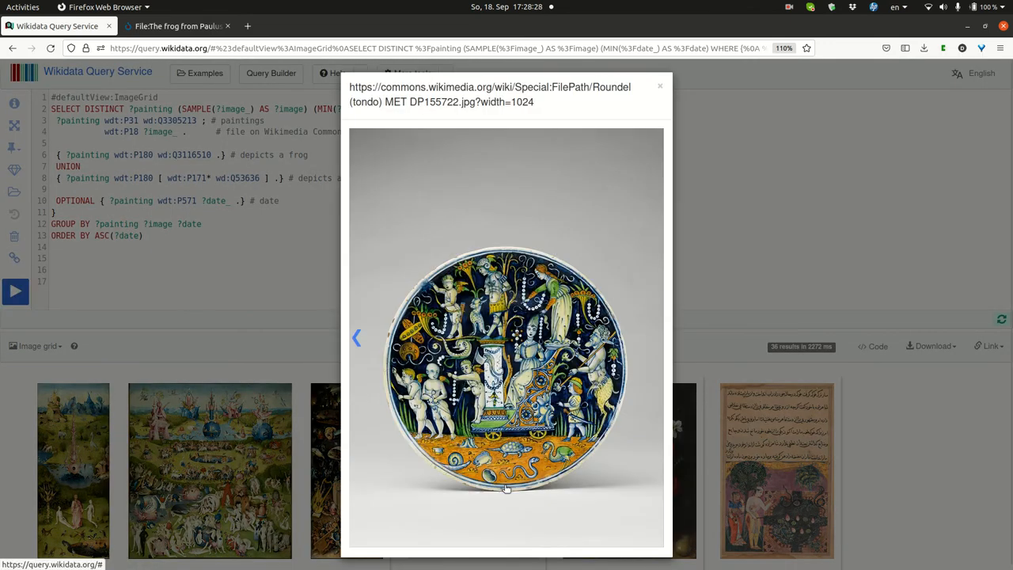
pyautogui.moveTo(657, 339)
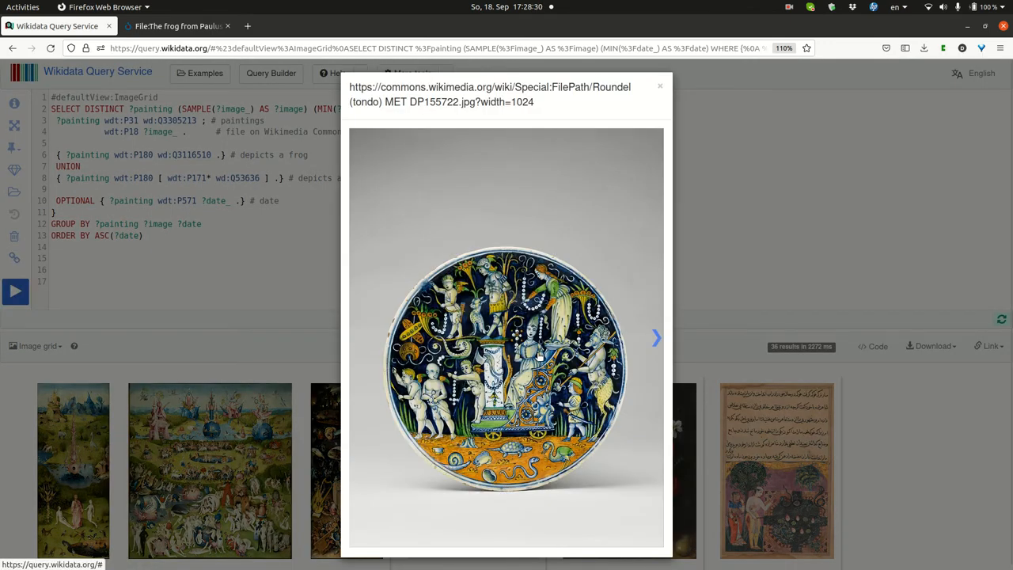
pyautogui.click(656, 338)
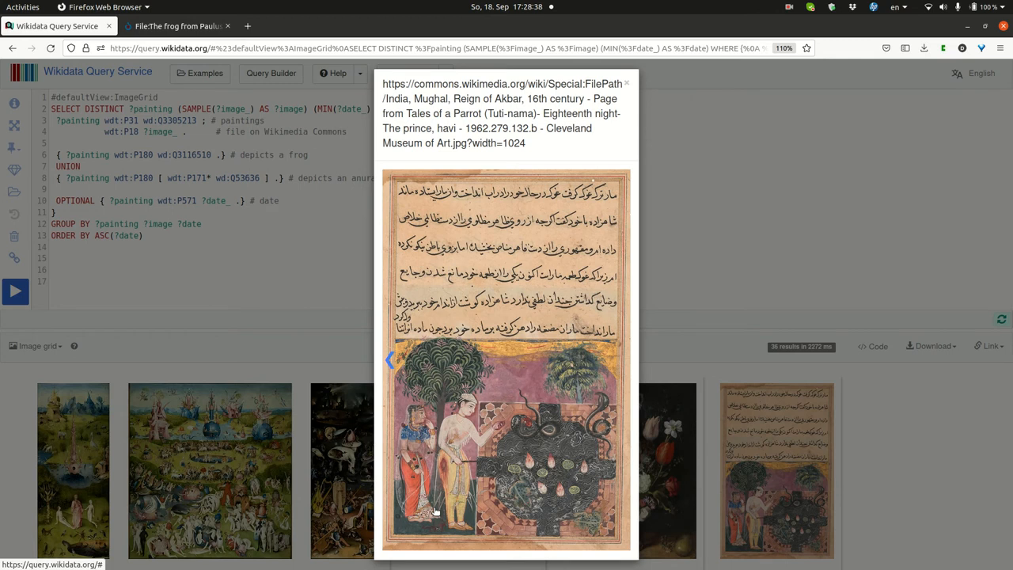
# Step to another Tales of a Parrot manuscript page in the lightbox.
pyautogui.click(389, 358)
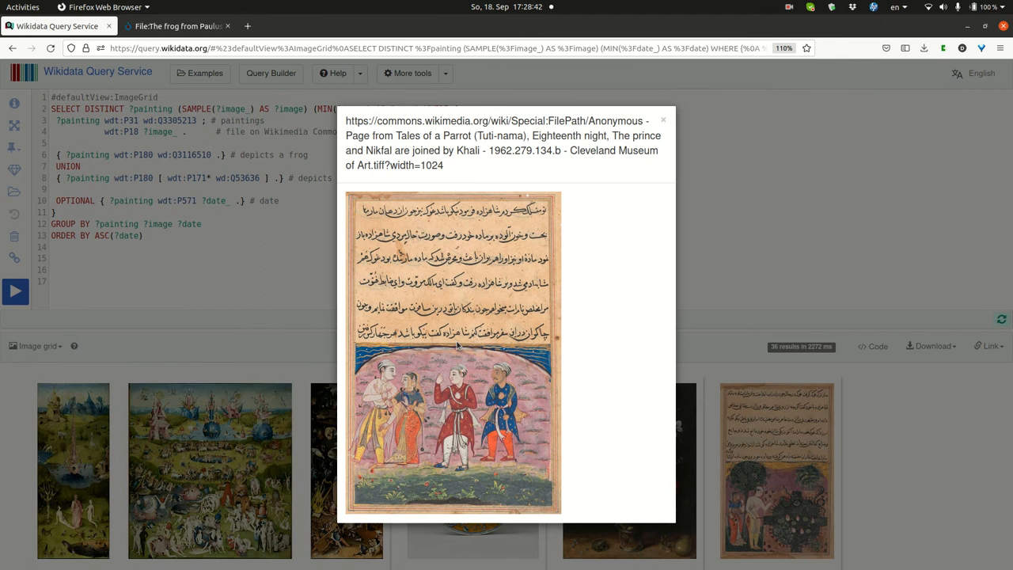
pyautogui.moveTo(568, 398)
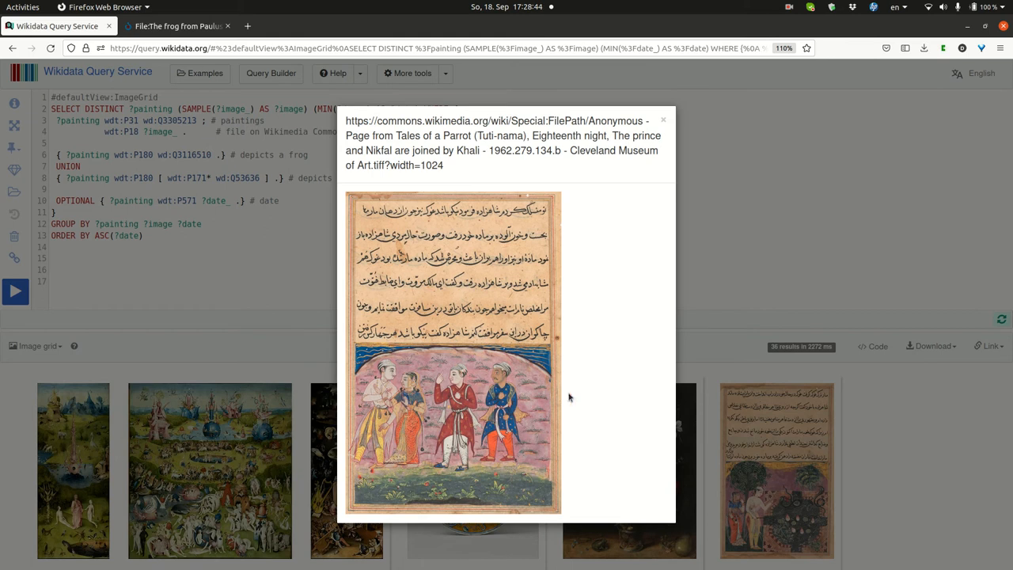
pyautogui.moveTo(532, 497)
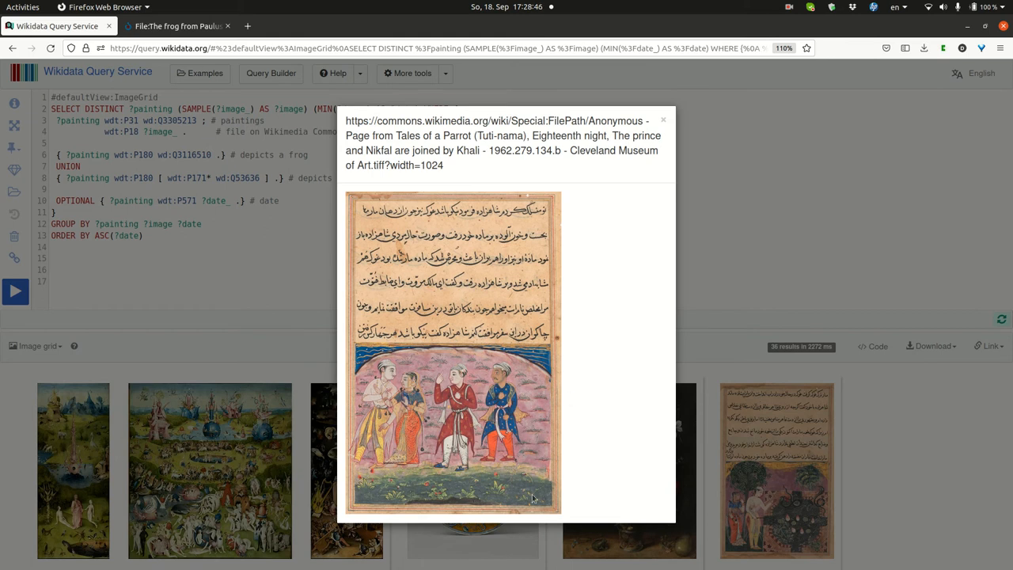
pyautogui.moveTo(532, 355)
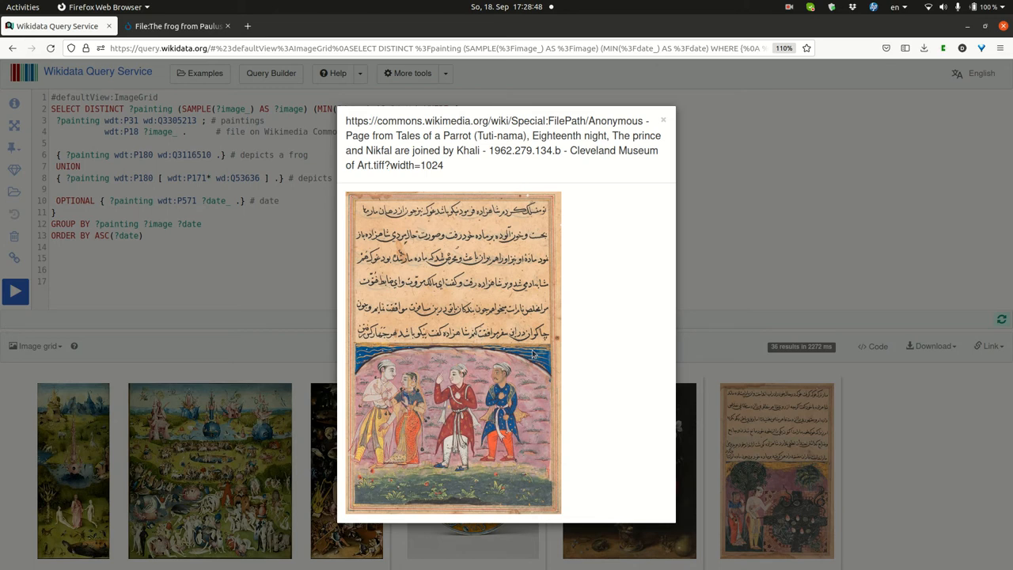
pyautogui.moveTo(332, 309)
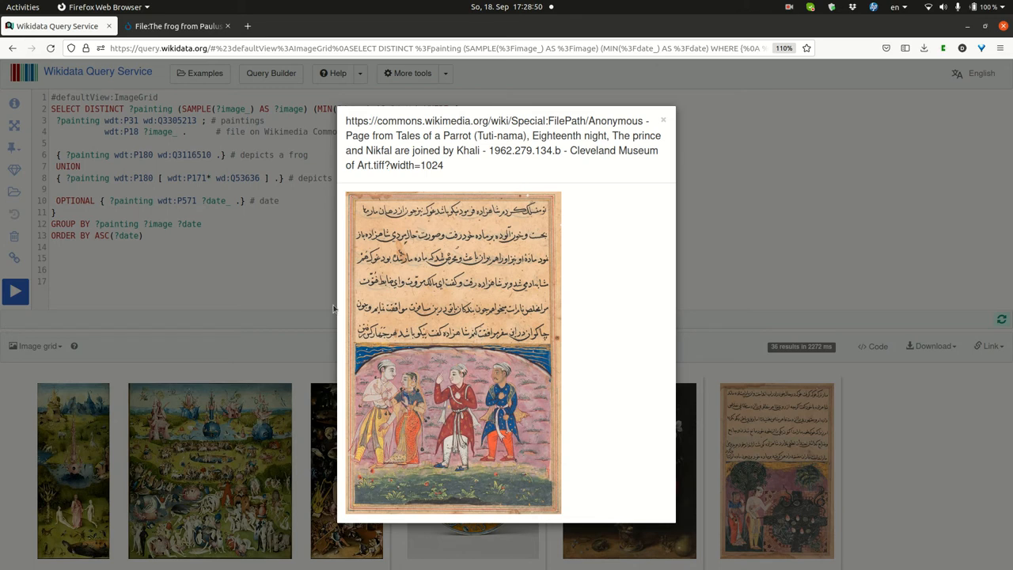
pyautogui.moveTo(445, 402)
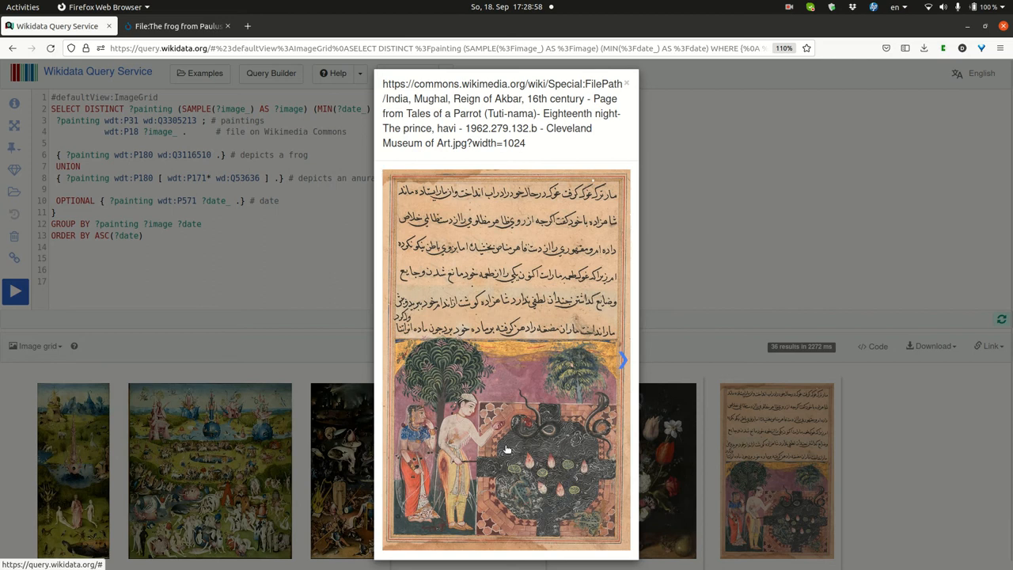
pyautogui.moveTo(543, 429)
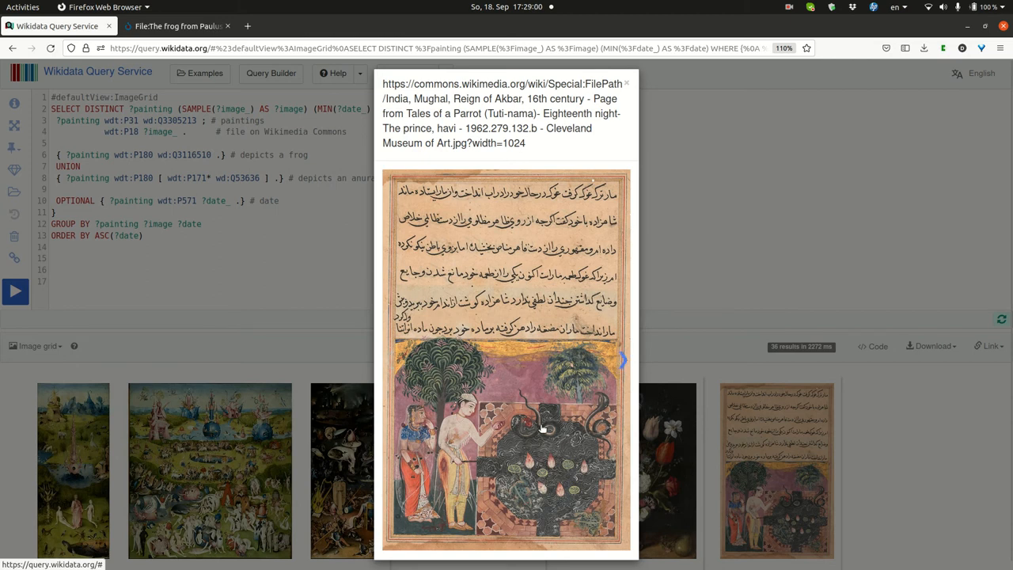
pyautogui.moveTo(516, 500)
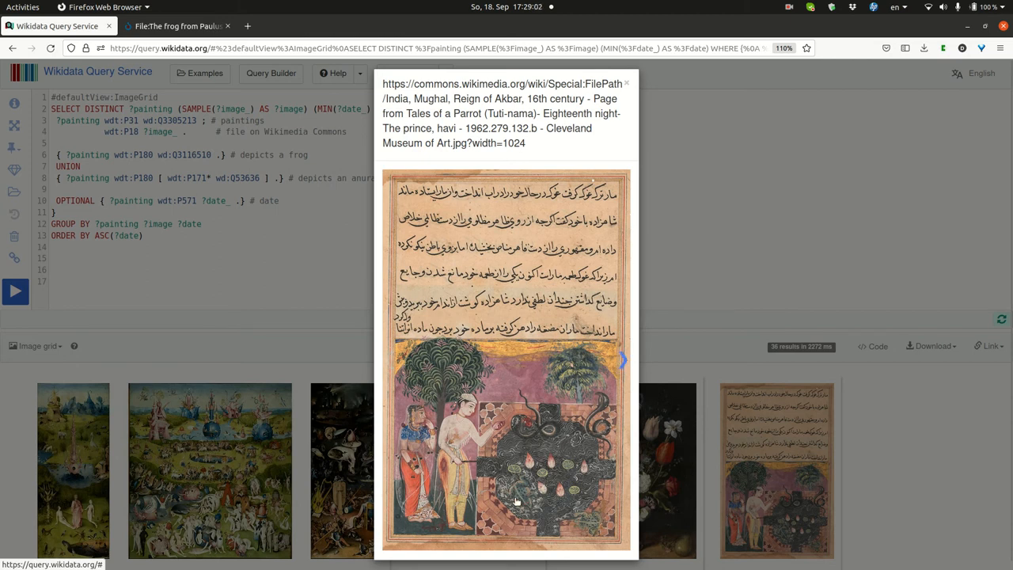
pyautogui.moveTo(516, 439)
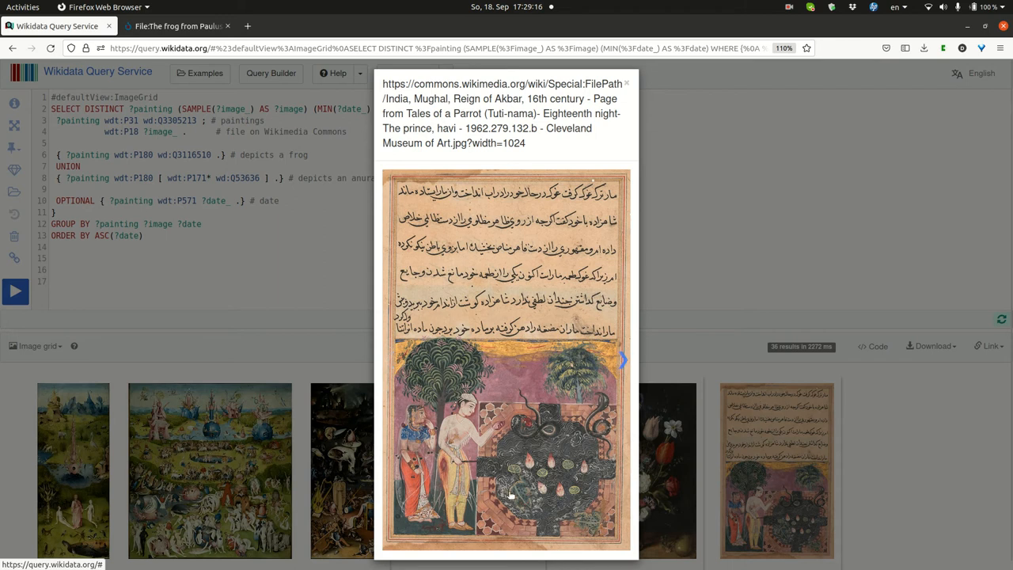
pyautogui.moveTo(532, 490)
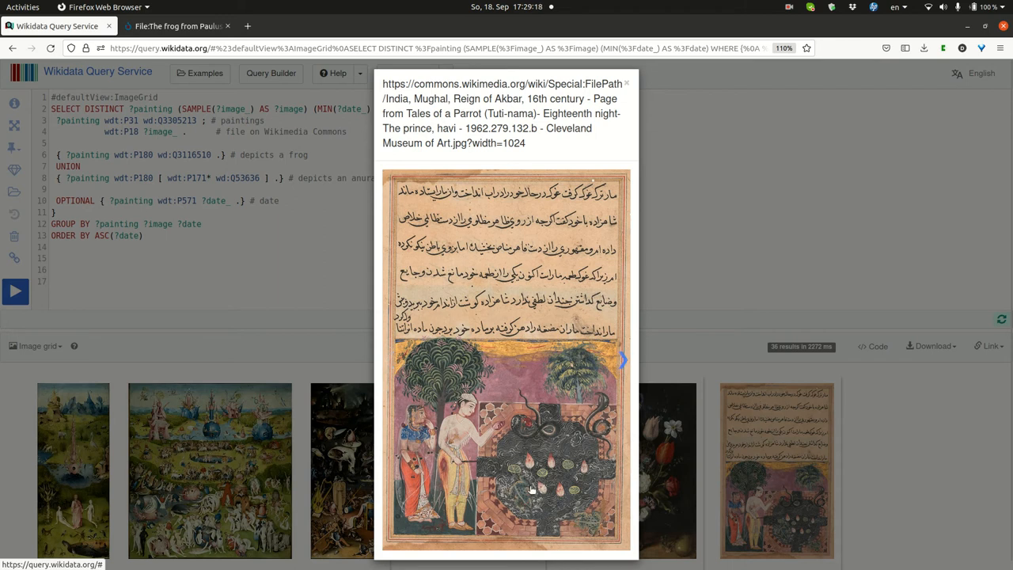
pyautogui.moveTo(543, 436)
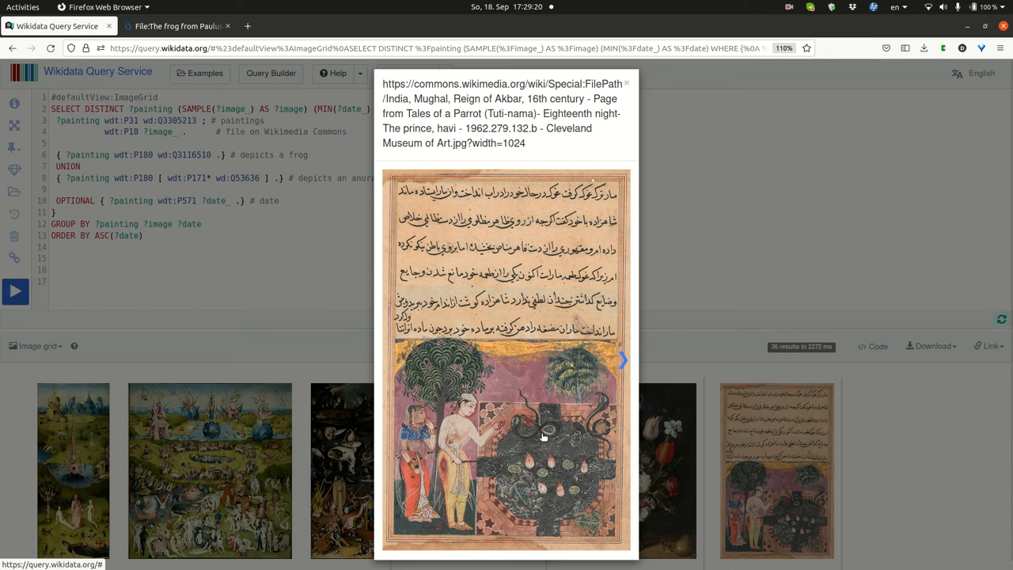
pyautogui.moveTo(573, 431)
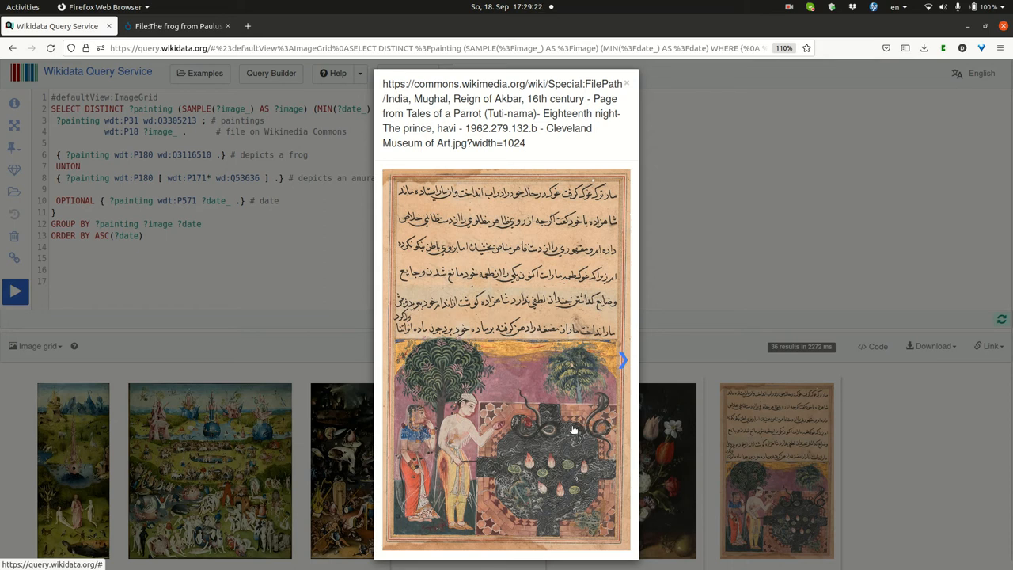
pyautogui.moveTo(529, 419)
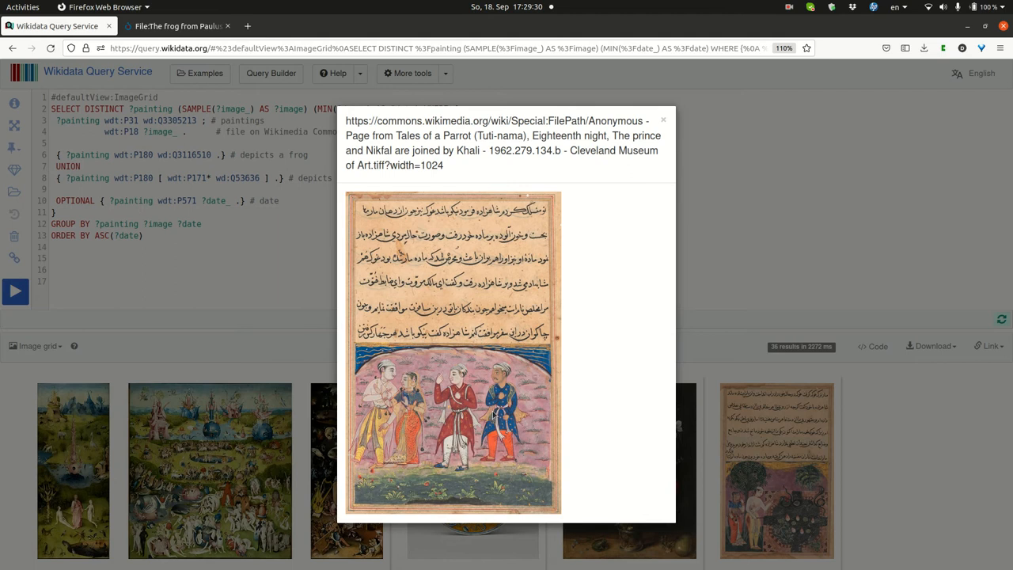
pyautogui.moveTo(421, 393)
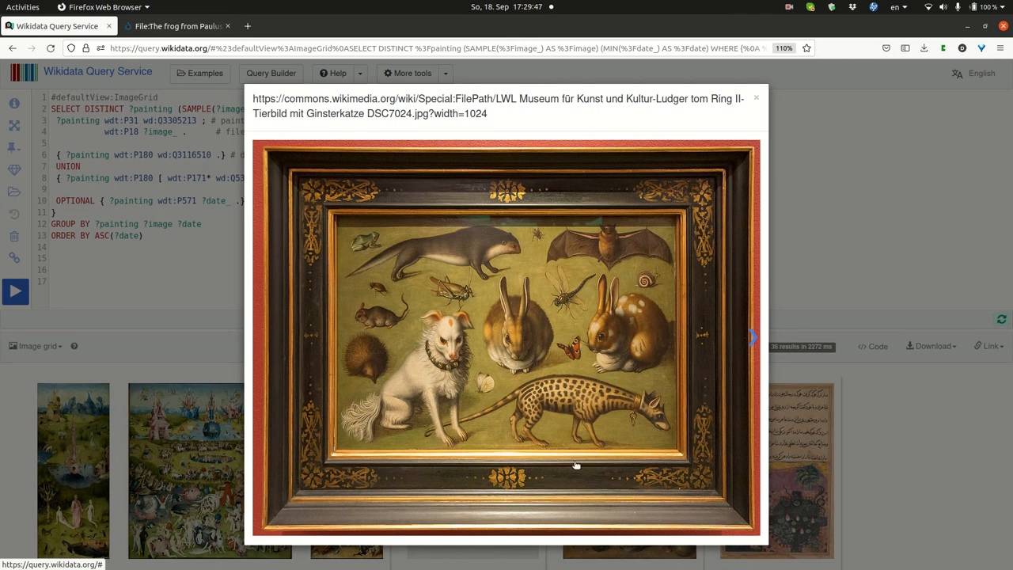
# Advance through De zondeval and Entrée dans l'Arche to the Bosschaert fruit still life.
pyautogui.click(752, 335)
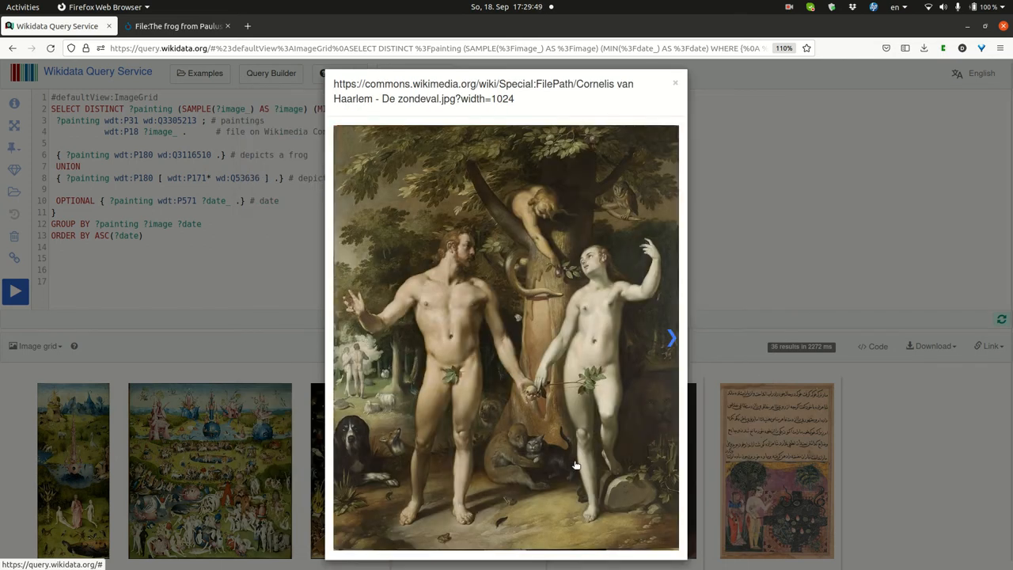
pyautogui.moveTo(516, 497)
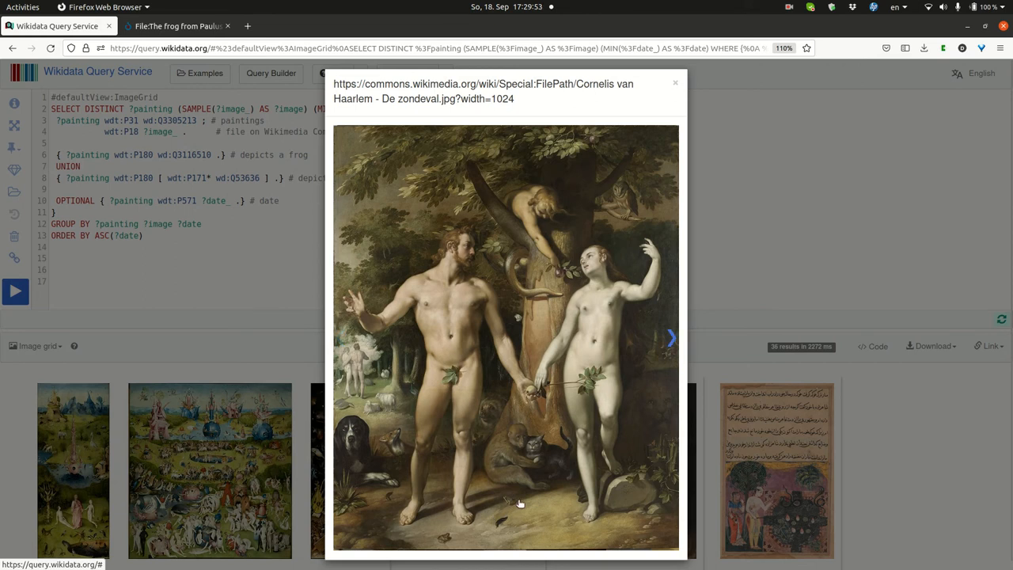
pyautogui.click(672, 339)
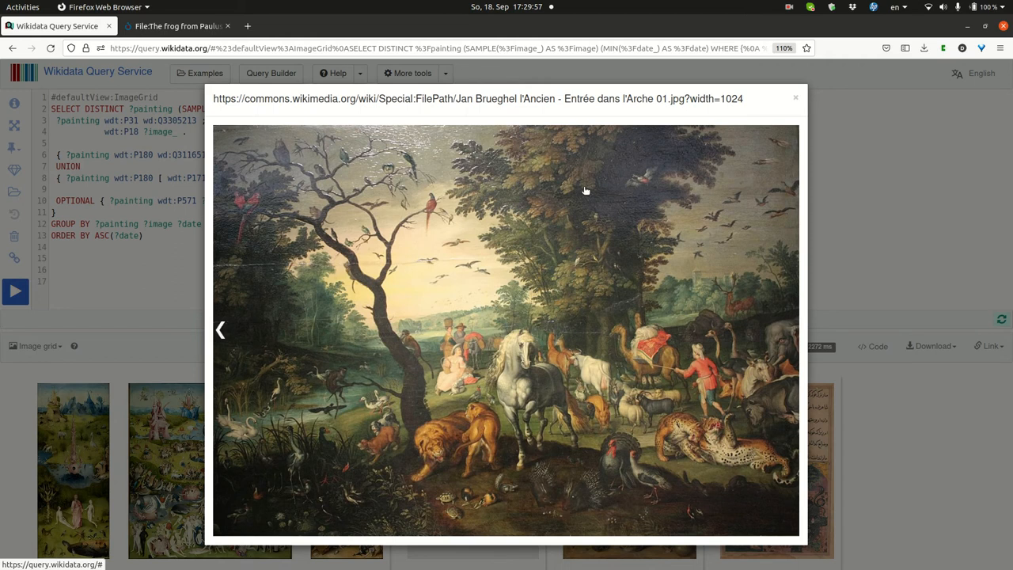
pyautogui.moveTo(345, 304)
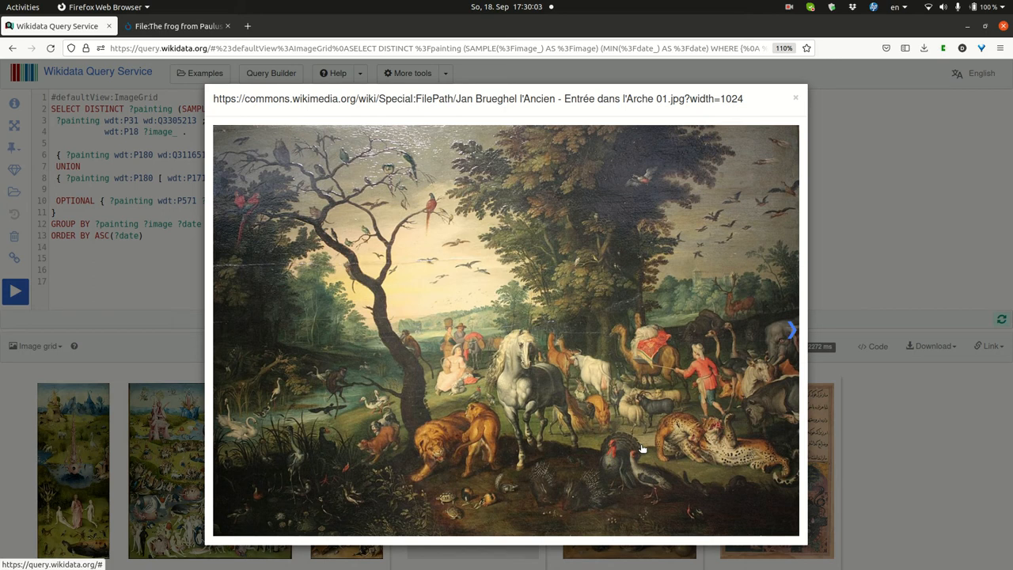
pyautogui.click(792, 331)
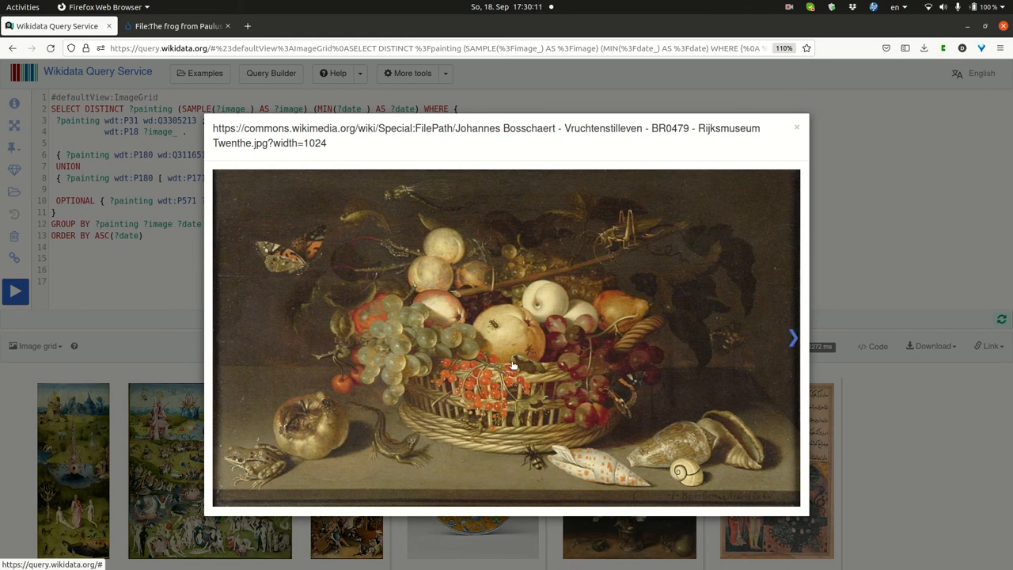
pyautogui.moveTo(535, 332)
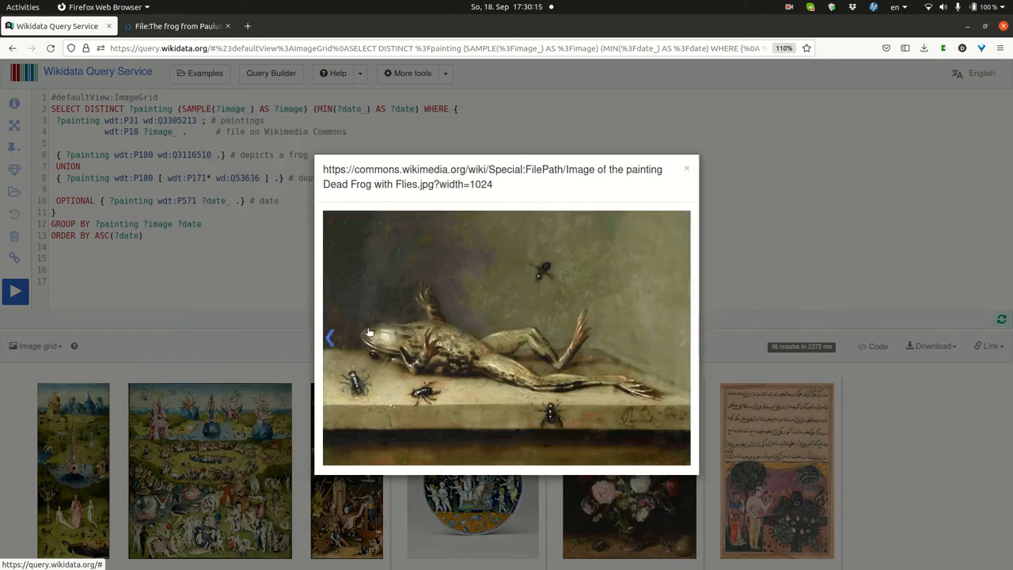
pyautogui.moveTo(538, 282)
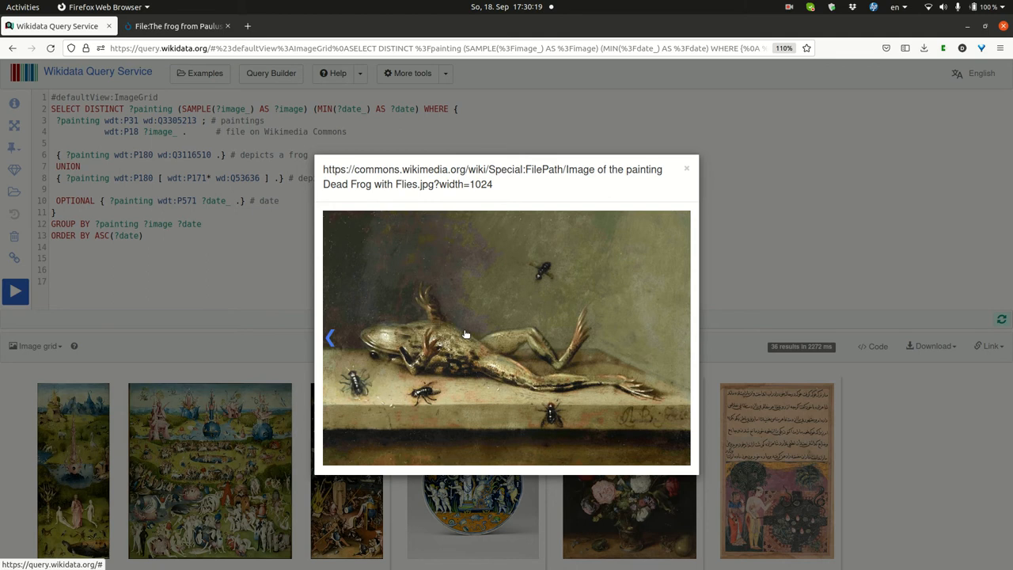
pyautogui.moveTo(548, 266)
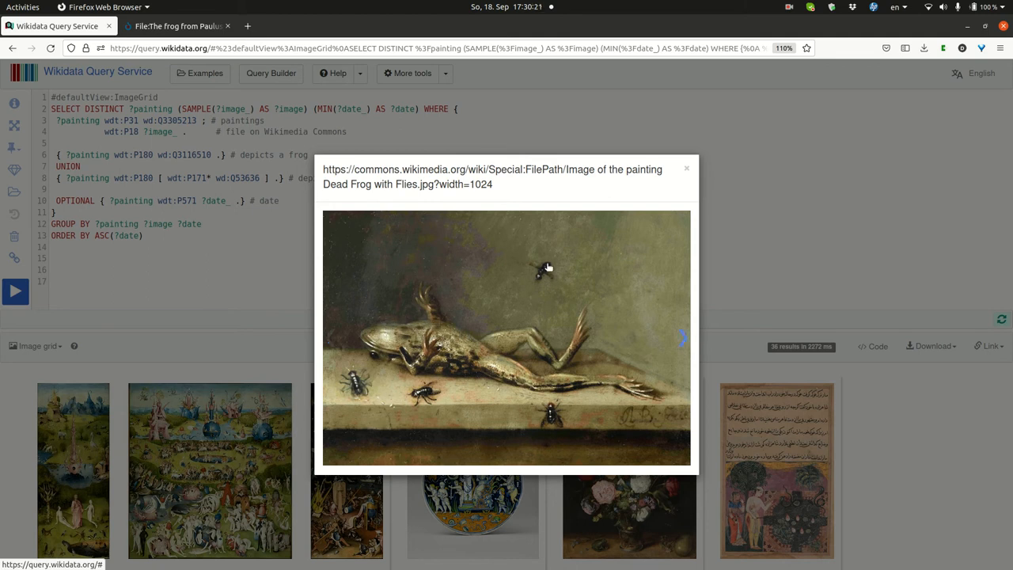
pyautogui.moveTo(513, 374)
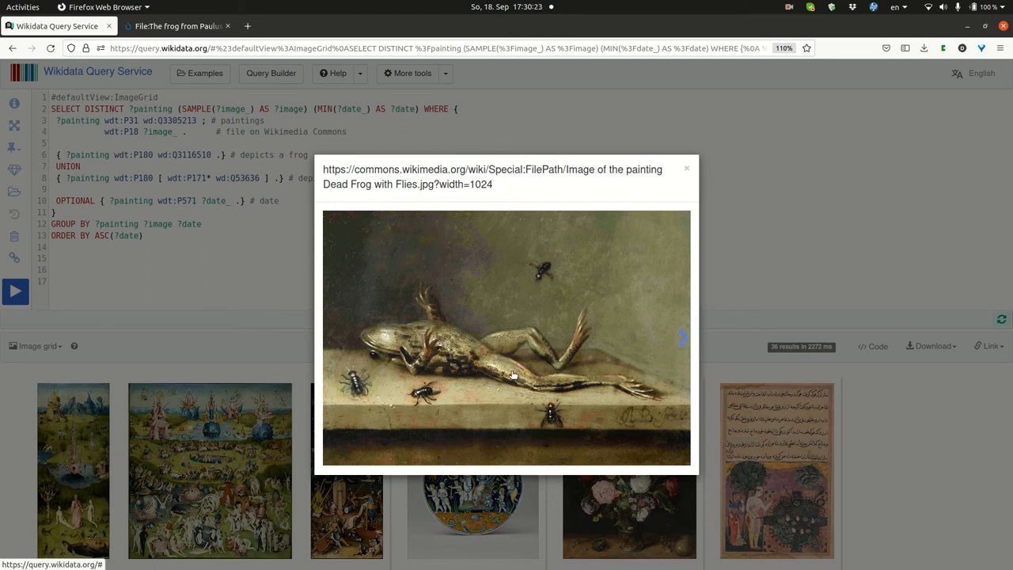
# Step from Dead Frog with Flies to Paulus Potter's The Bull and view its frog detail on Commons.
pyautogui.click(682, 339)
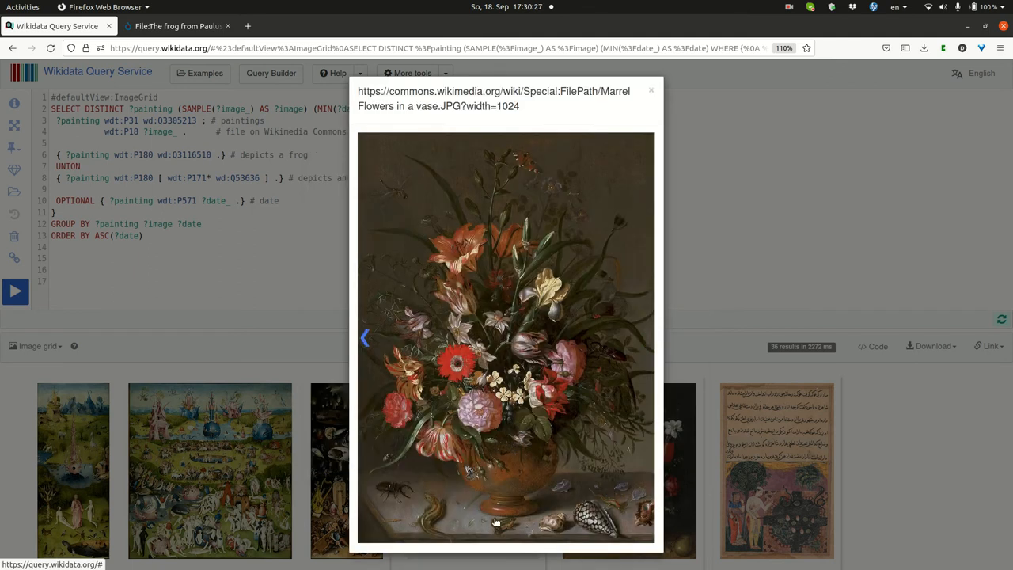
pyautogui.click(367, 342)
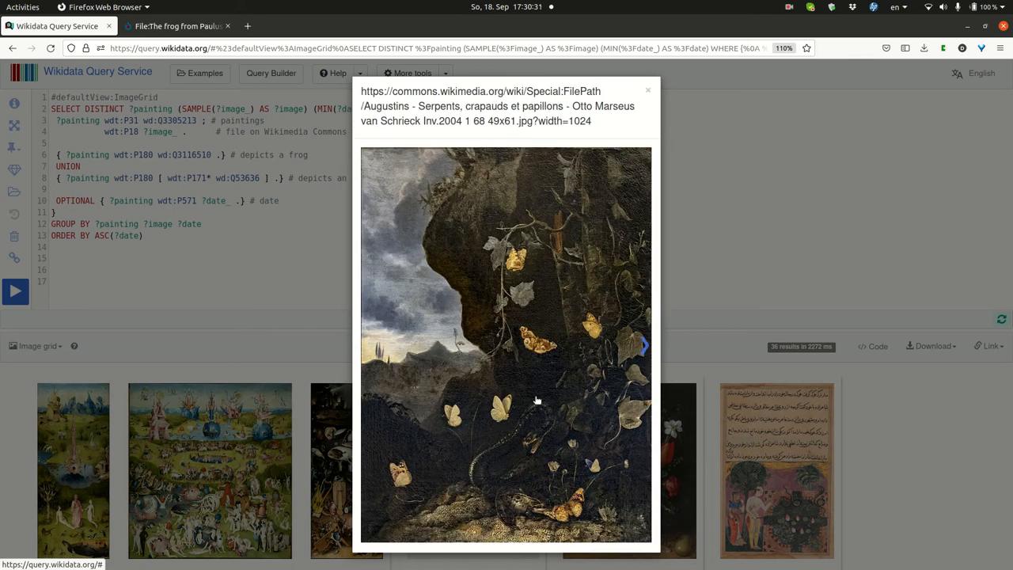
pyautogui.moveTo(531, 515)
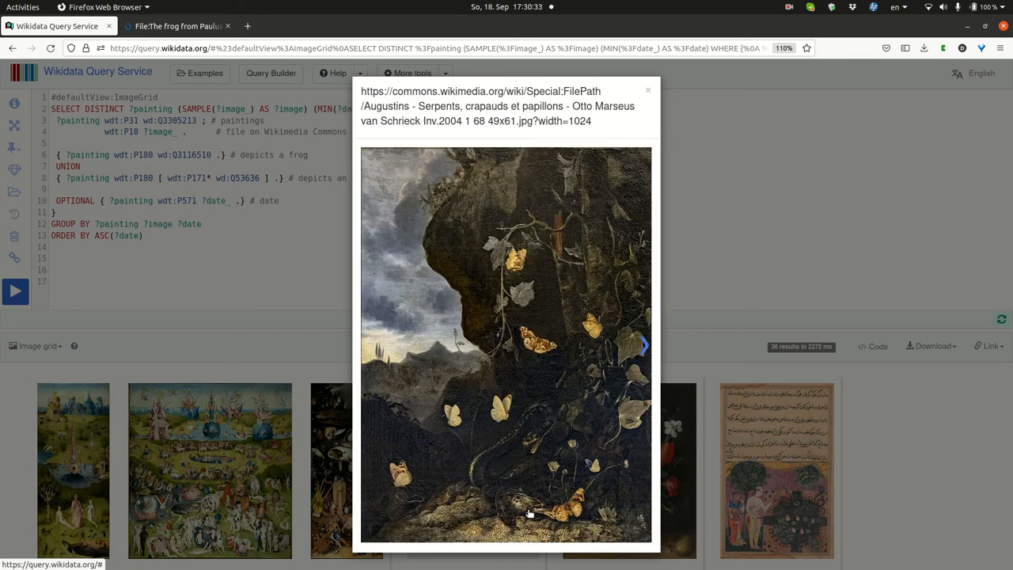
pyautogui.moveTo(510, 467)
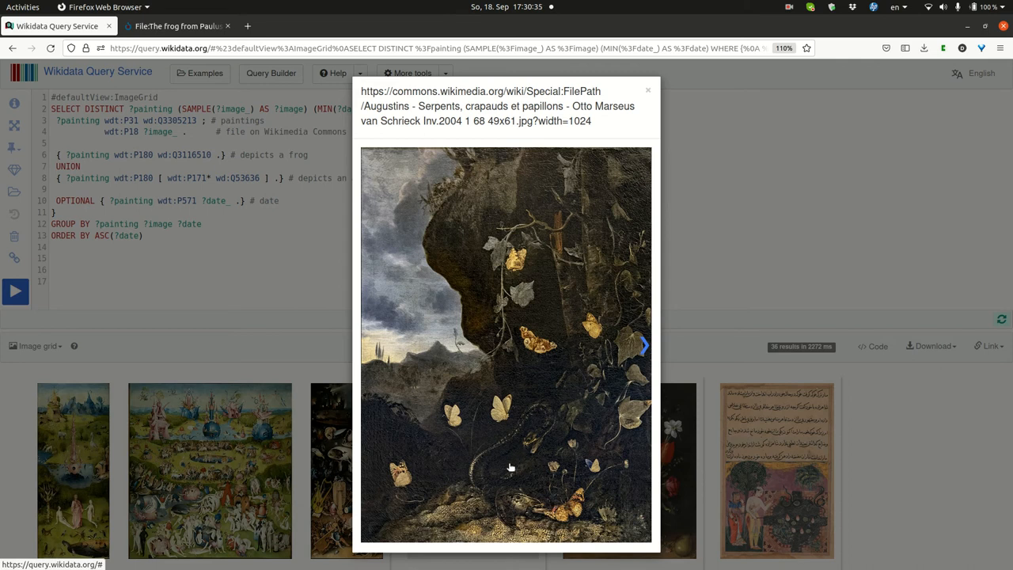
pyautogui.moveTo(535, 516)
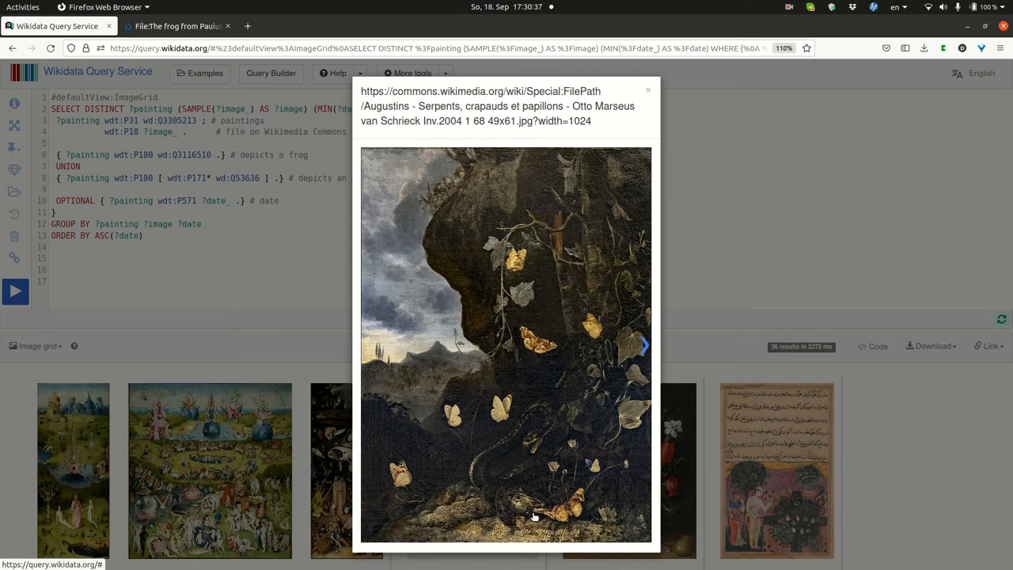
pyautogui.click(644, 345)
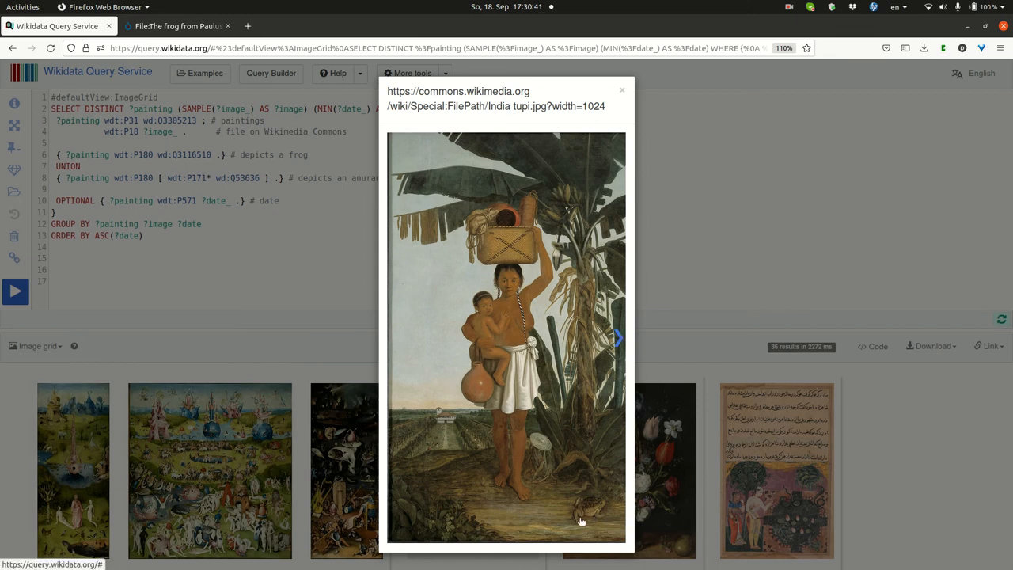
pyautogui.click(618, 339)
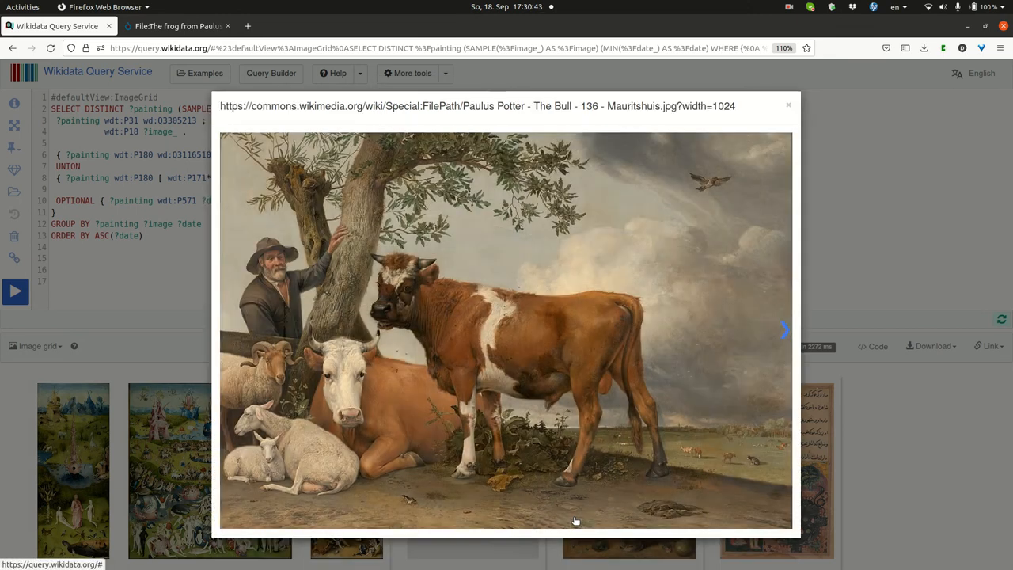
pyautogui.moveTo(391, 456)
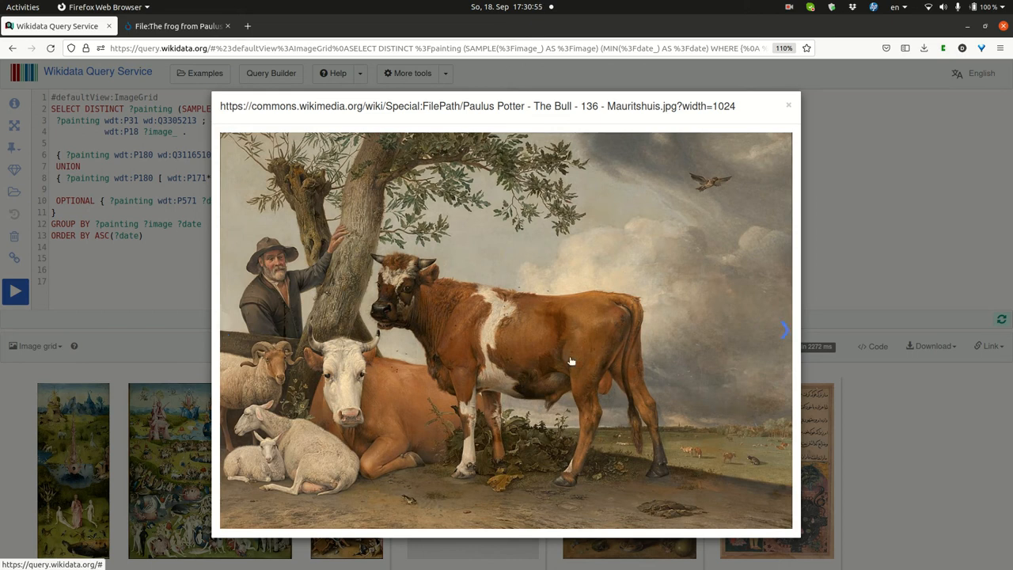
pyautogui.moveTo(732, 219)
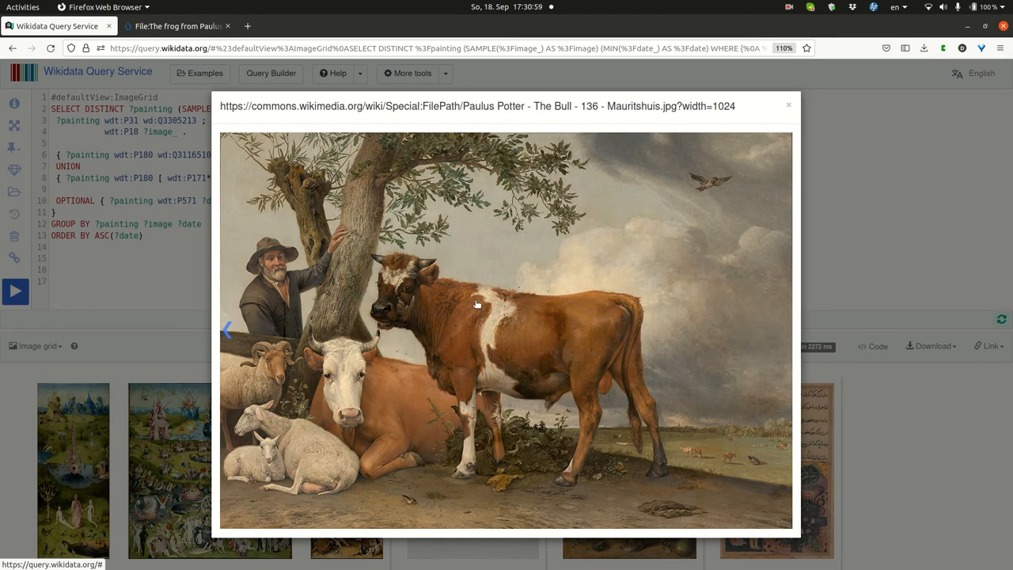
pyautogui.moveTo(444, 487)
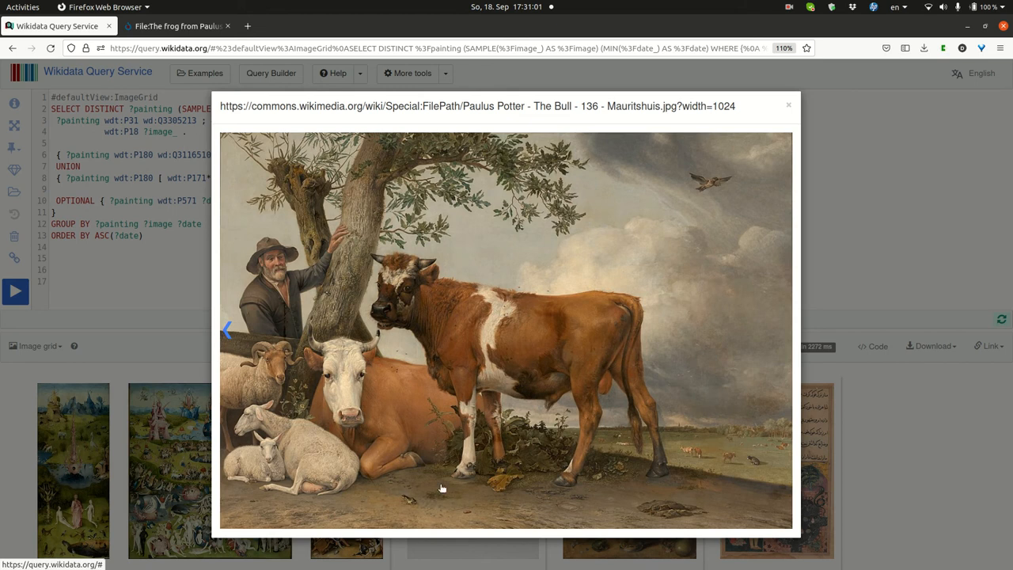
pyautogui.moveTo(409, 507)
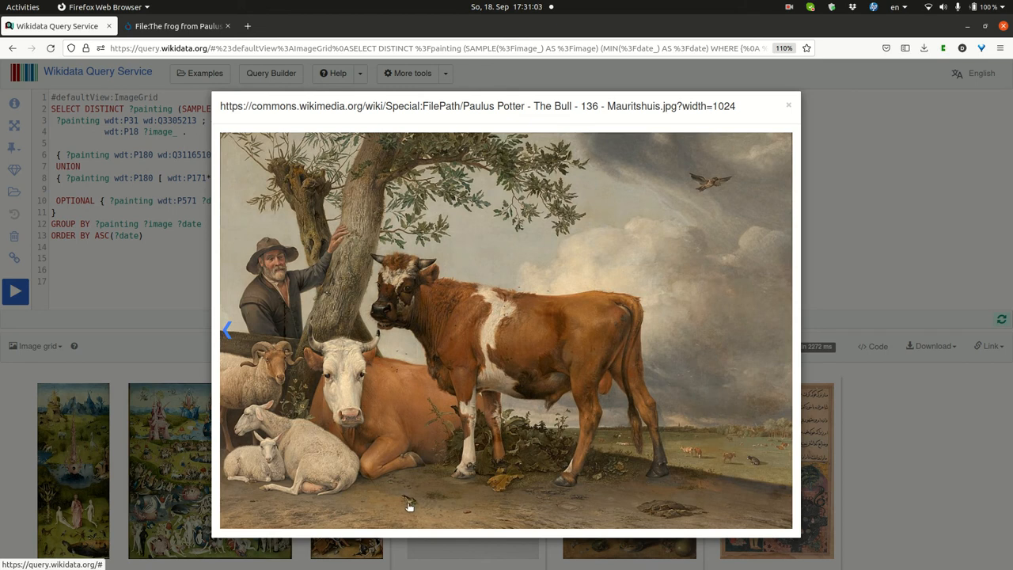
pyautogui.moveTo(484, 258)
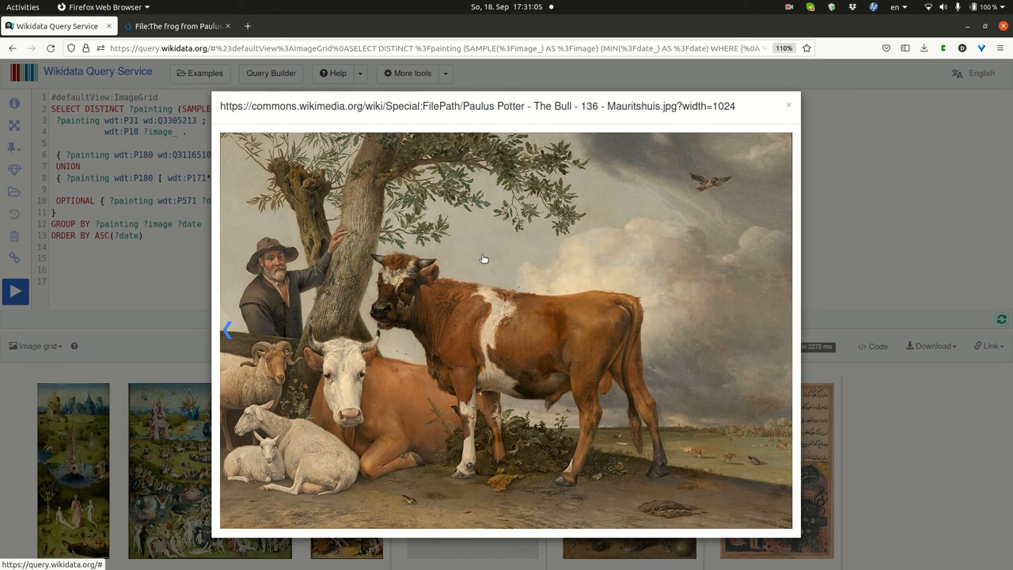
pyautogui.moveTo(418, 350)
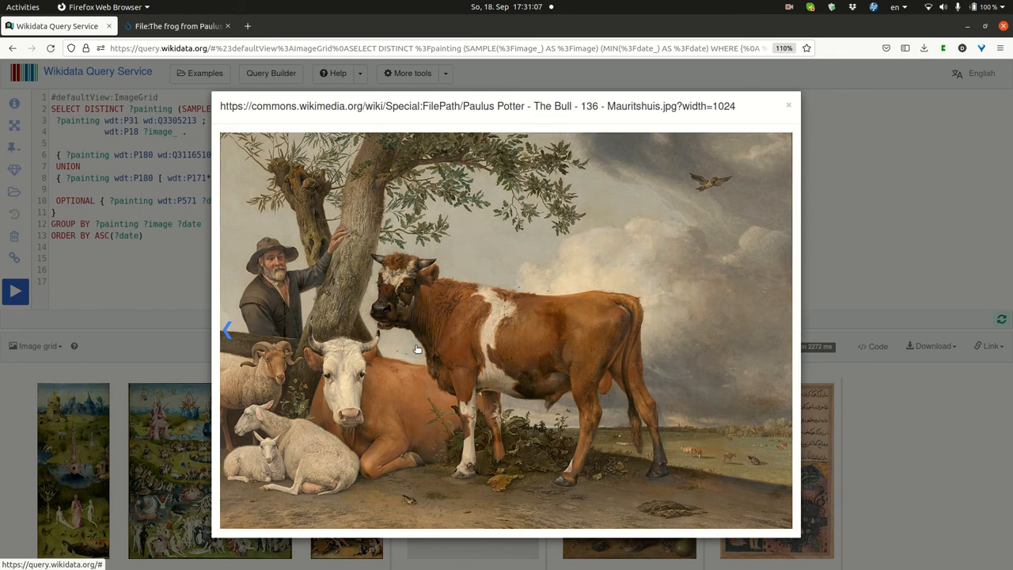
pyautogui.moveTo(437, 225)
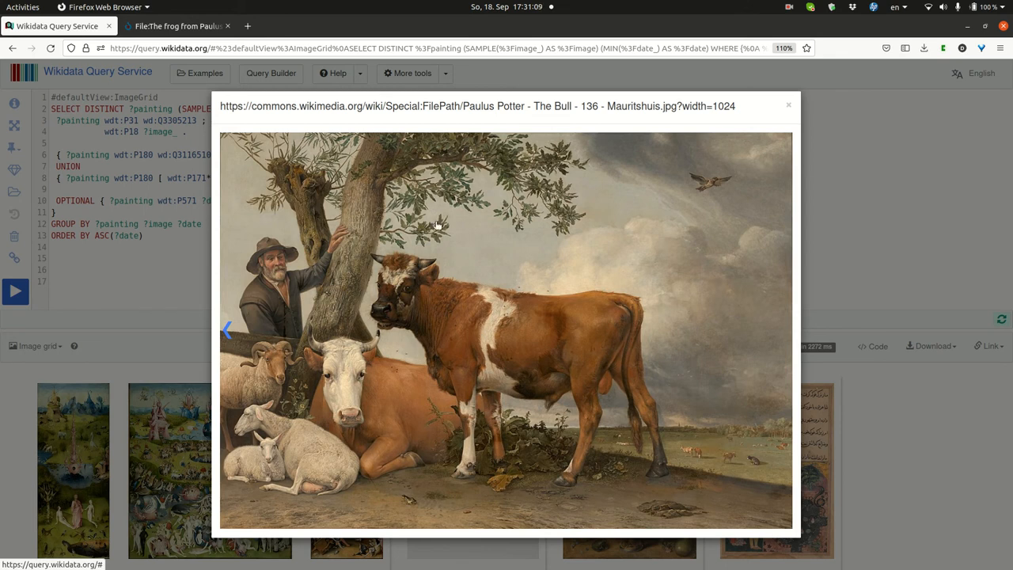
pyautogui.moveTo(519, 241)
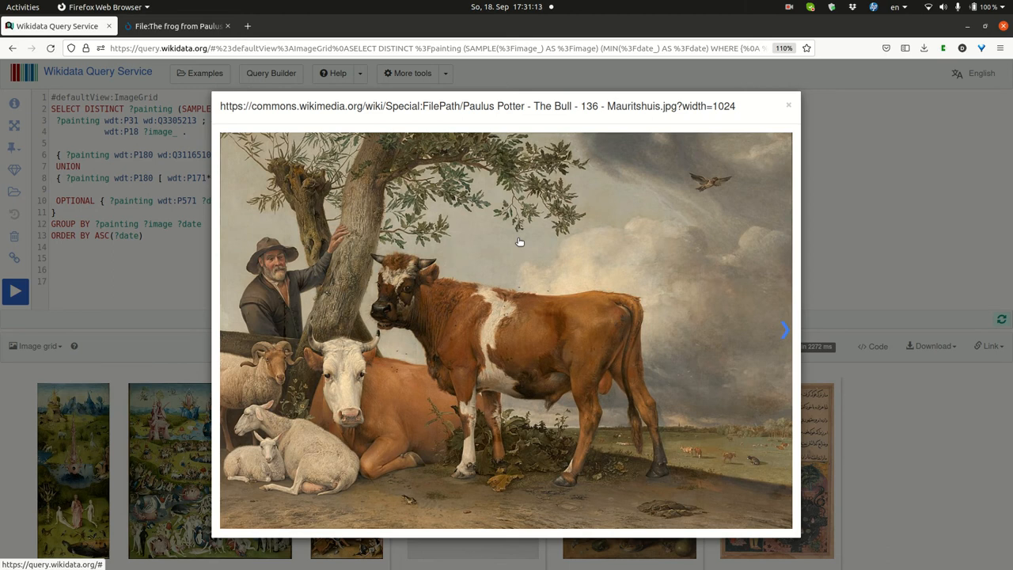
pyautogui.moveTo(420, 503)
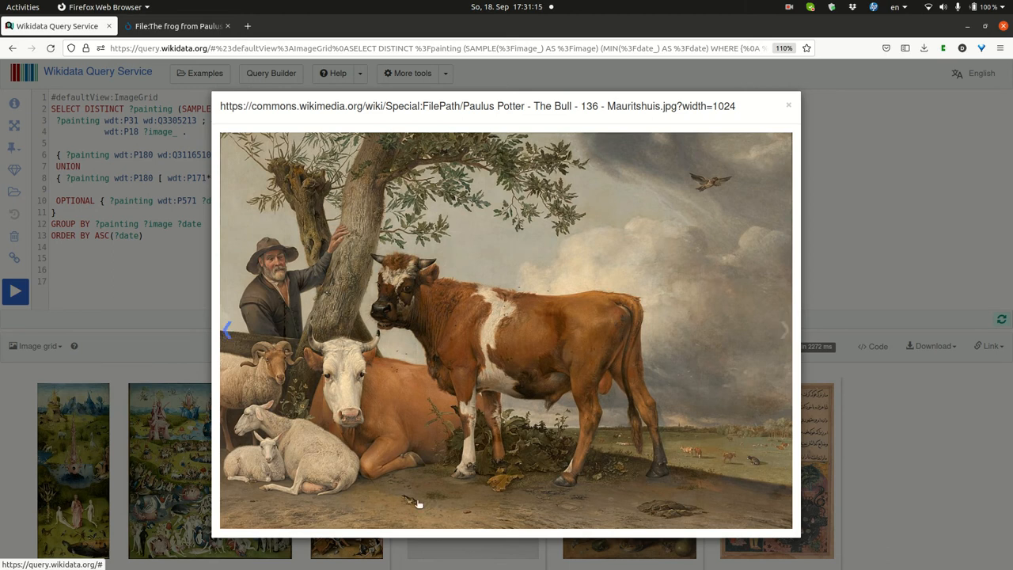
pyautogui.click(175, 26)
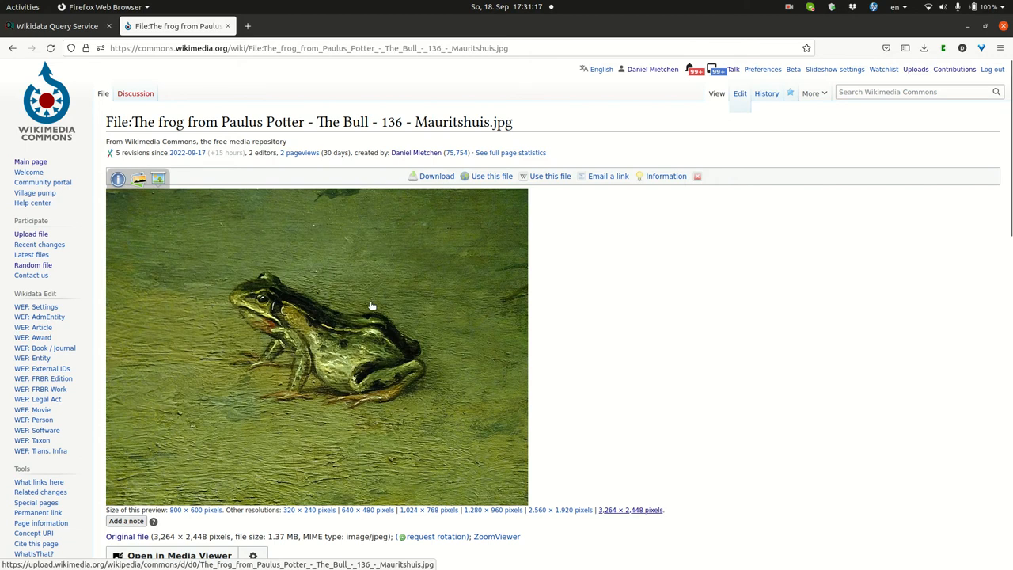
pyautogui.moveTo(355, 363)
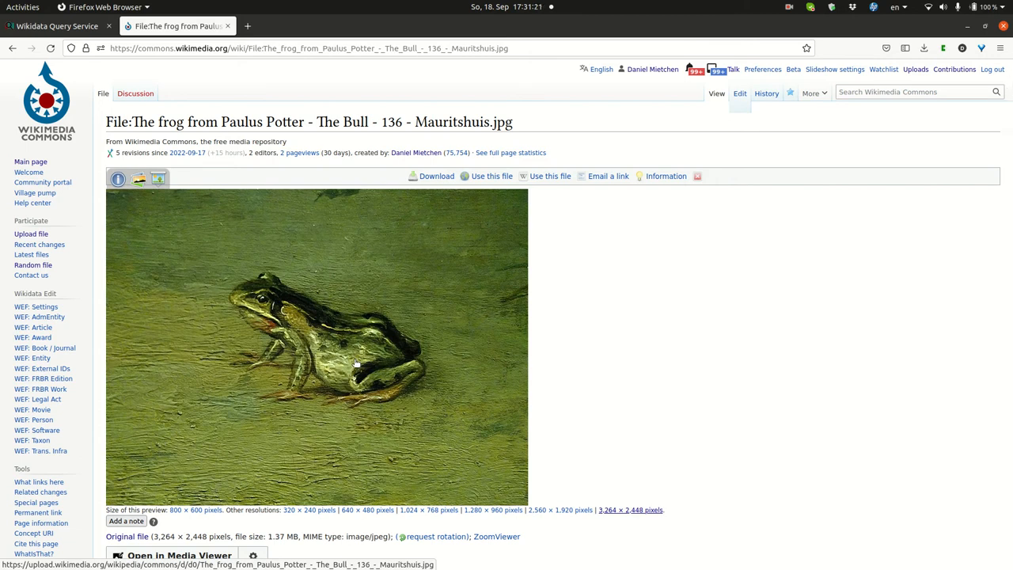
# Return to the lightbox, page back through snakes-and-frogs, thistle and Bosch images, then close it.
pyautogui.click(57, 26)
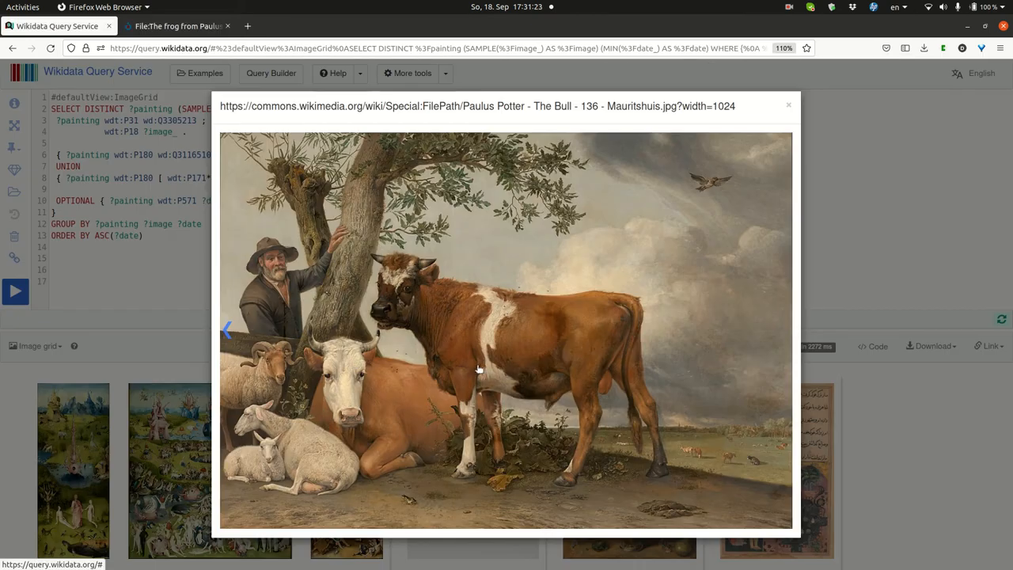
pyautogui.moveTo(413, 500)
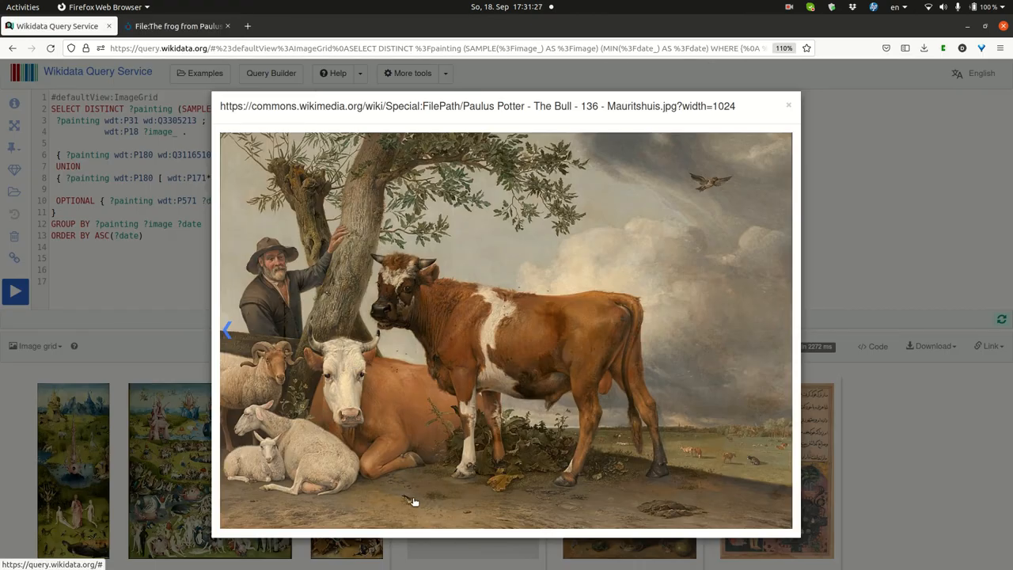
pyautogui.click(228, 327)
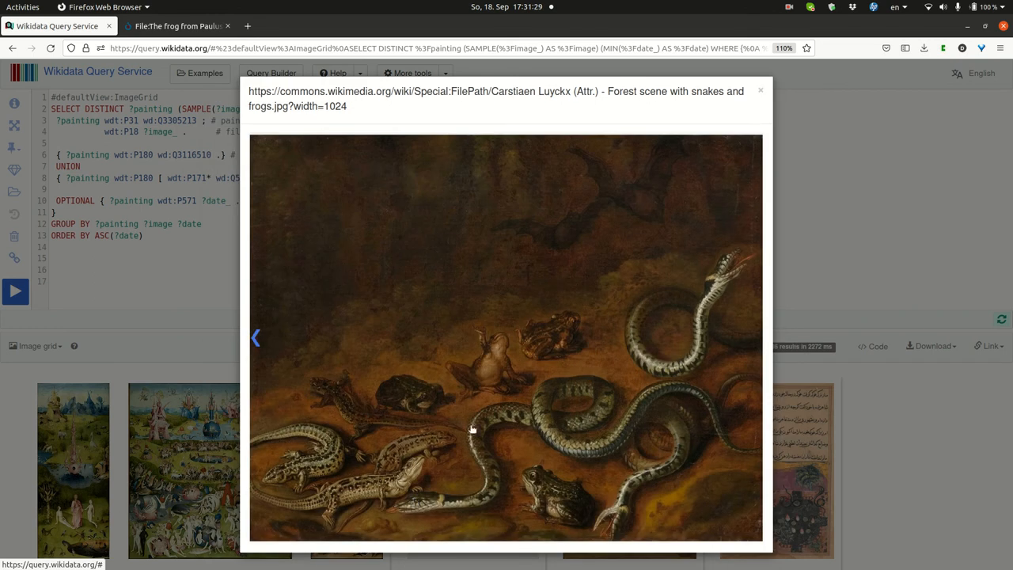
pyautogui.moveTo(404, 390)
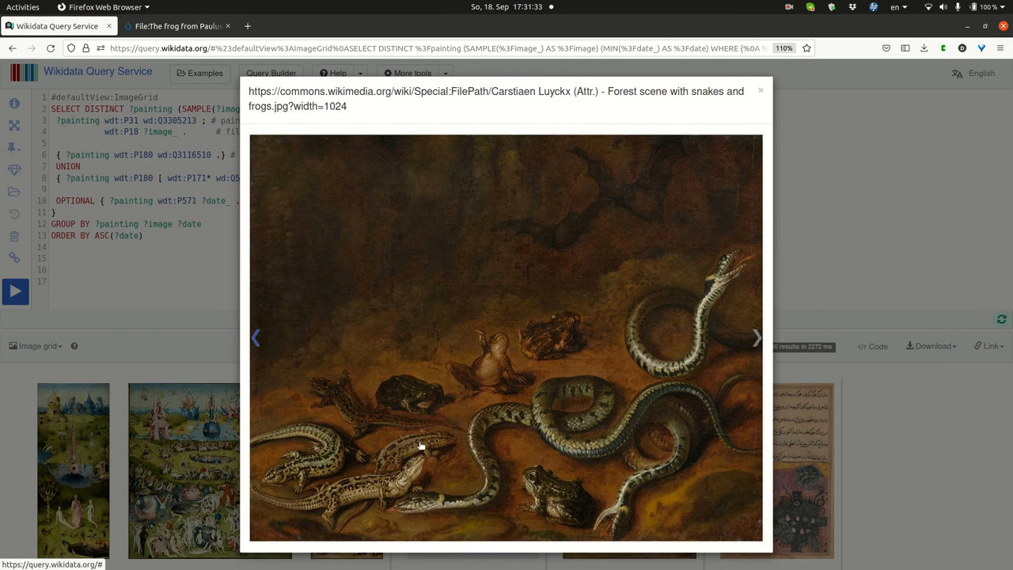
pyautogui.moveTo(361, 472)
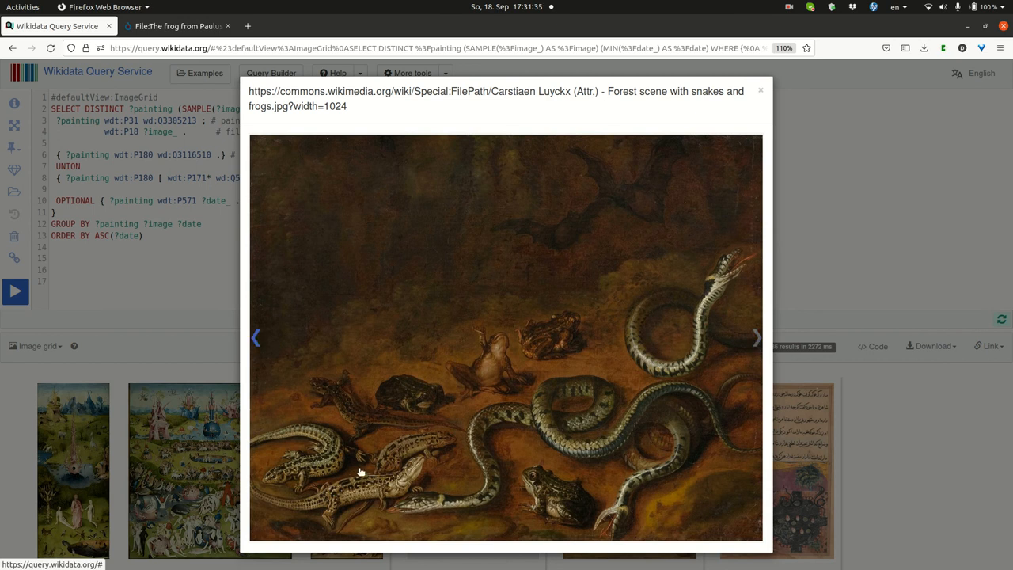
pyautogui.click(756, 336)
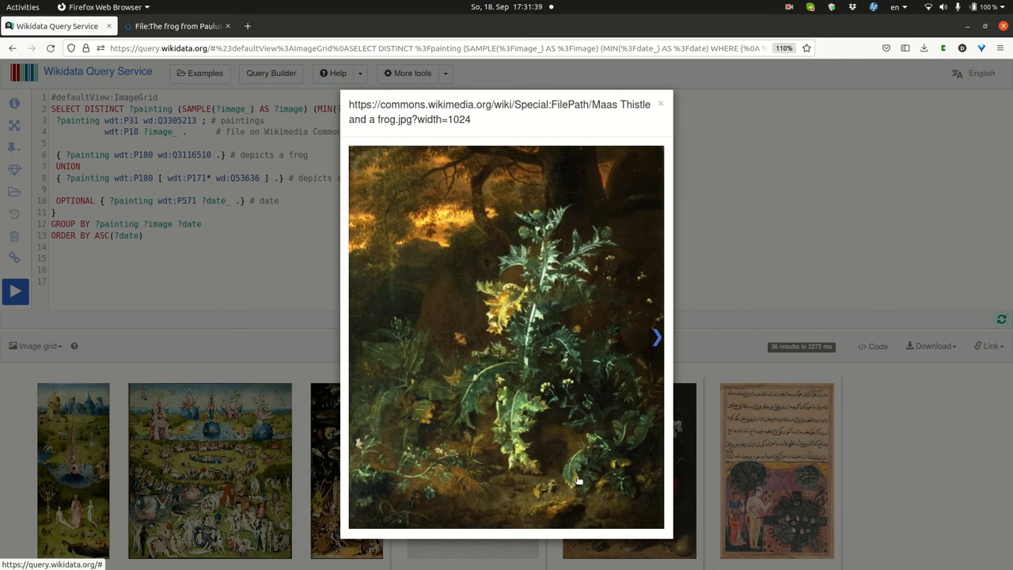
pyautogui.moveTo(516, 426)
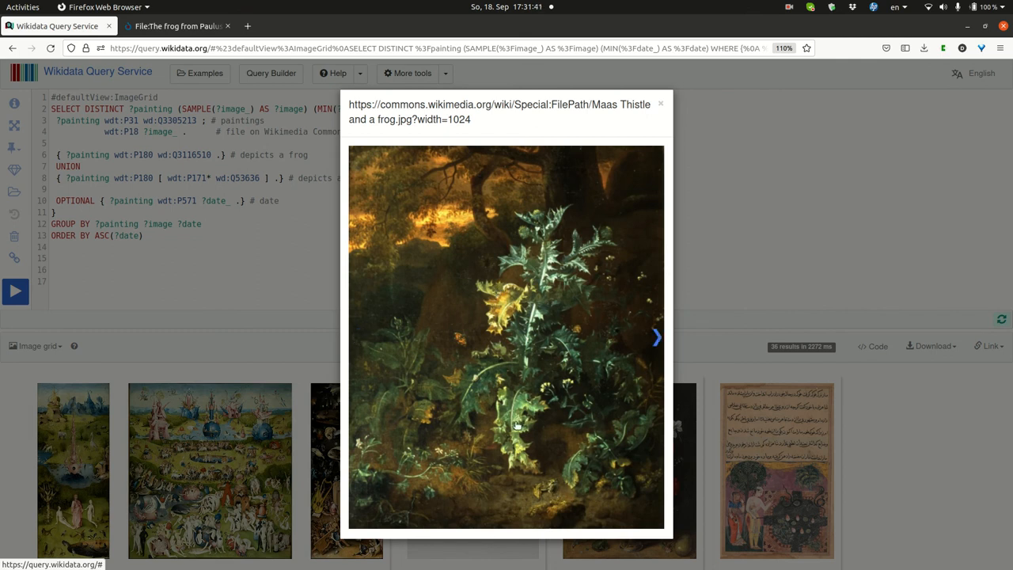
pyautogui.click(657, 337)
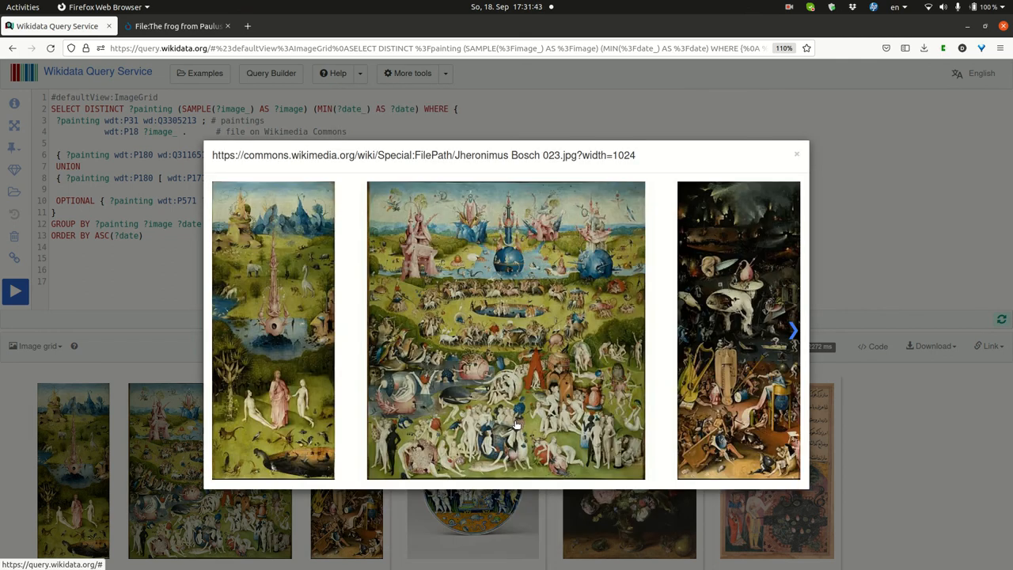
pyautogui.moveTo(378, 310)
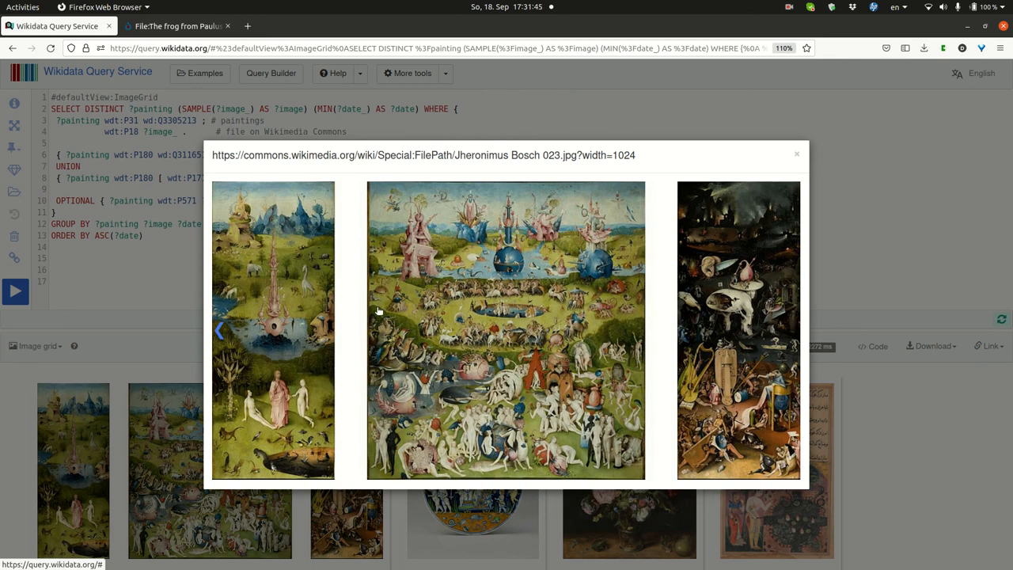
pyautogui.moveTo(285, 184)
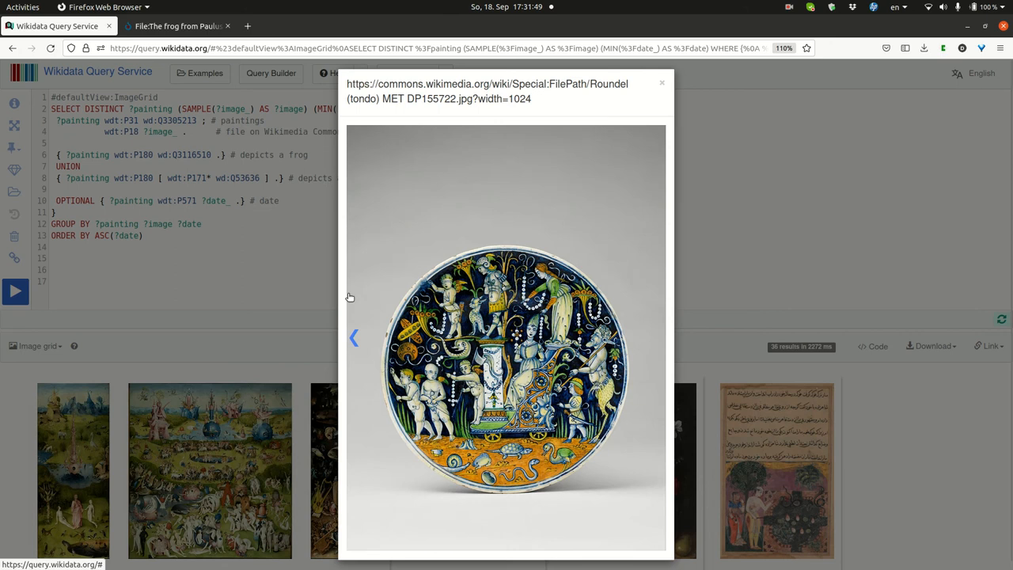
pyautogui.click(661, 82)
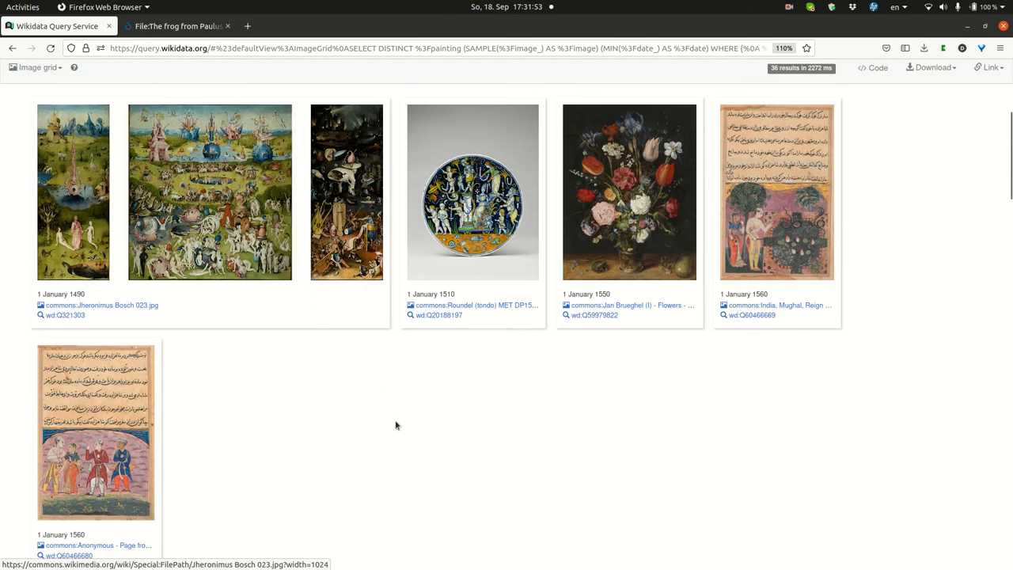
# Scroll the grid down past the 1647 cattle scene to the 1683, 1730 and 1830 paintings.
pyautogui.scroll(-3)
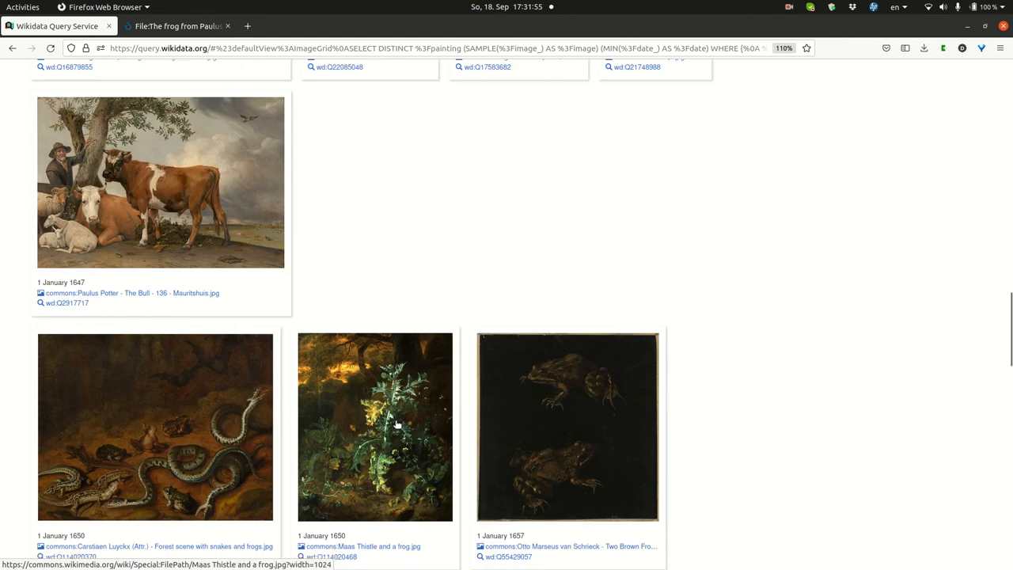
pyautogui.scroll(-3)
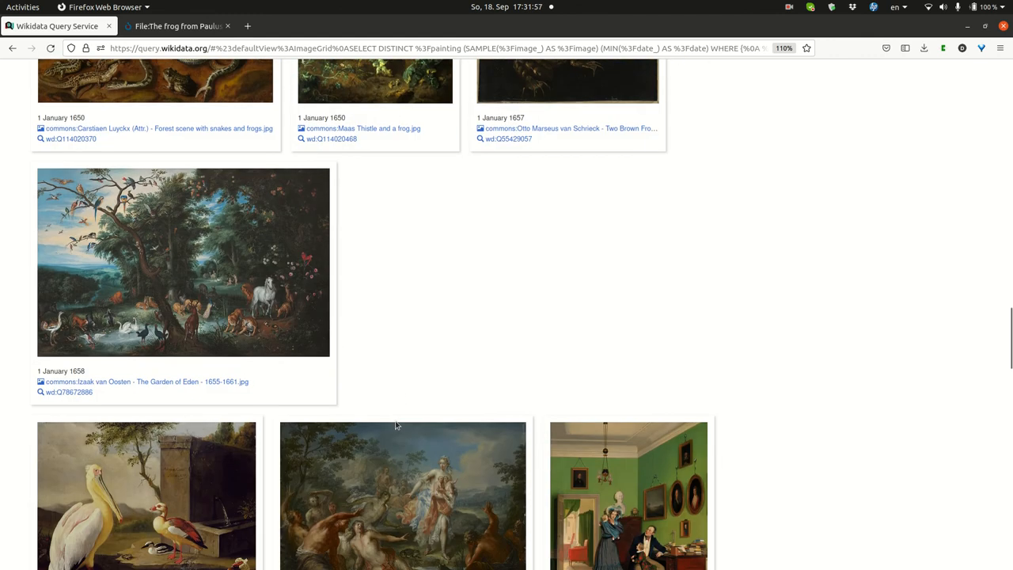
pyautogui.moveTo(261, 332)
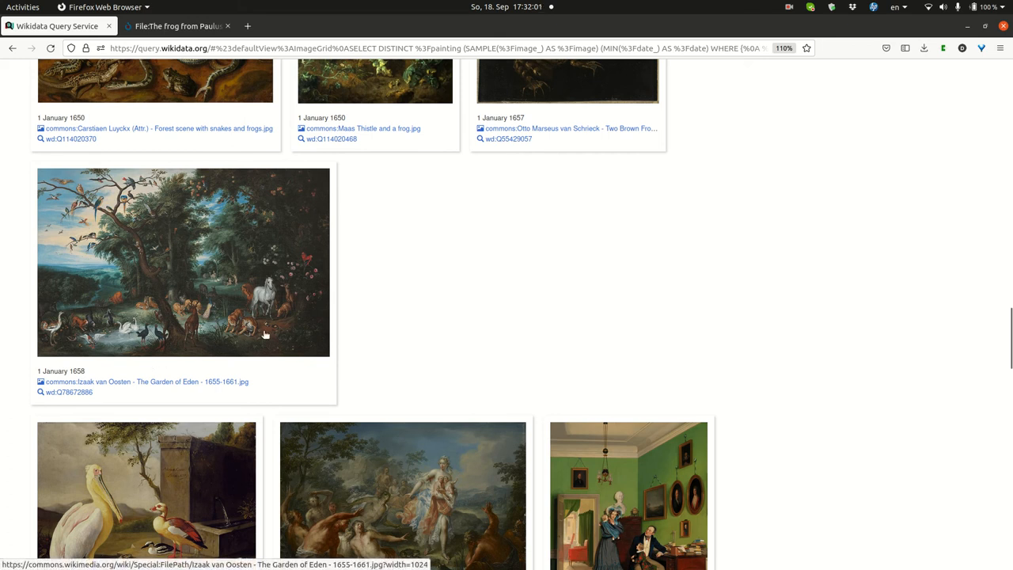
pyautogui.moveTo(247, 301)
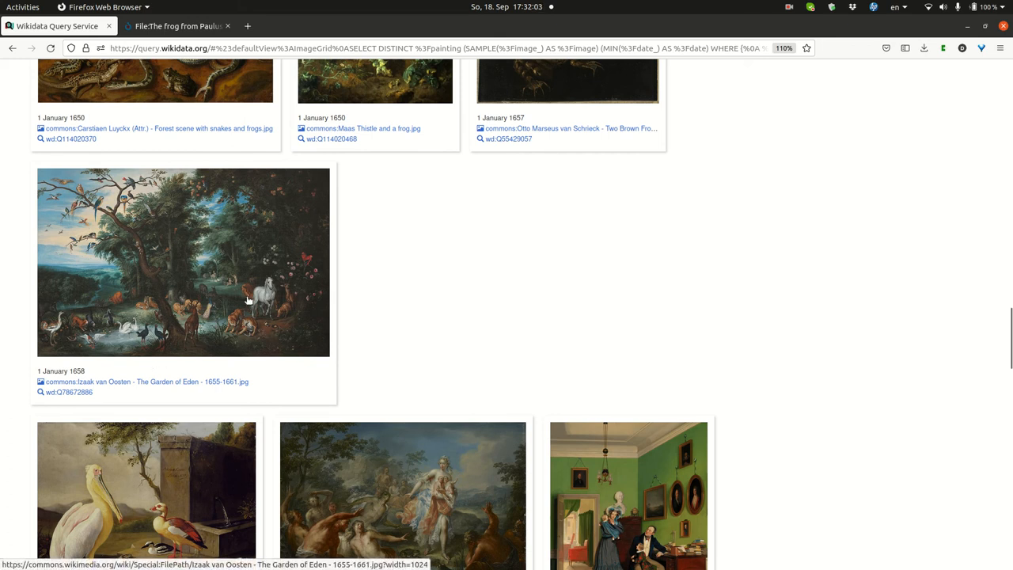
pyautogui.moveTo(94, 350)
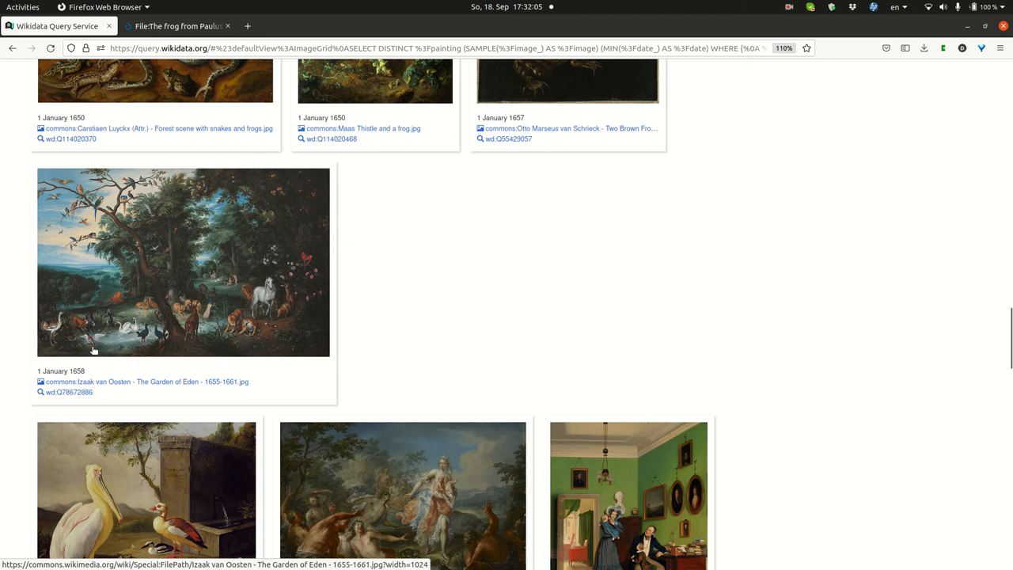
pyautogui.scroll(-3)
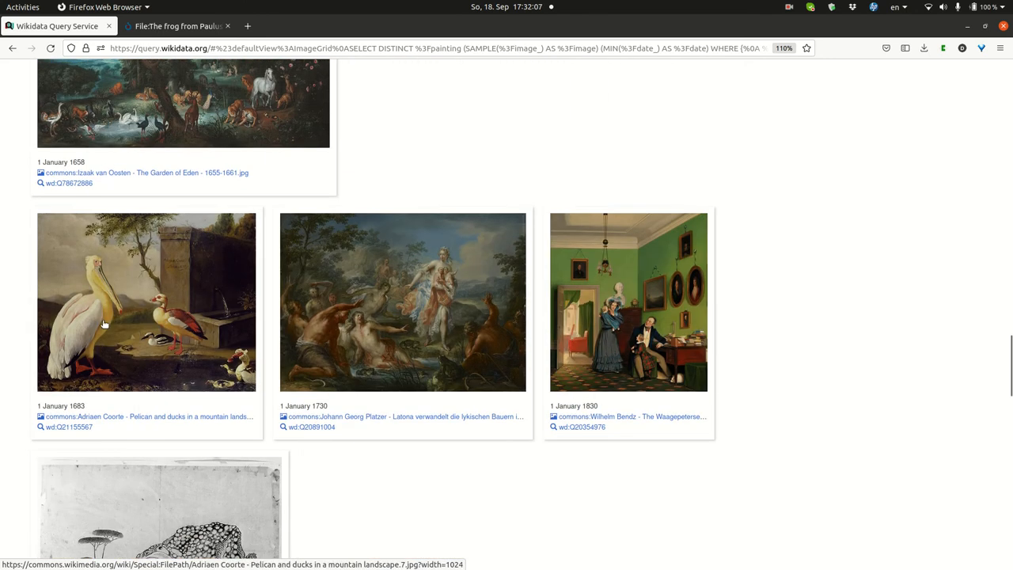
pyautogui.moveTo(120, 349)
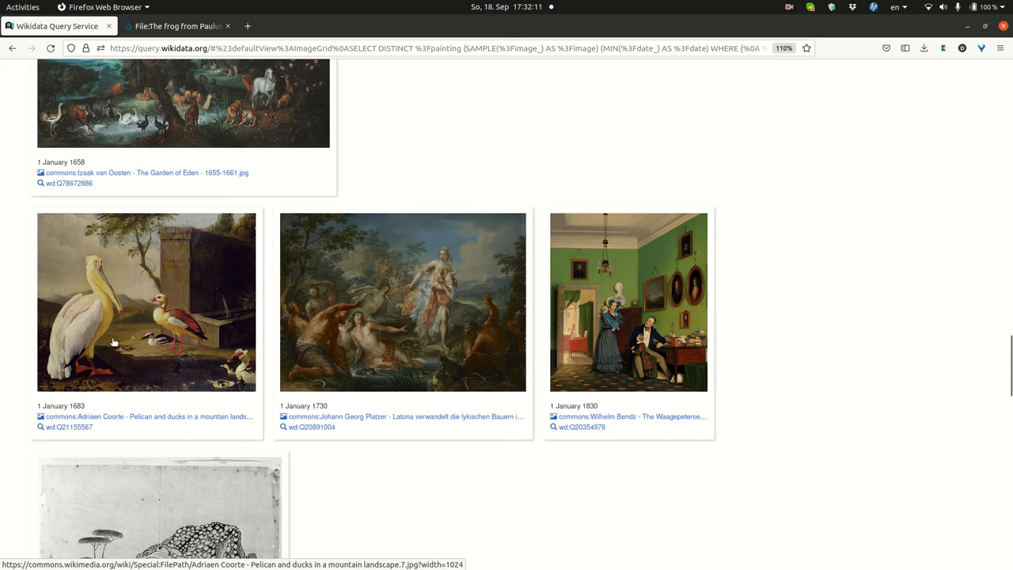
pyautogui.moveTo(393, 317)
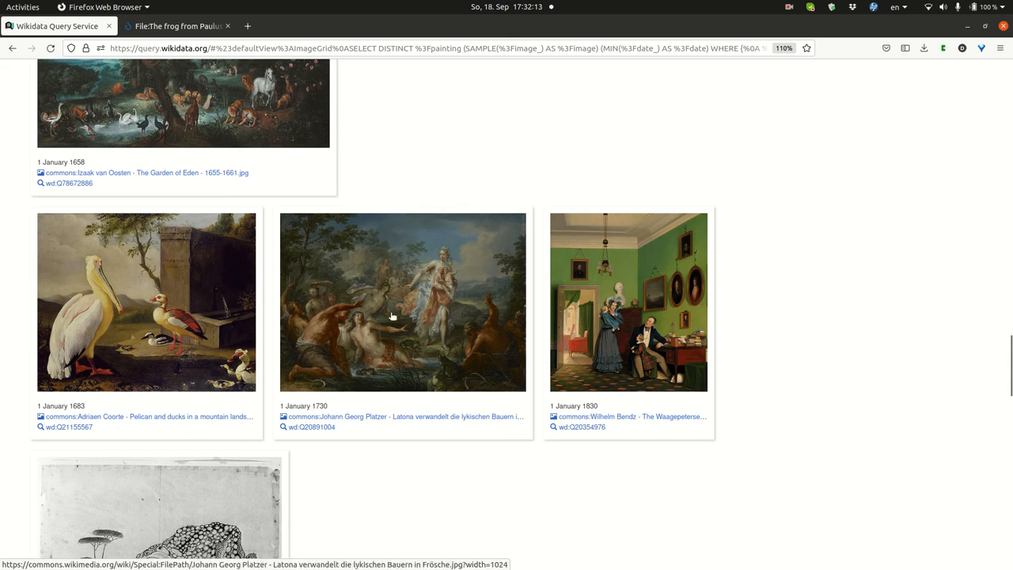
pyautogui.moveTo(411, 307)
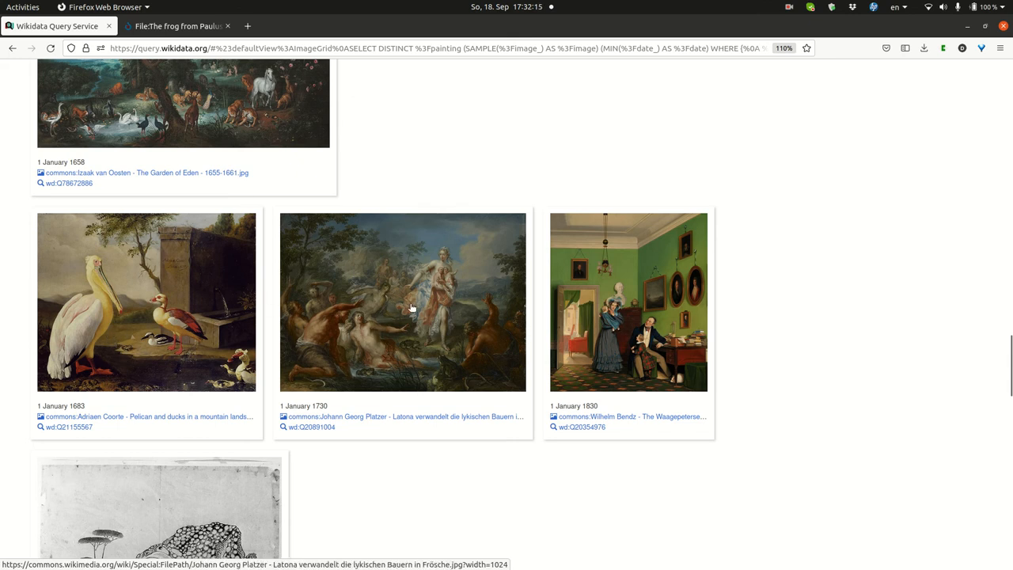
pyautogui.moveTo(446, 359)
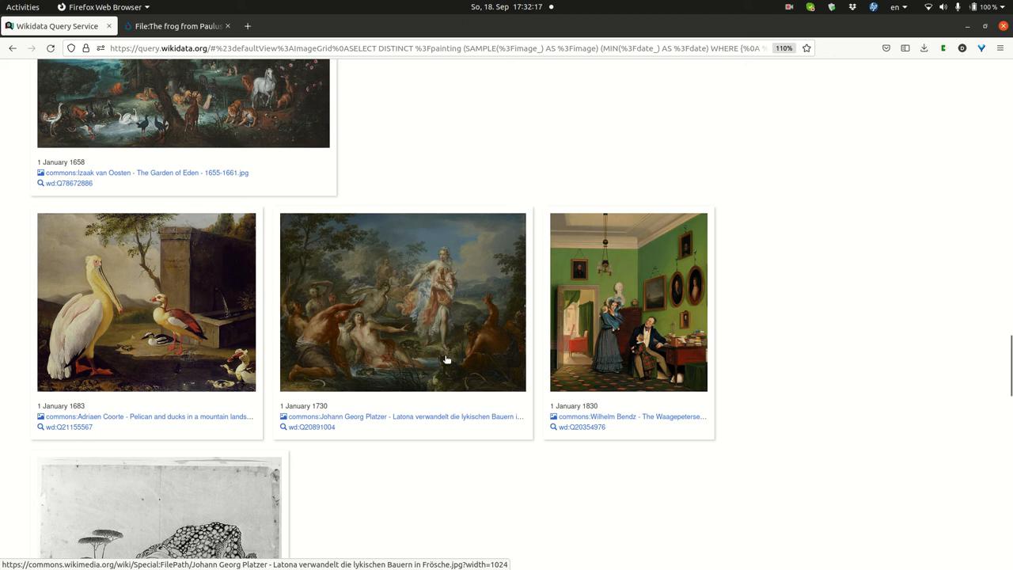
pyautogui.moveTo(383, 282)
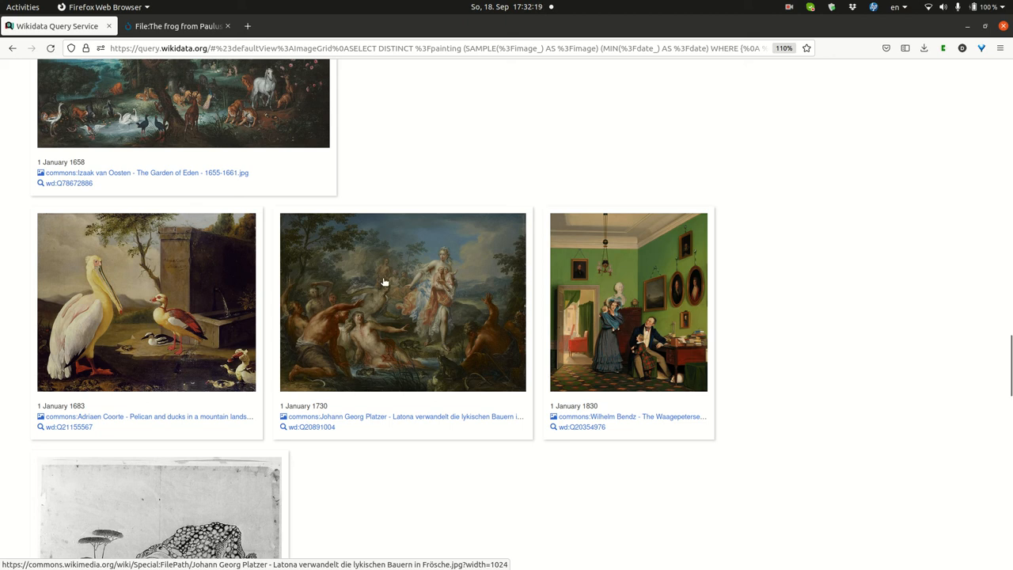
pyautogui.moveTo(434, 313)
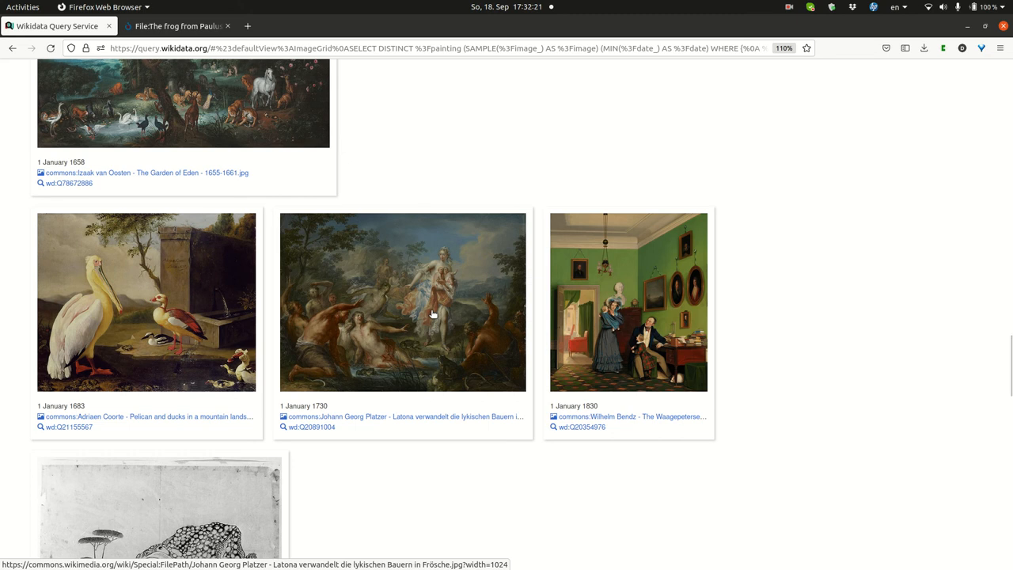
pyautogui.moveTo(581, 380)
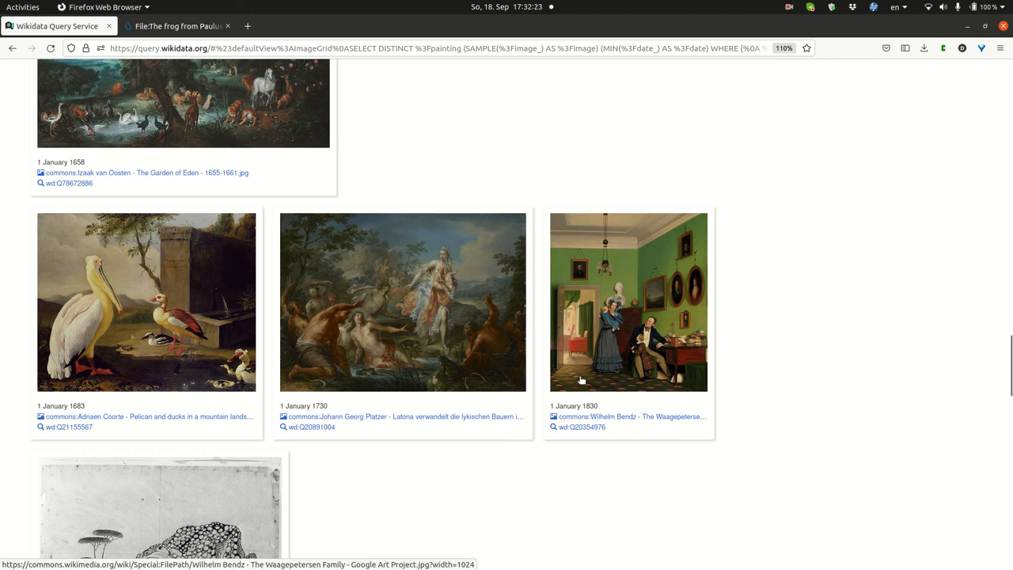
pyautogui.moveTo(620, 404)
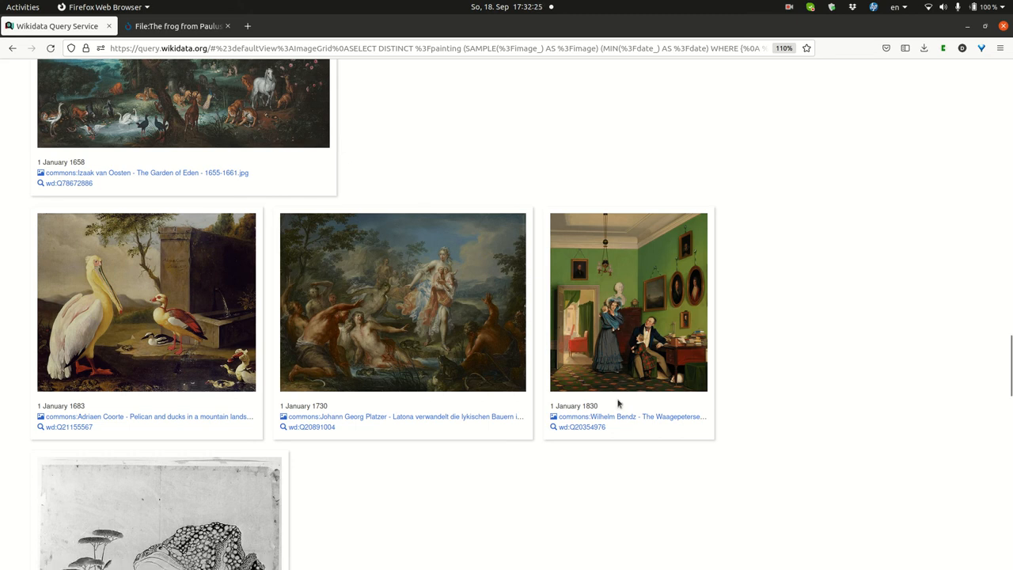
pyautogui.moveTo(638, 406)
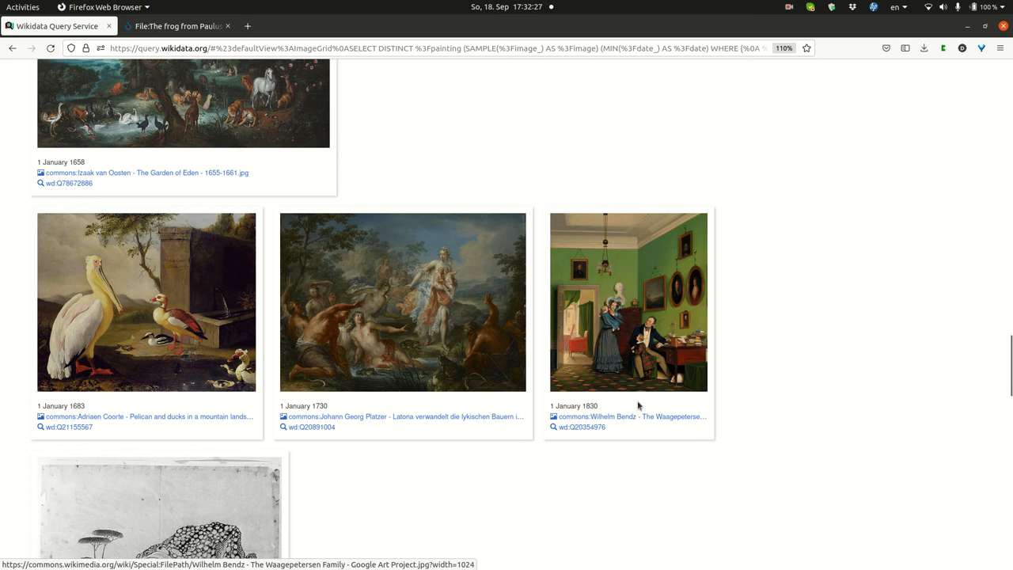
pyautogui.moveTo(639, 416)
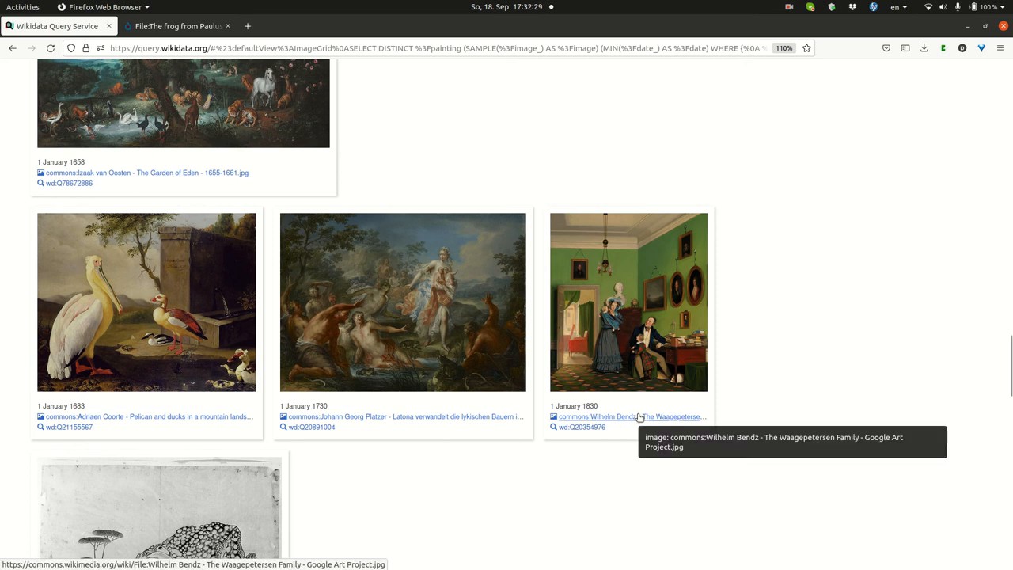
# View Bendz's The Waagepetersen Family on Commons at 6,564 × 7,464 pixels, then return to the grid.
pyautogui.click(627, 416)
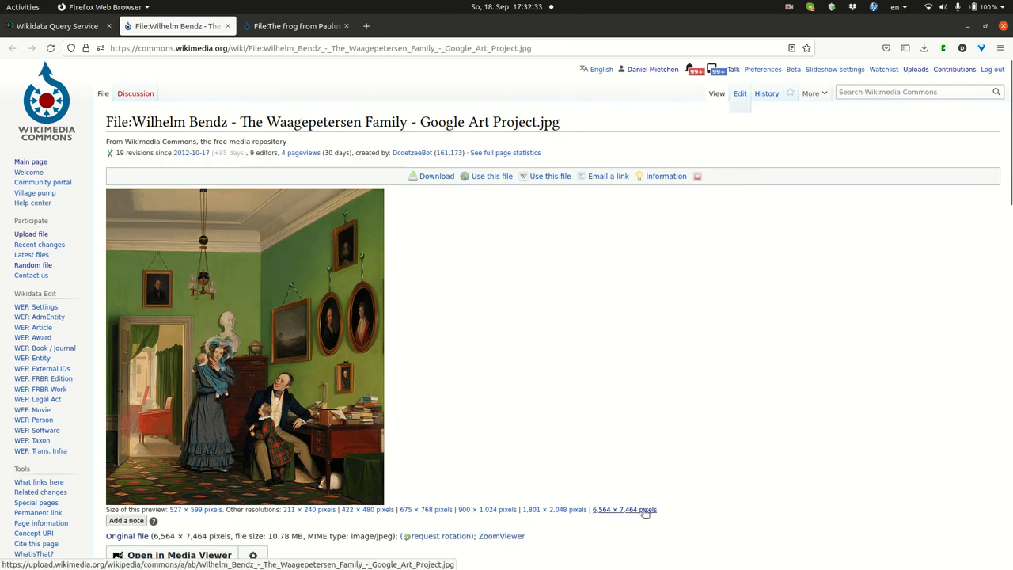
pyautogui.click(624, 509)
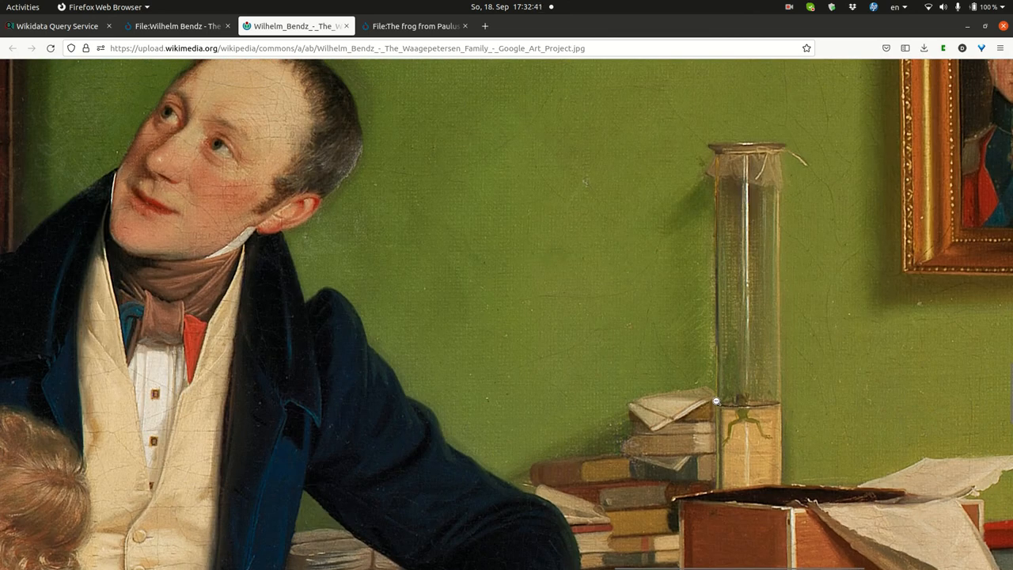
pyautogui.moveTo(746, 350)
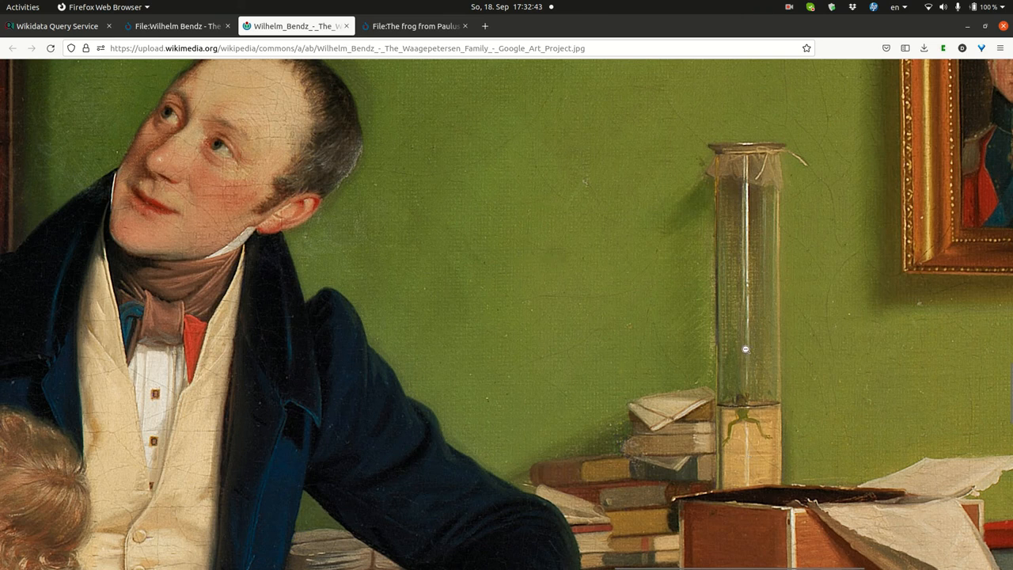
pyautogui.moveTo(750, 301)
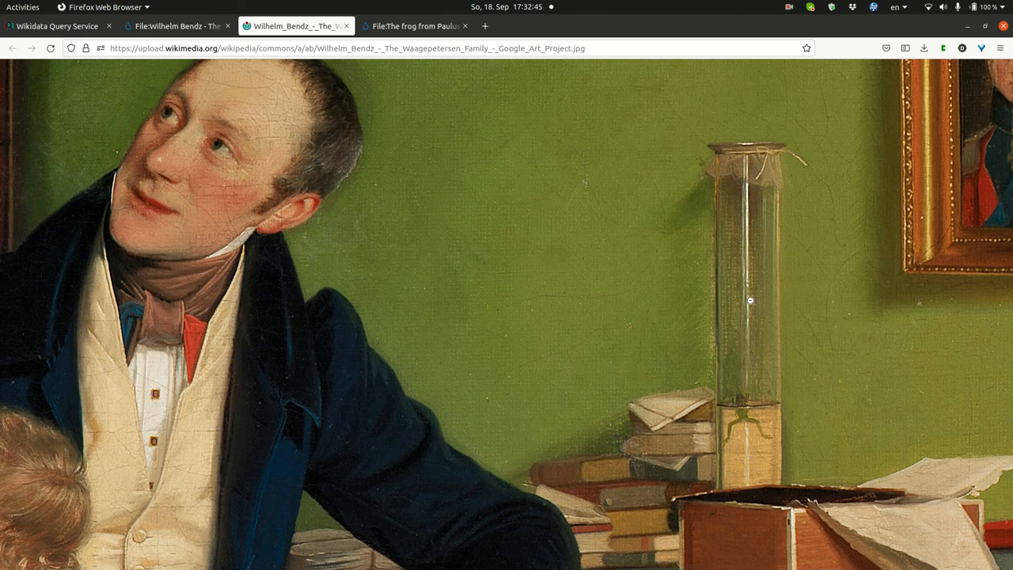
pyautogui.click(174, 25)
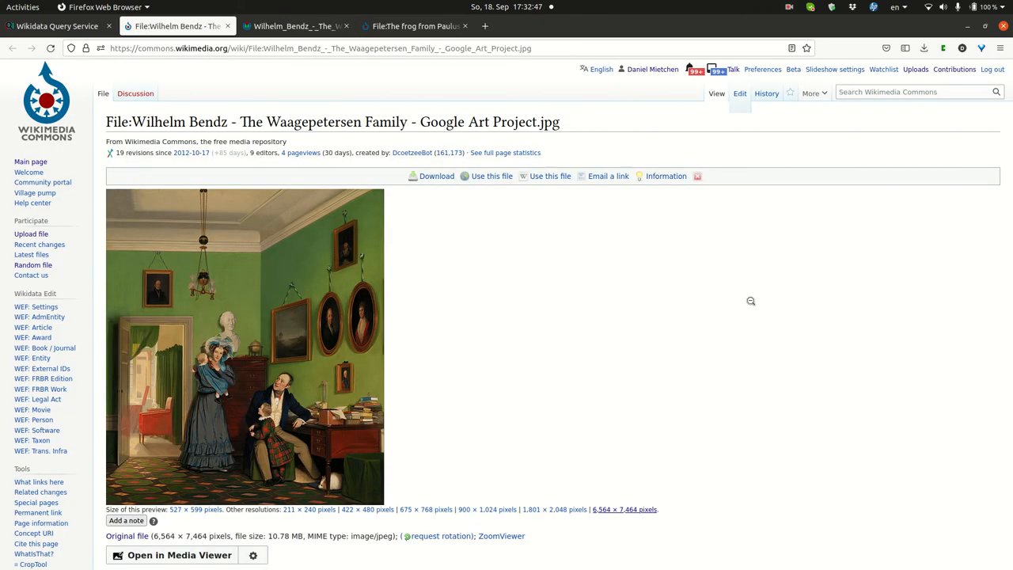
pyautogui.click(55, 26)
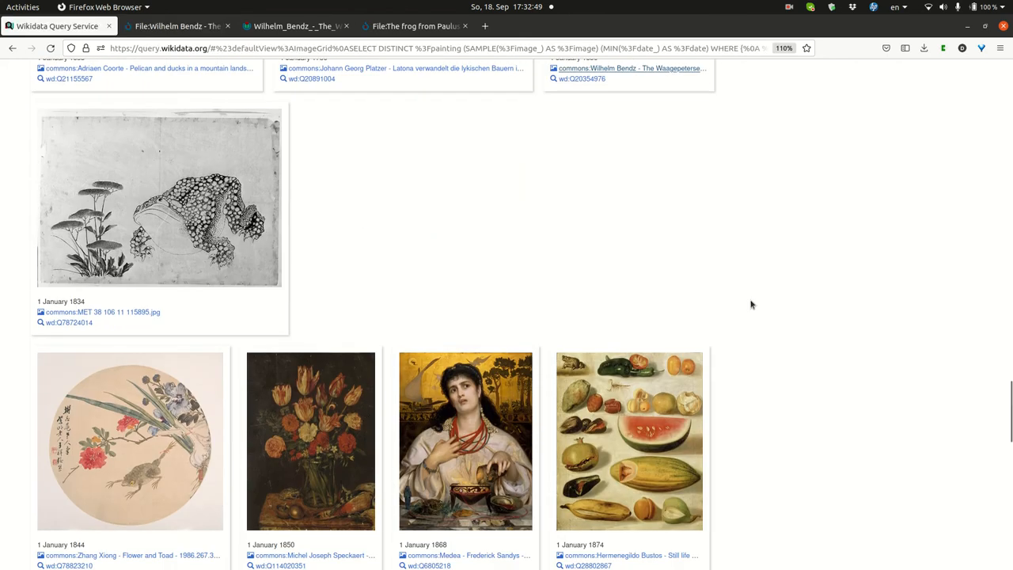
pyautogui.moveTo(313, 144)
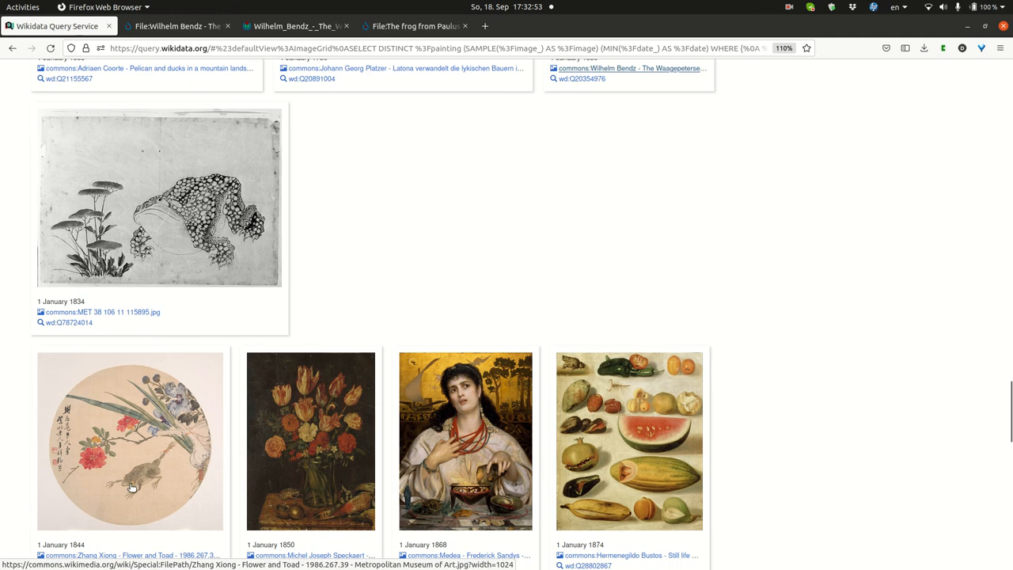
pyautogui.moveTo(307, 518)
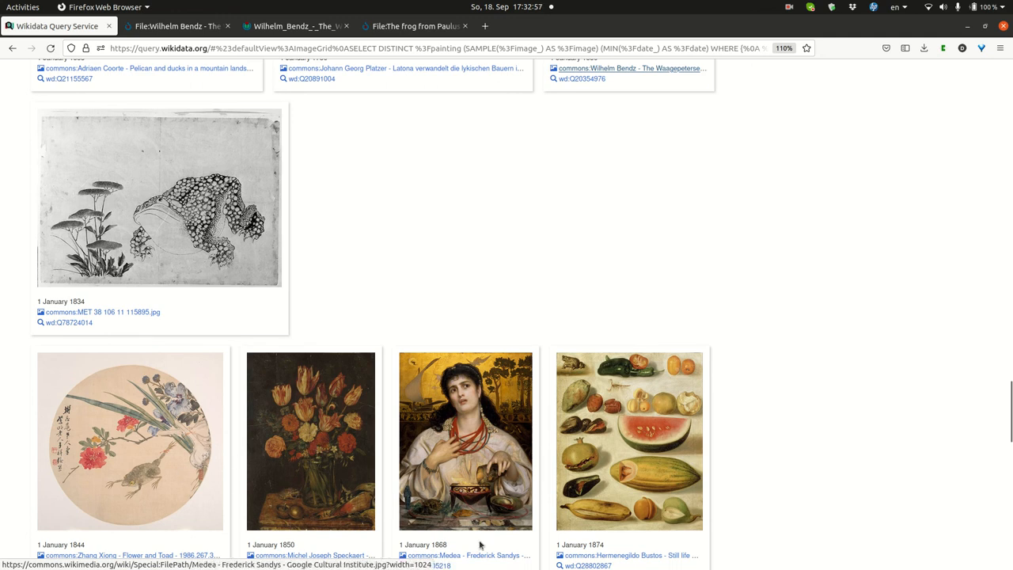
# View Sandys' Medea on Commons at 4,698 × 6,287 pixels to see its toad, then return to the grid.
pyautogui.scroll(-3)
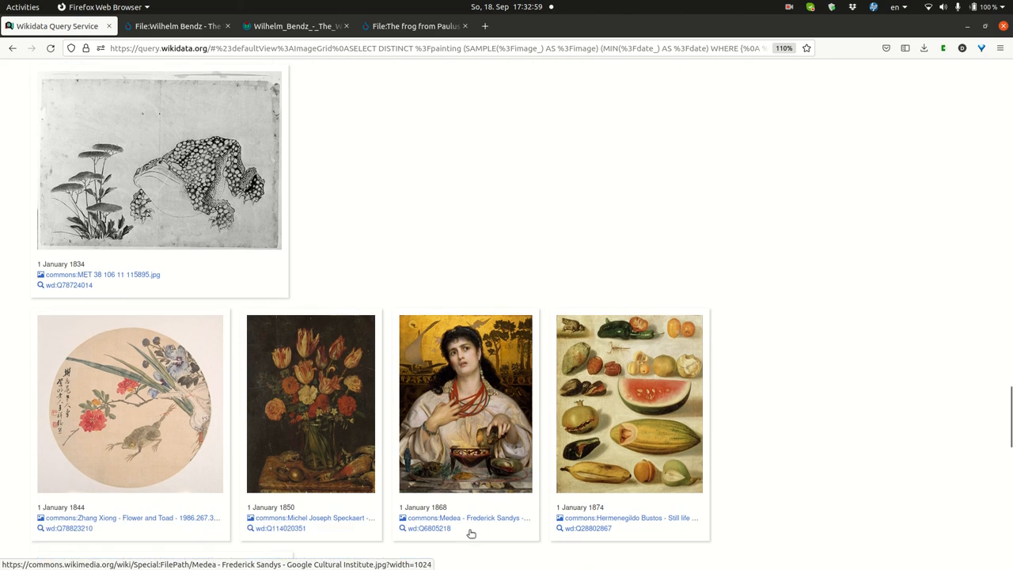
pyautogui.scroll(-3)
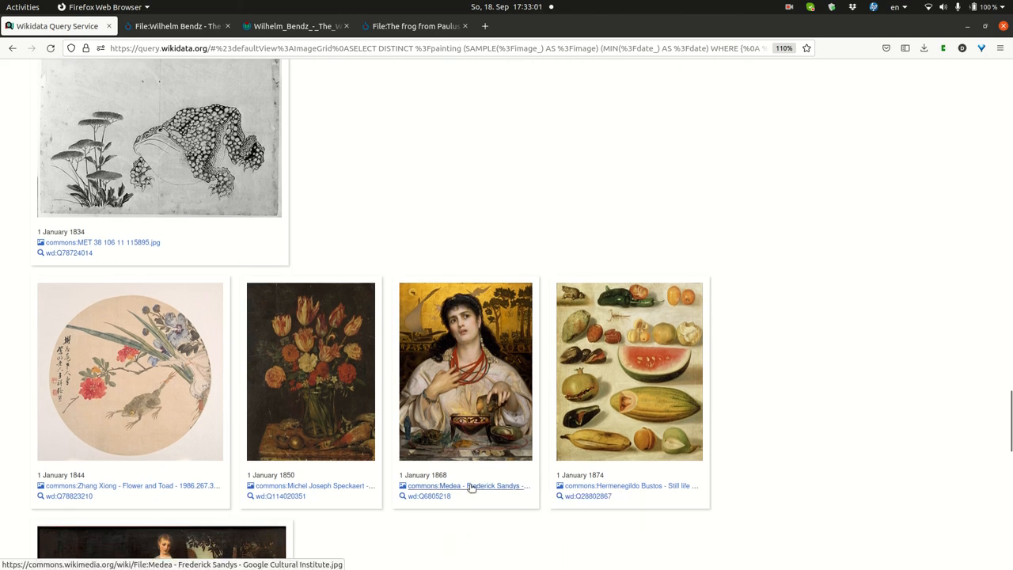
pyautogui.click(465, 484)
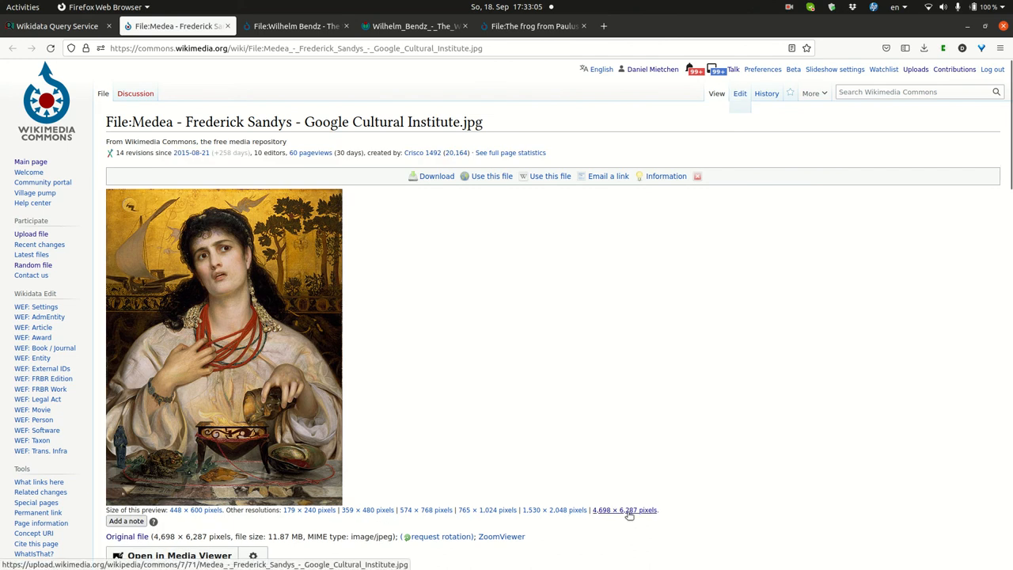
pyautogui.click(624, 510)
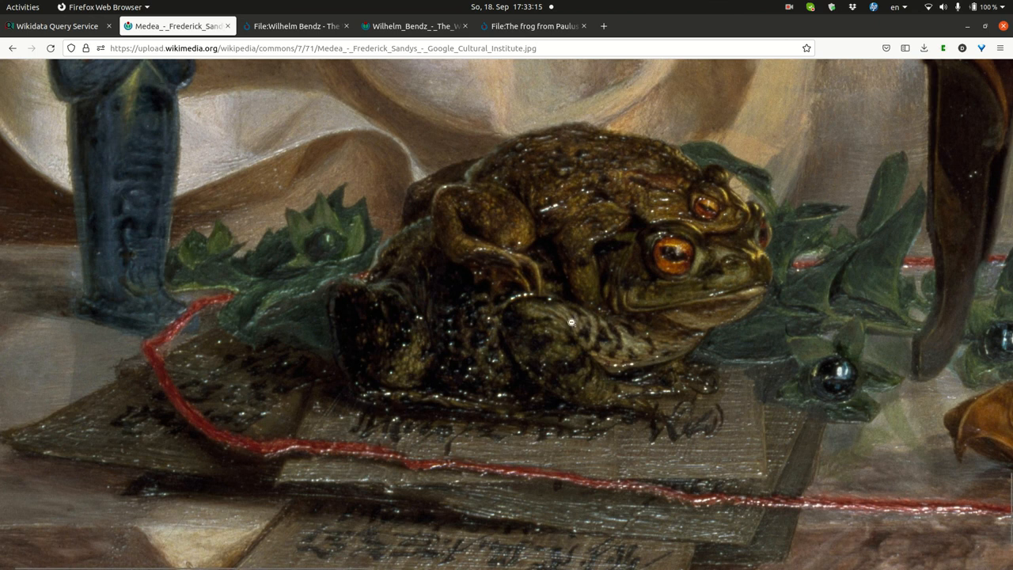
pyautogui.click(55, 26)
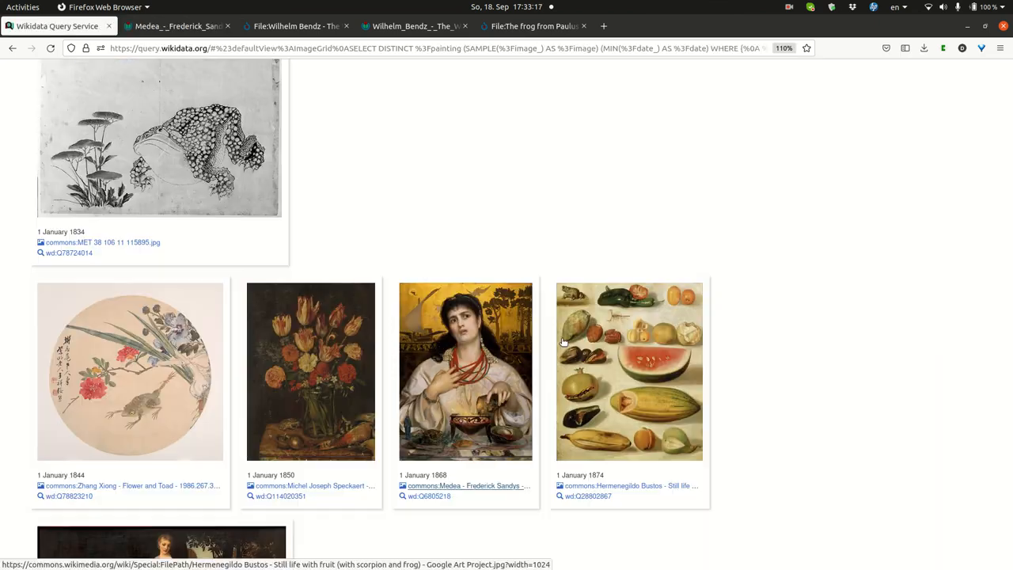
pyautogui.moveTo(573, 294)
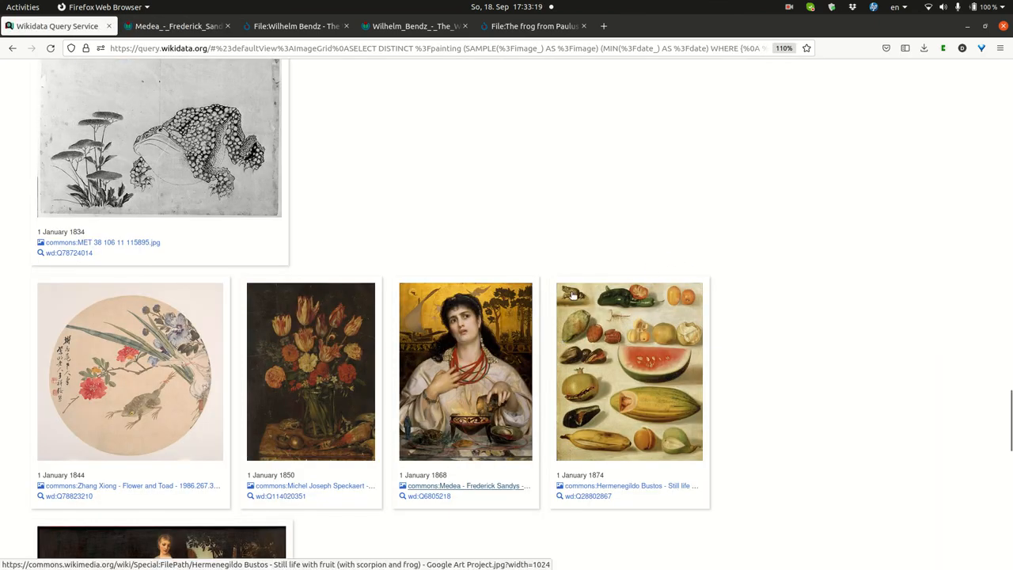
pyautogui.moveTo(587, 323)
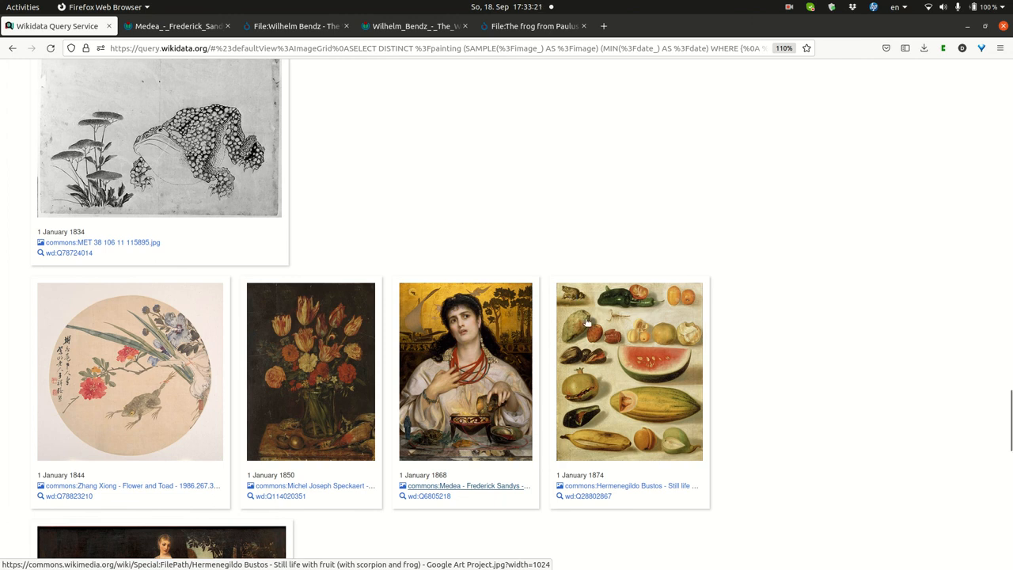
# View Van Gogh's Courtisane on Commons at 4,582 × 7,848 pixels to see its frogs, then return to the grid.
pyautogui.scroll(-3)
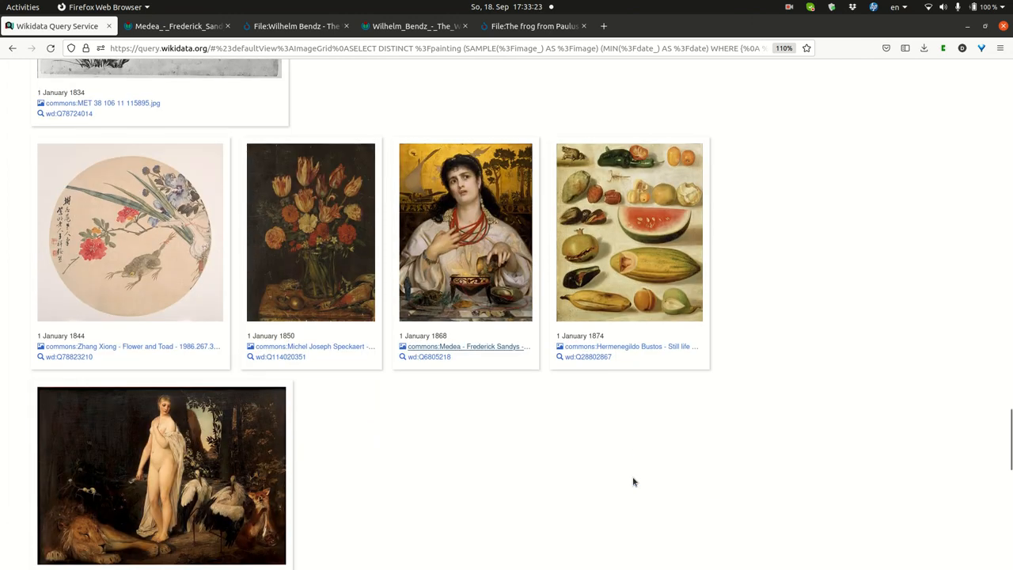
pyautogui.scroll(-3)
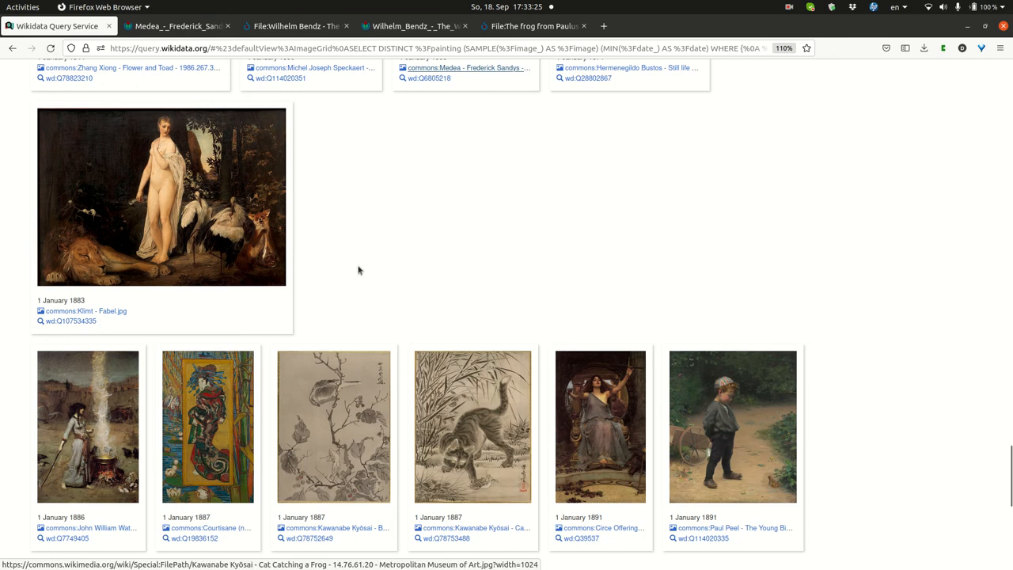
pyautogui.moveTo(187, 424)
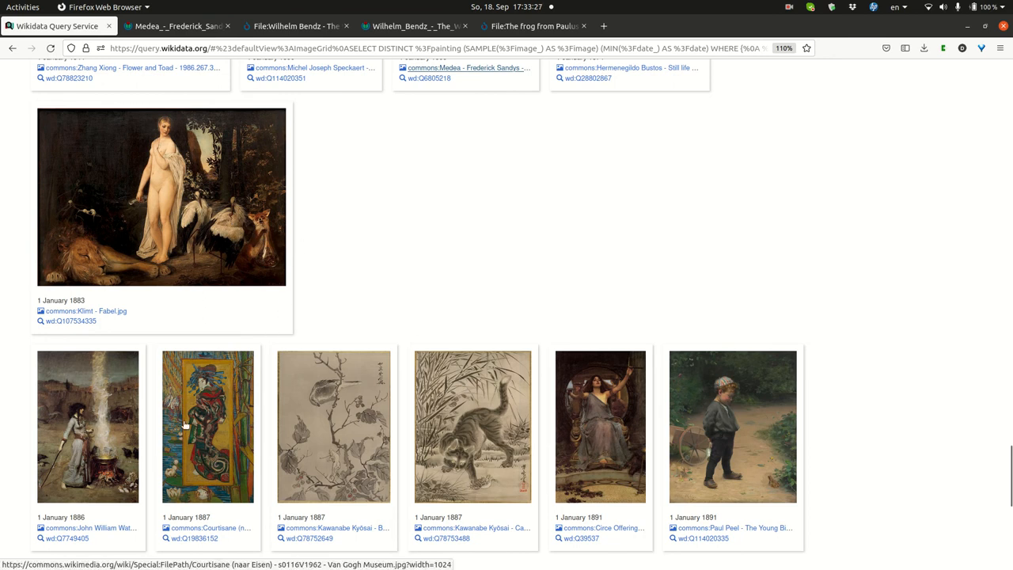
pyautogui.moveTo(189, 477)
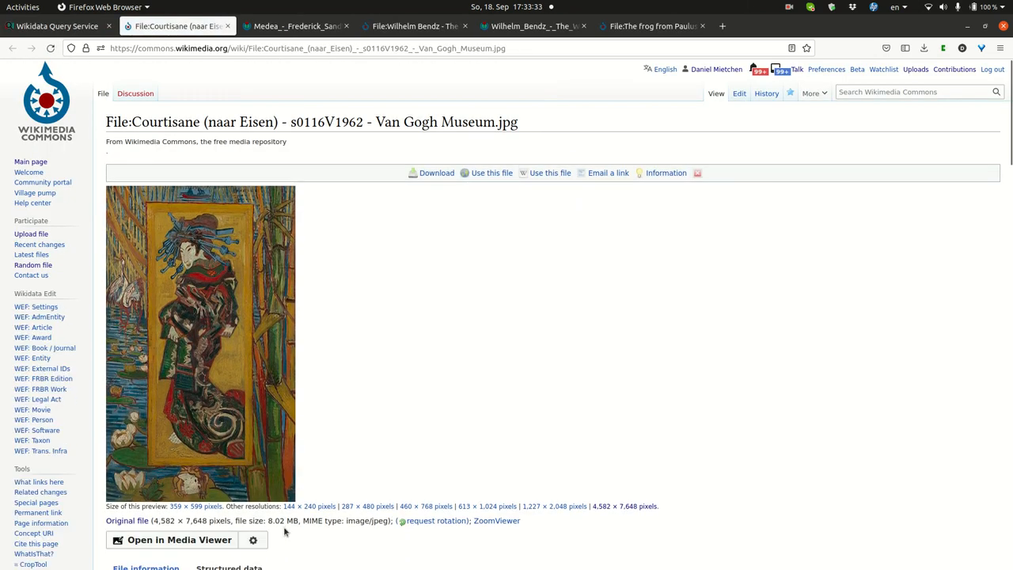
pyautogui.click(200, 343)
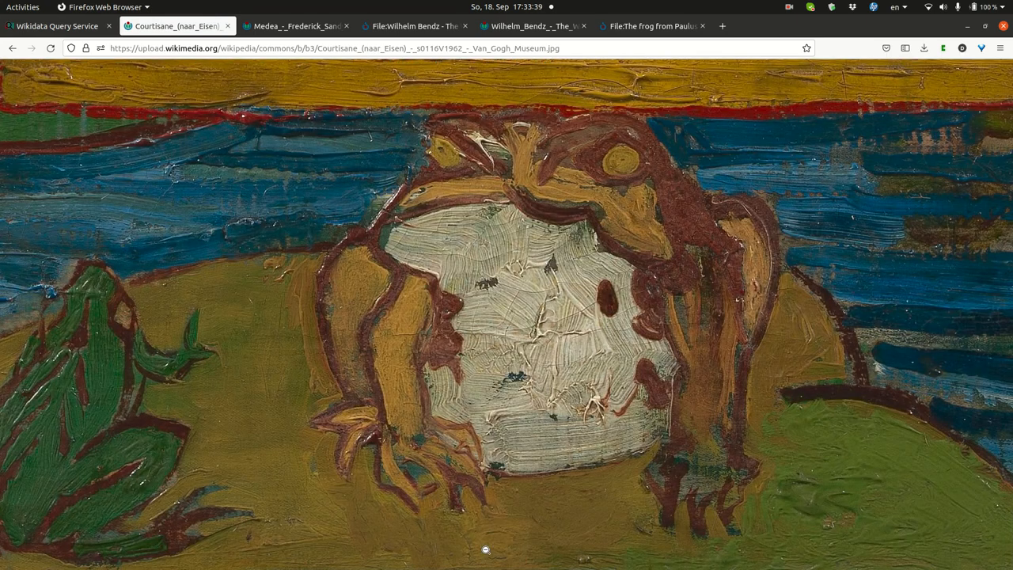
pyautogui.click(55, 25)
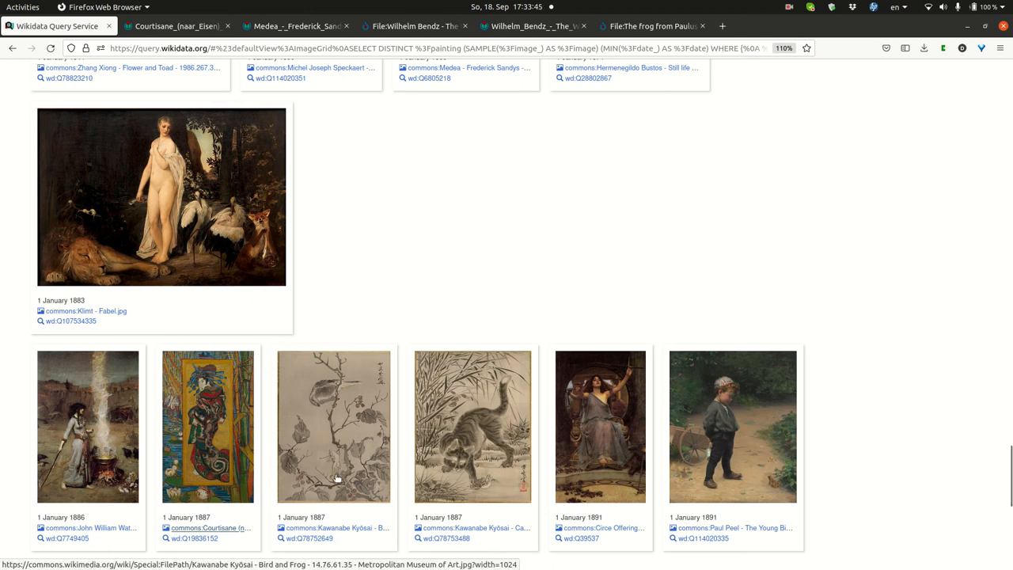
pyautogui.moveTo(472, 466)
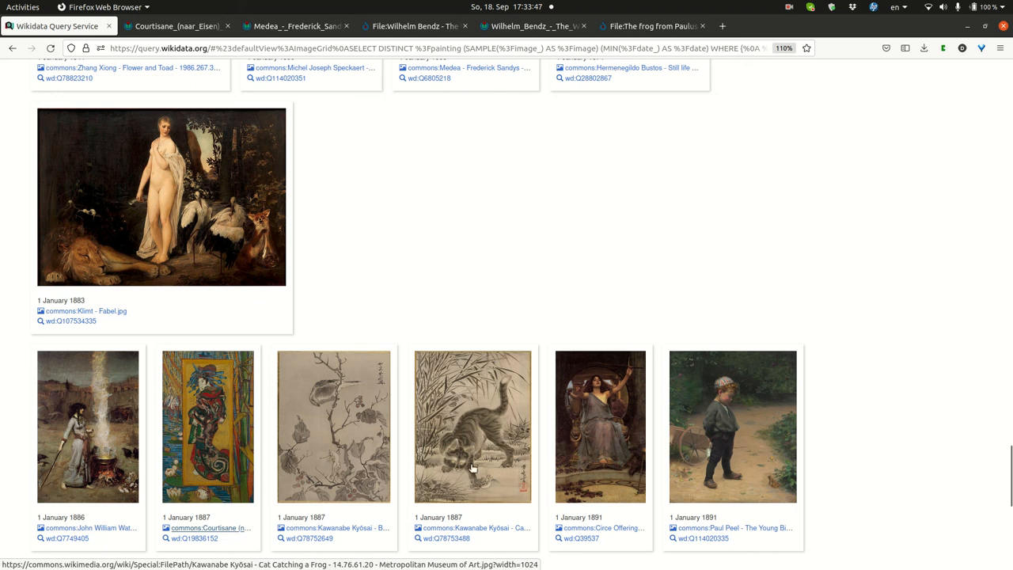
pyautogui.moveTo(583, 515)
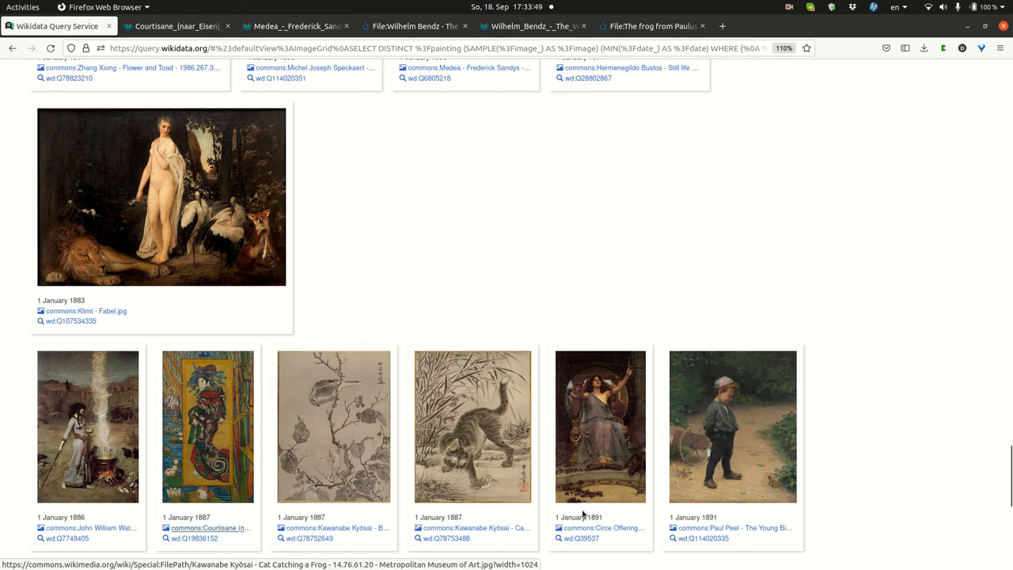
pyautogui.moveTo(582, 527)
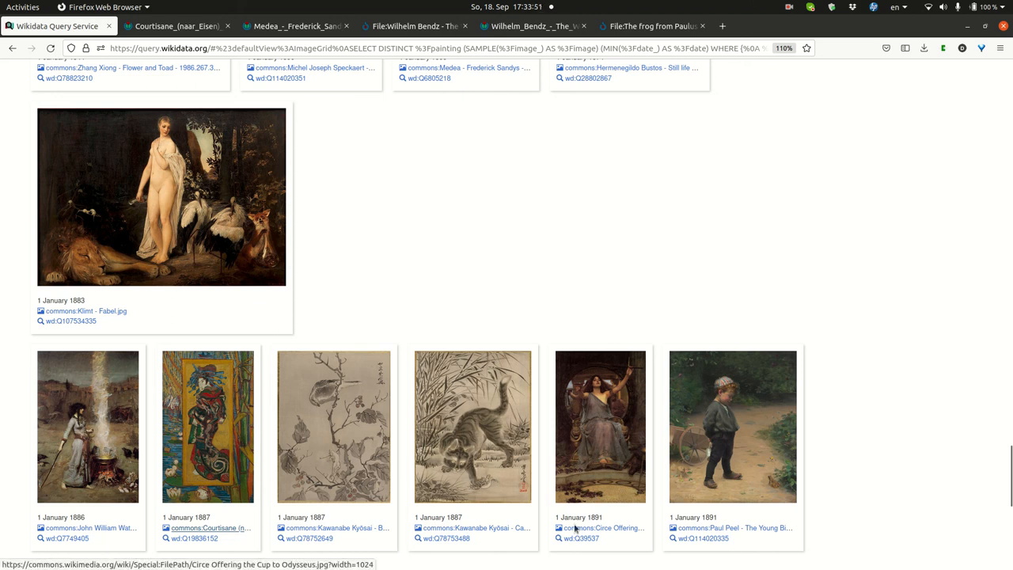
pyautogui.moveTo(594, 465)
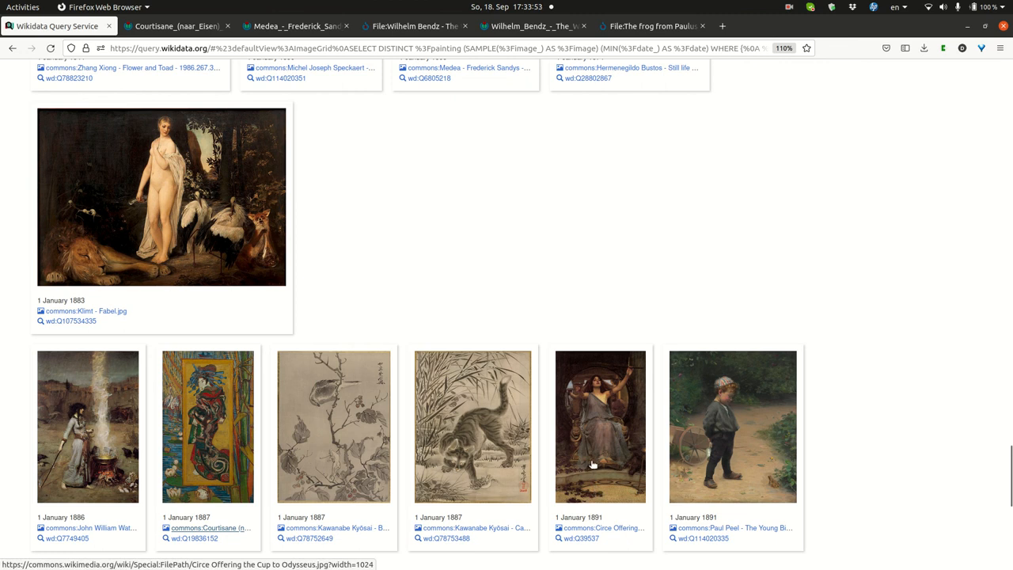
pyautogui.moveTo(725, 404)
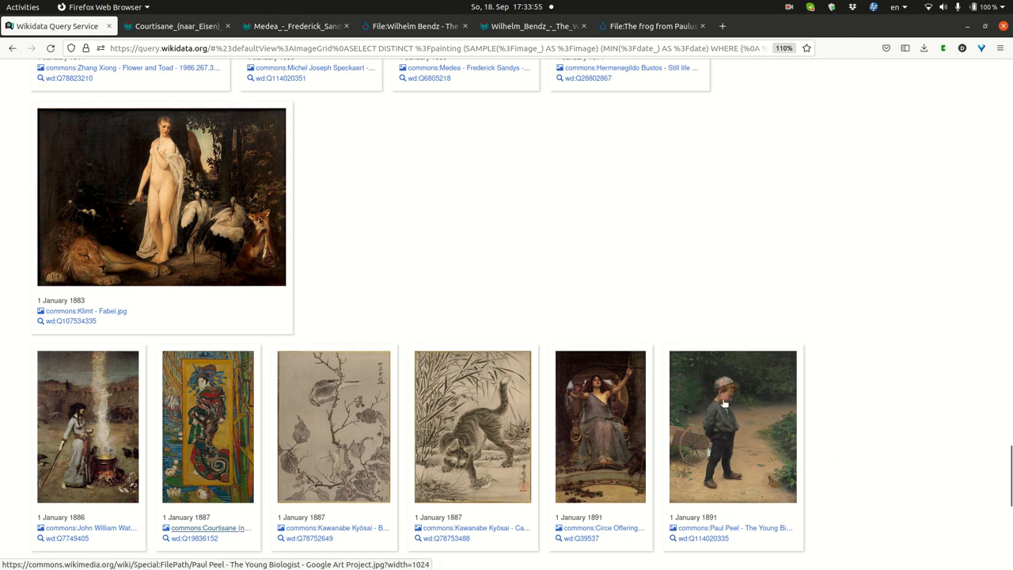
pyautogui.moveTo(772, 501)
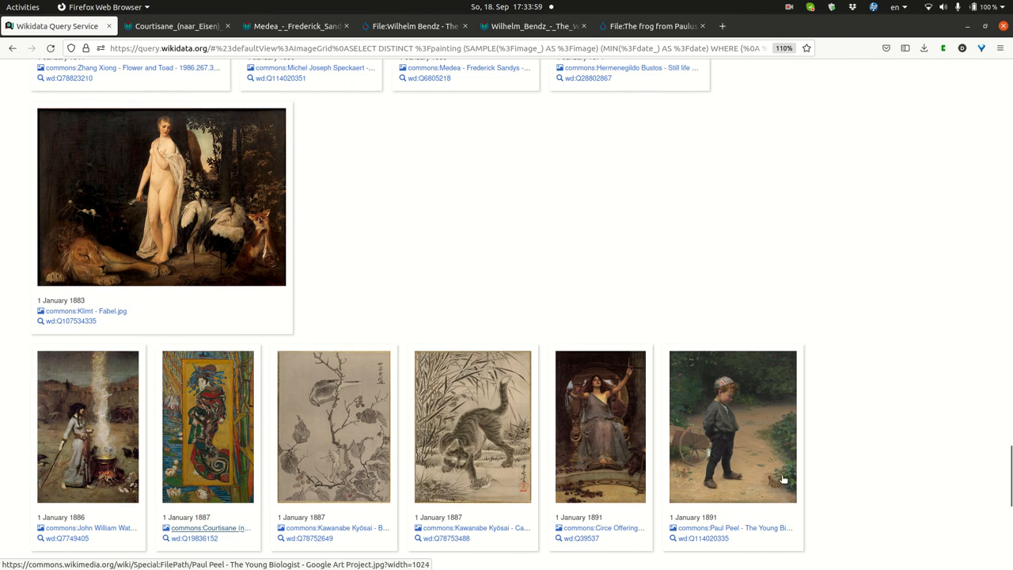
# Scroll the grid to its end through the 1894 Symonds, 1912 Thayer and 1917 Reichert paintings.
pyautogui.scroll(-3)
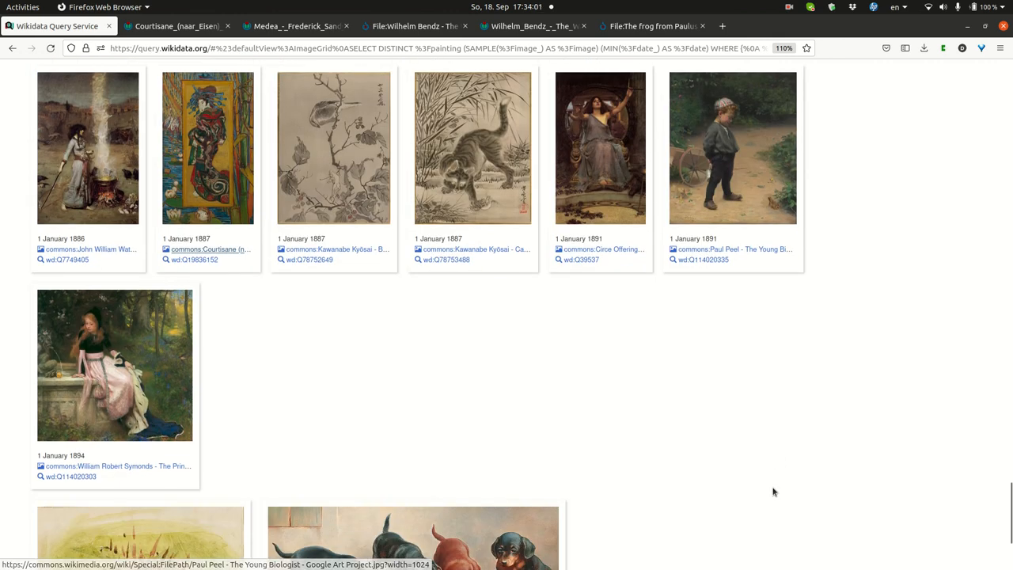
pyautogui.scroll(-3)
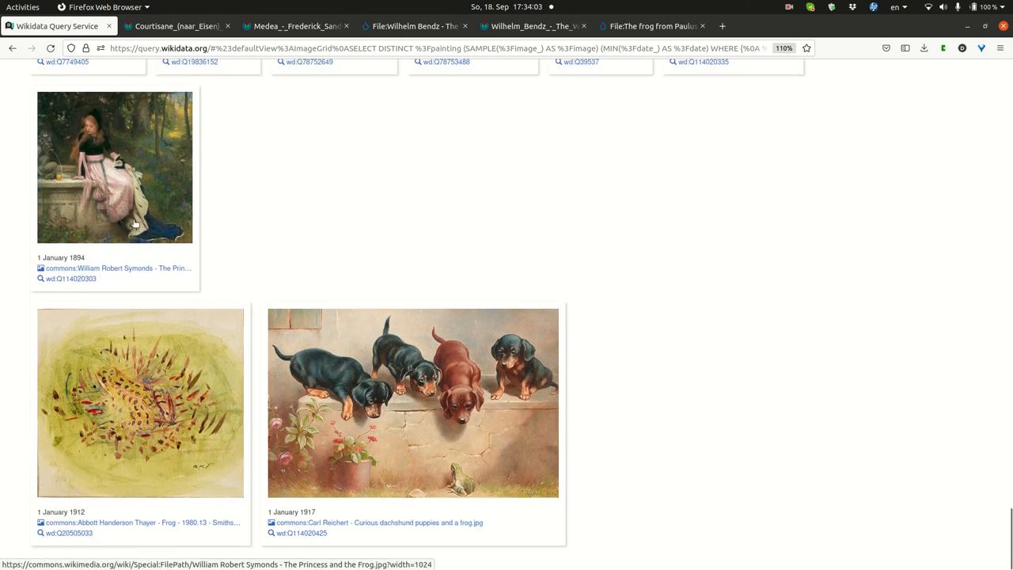
pyautogui.moveTo(92, 418)
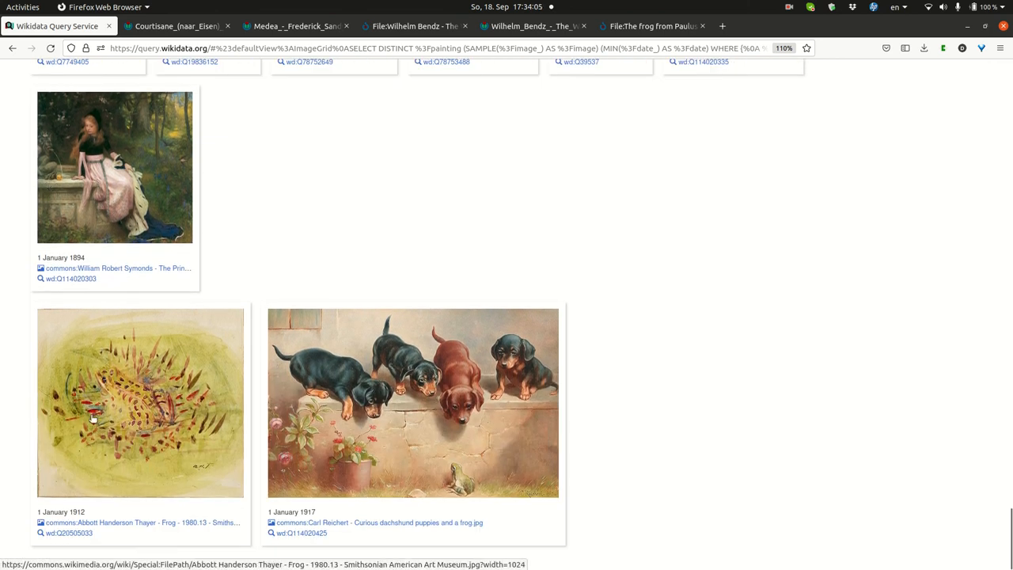
pyautogui.moveTo(155, 380)
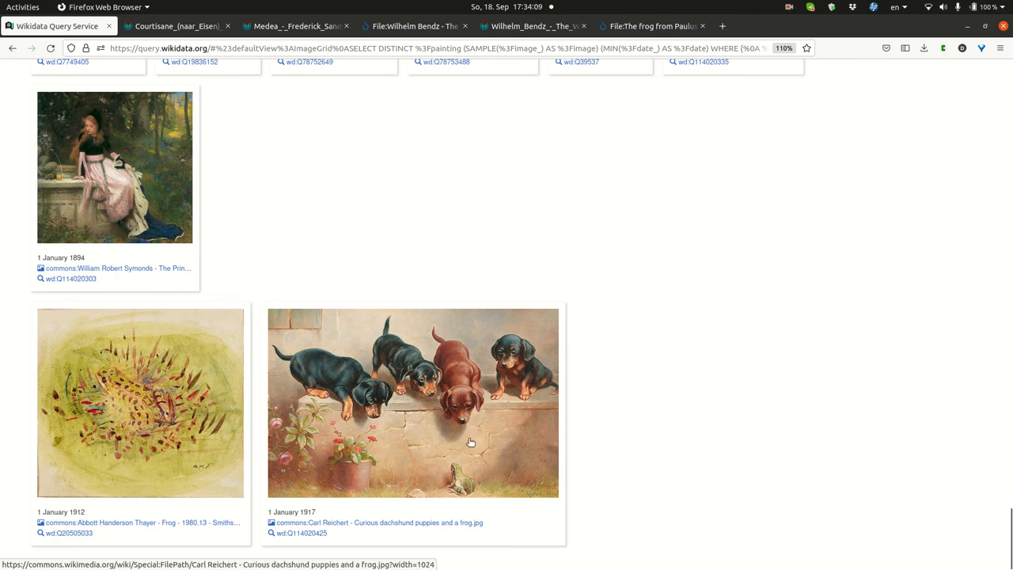
pyautogui.moveTo(504, 399)
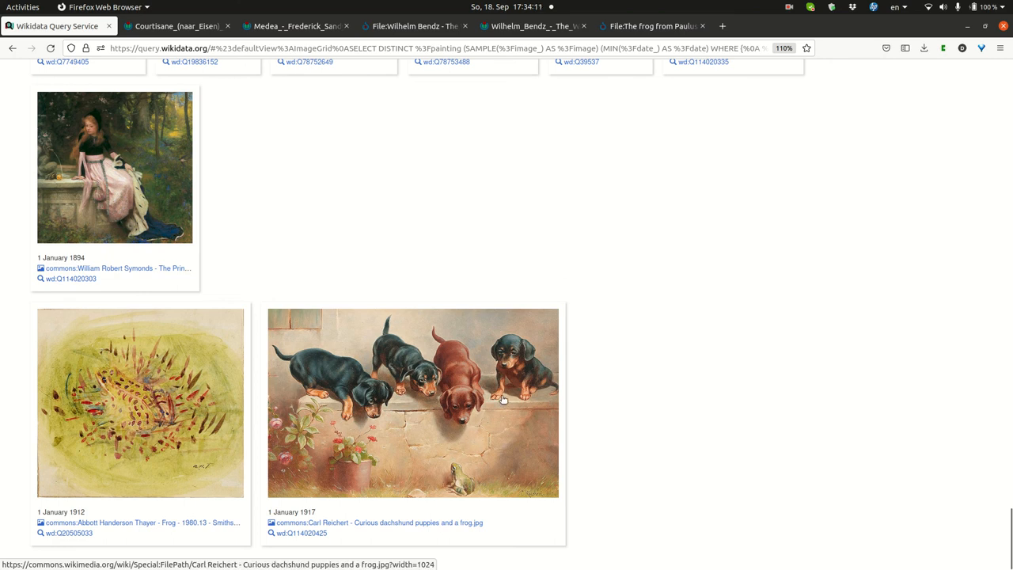
pyautogui.moveTo(610, 345)
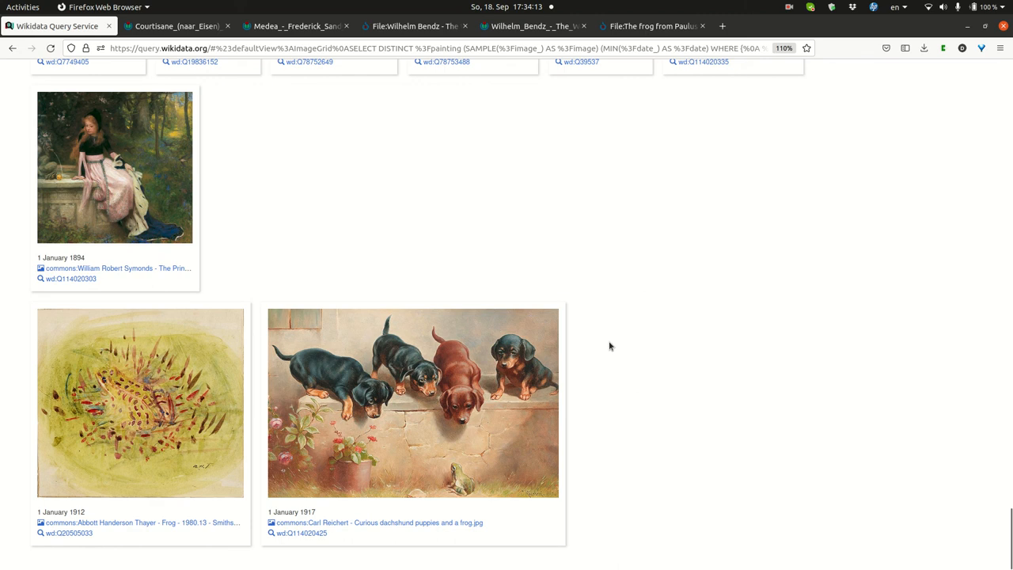
pyautogui.scroll(3)
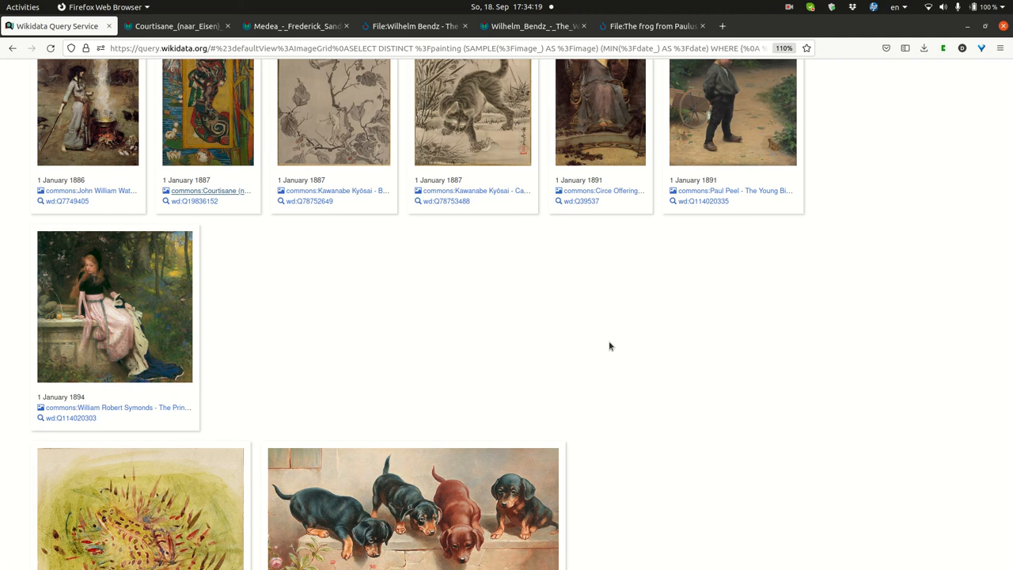
# Scroll back to the top to show the query editor above its 38-result image grid.
pyautogui.scroll(3)
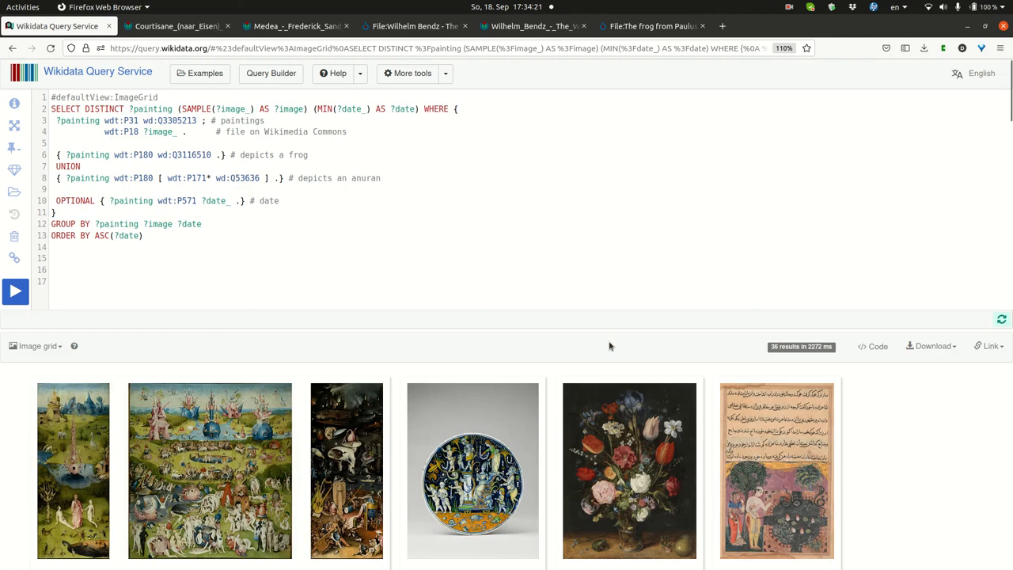